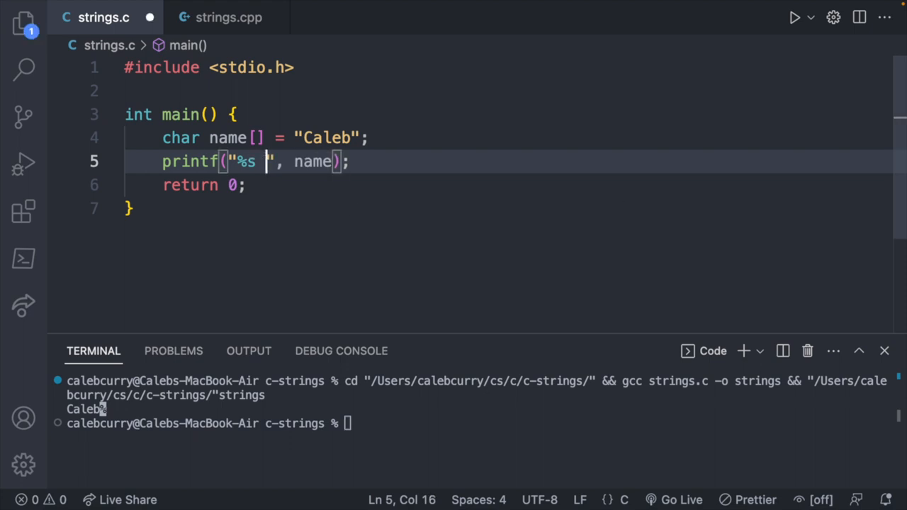
Add \n to the printf format and start a // comment after the "Caleb" declaration with 'C'.
{"action": "type", "text": "\\n"}
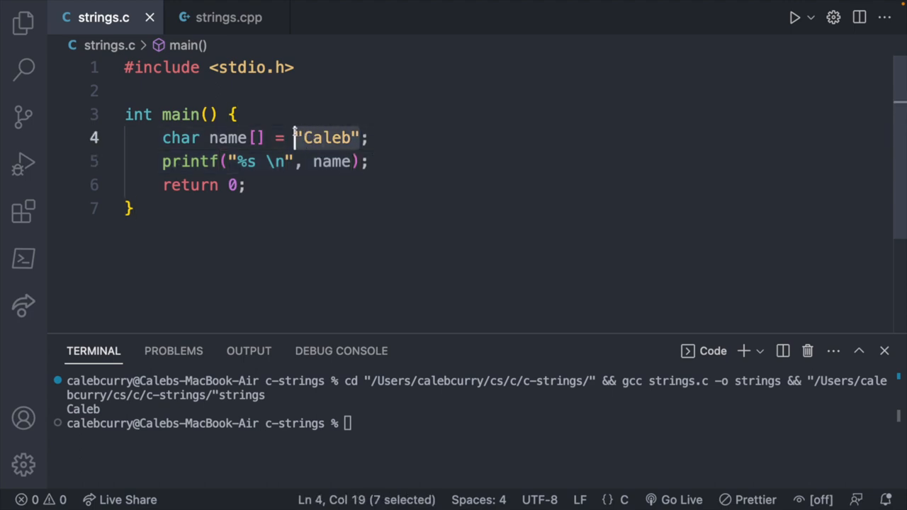
{"action": "left_click", "coordinate": [296, 137]}
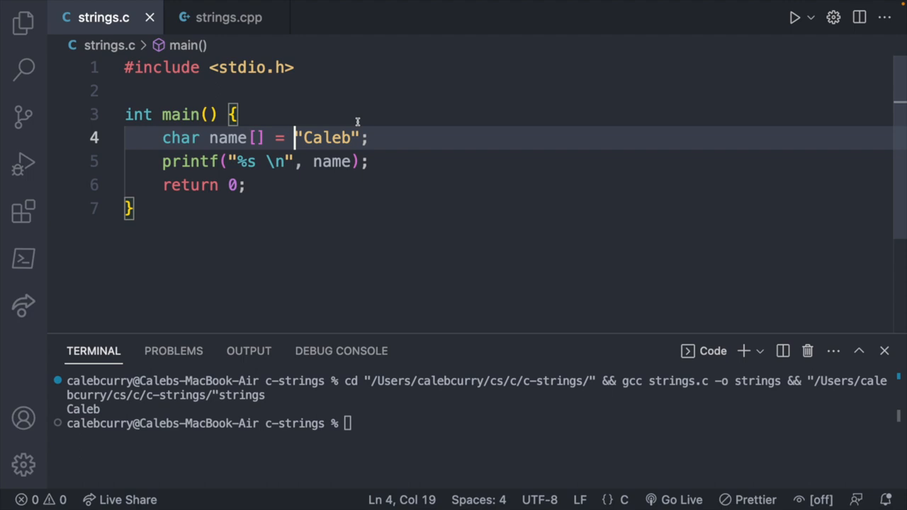
{"action": "type", "text": "//"}
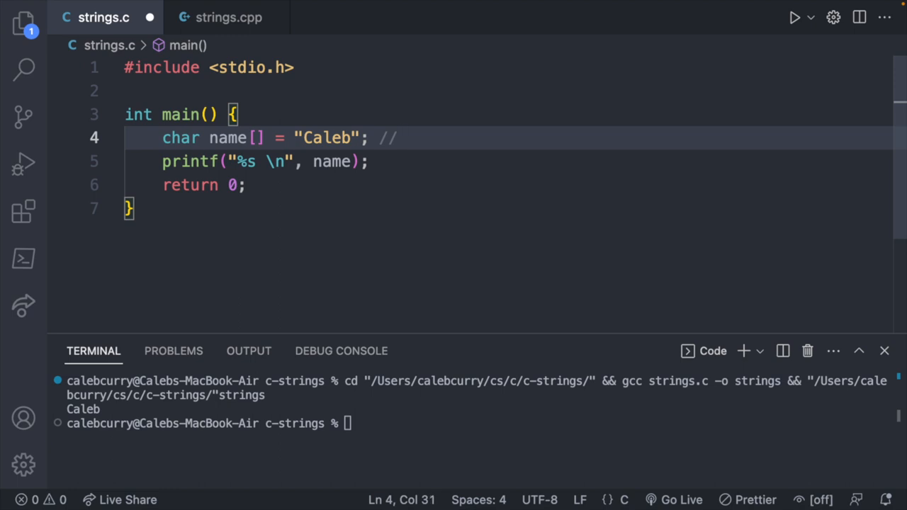
{"action": "type", "text": "'"}
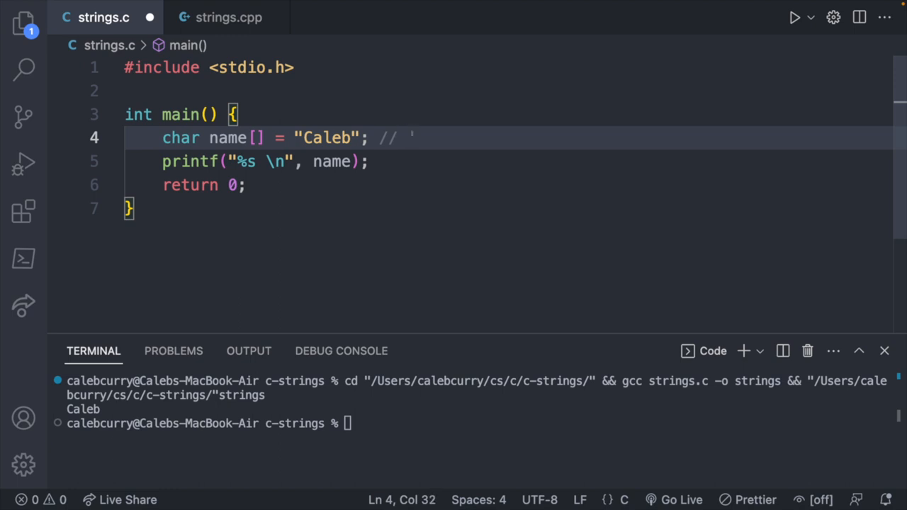
{"action": "type", "text": "C' 'a"}
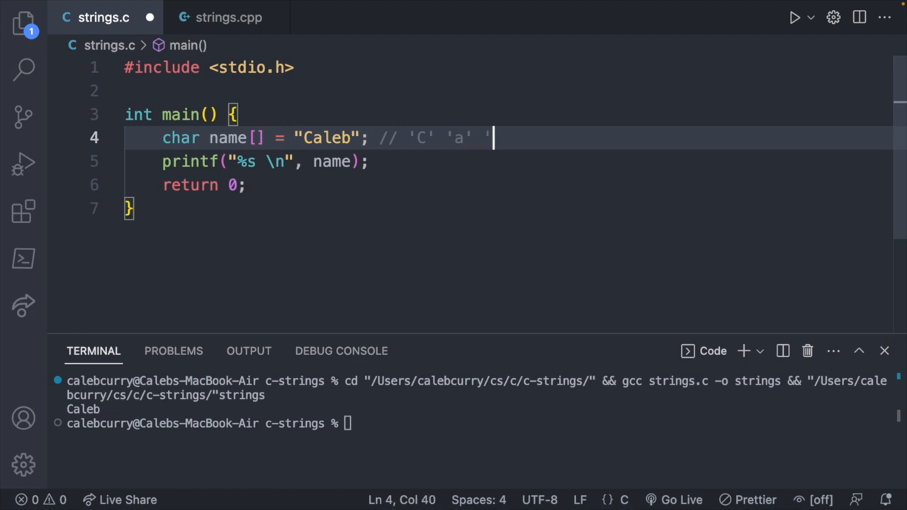
Finish the comment listing 'l' 'e' 'b' and the null terminator '\0'.
{"action": "type", "text": "'l' 'e'"}
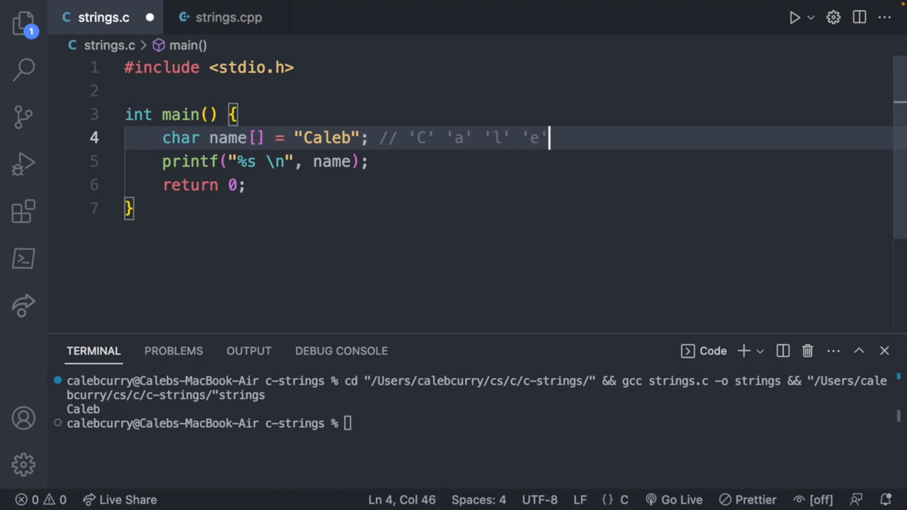
{"action": "type", "text": "'b'"}
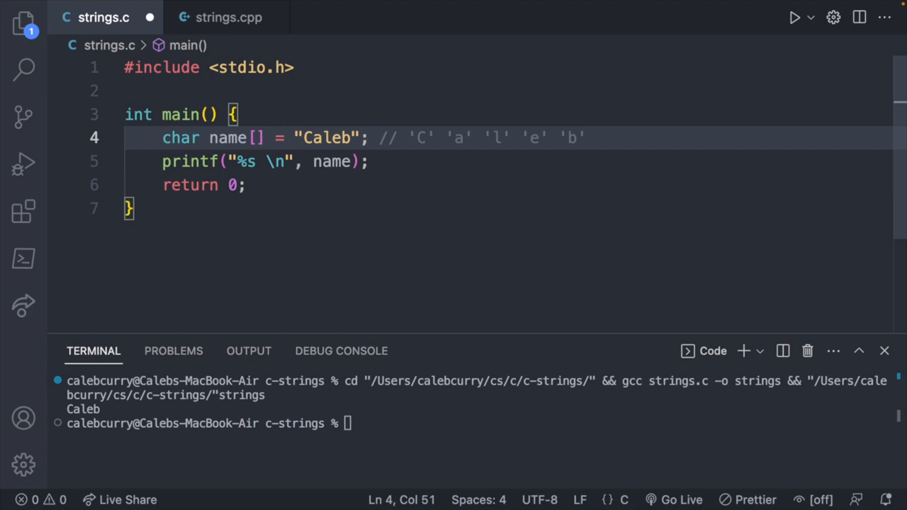
{"action": "type", "text": "'\\"}
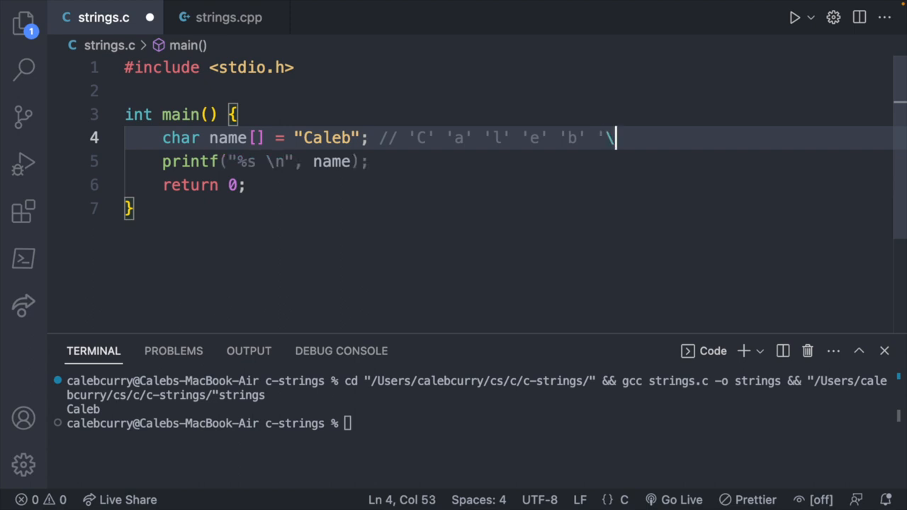
{"action": "type", "text": "0'"}
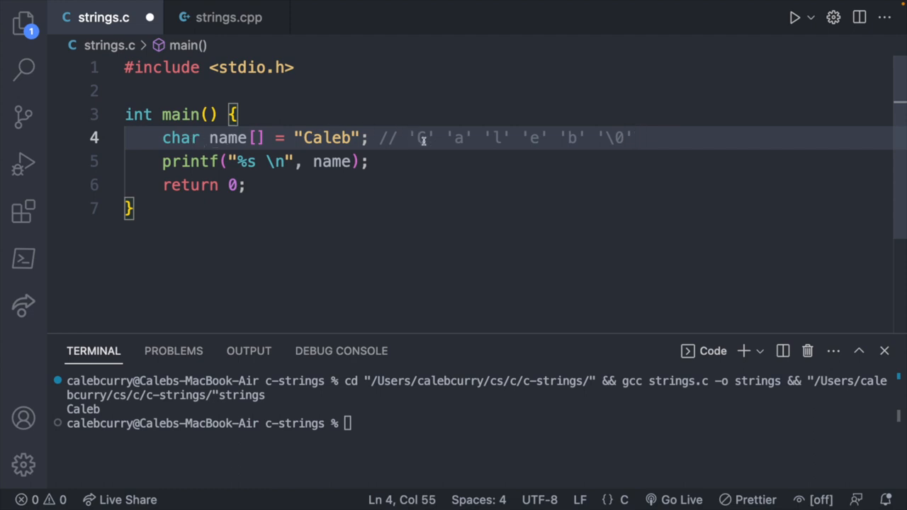
{"action": "mouse_move", "coordinate": [615, 129]}
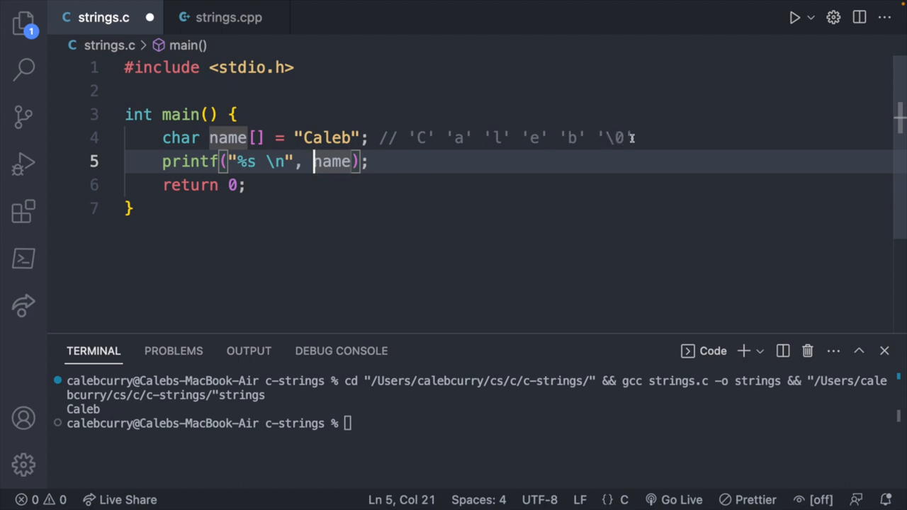
{"action": "mouse_move", "coordinate": [740, 124]}
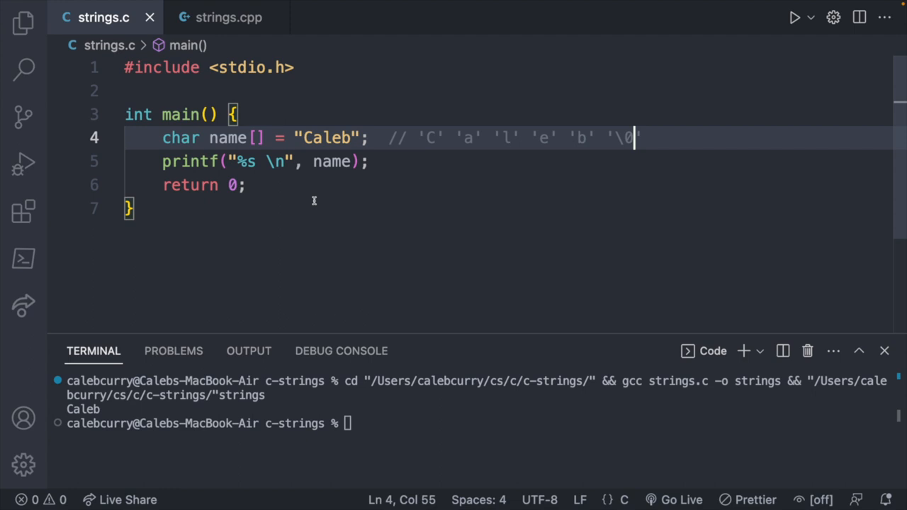
Print strlen(name) with %lu and add #include <string.h> so the run outputs 5.
{"action": "type", "text": "strlen"}
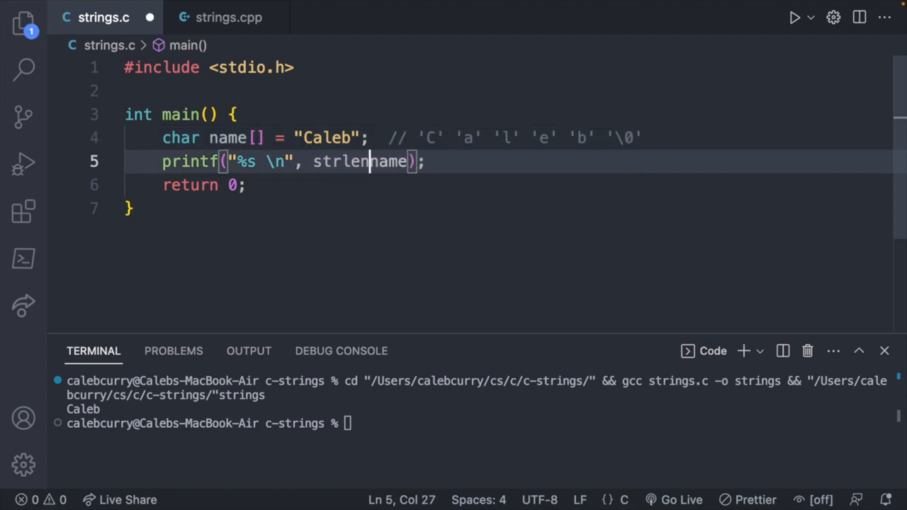
{"action": "type", "text": "("}
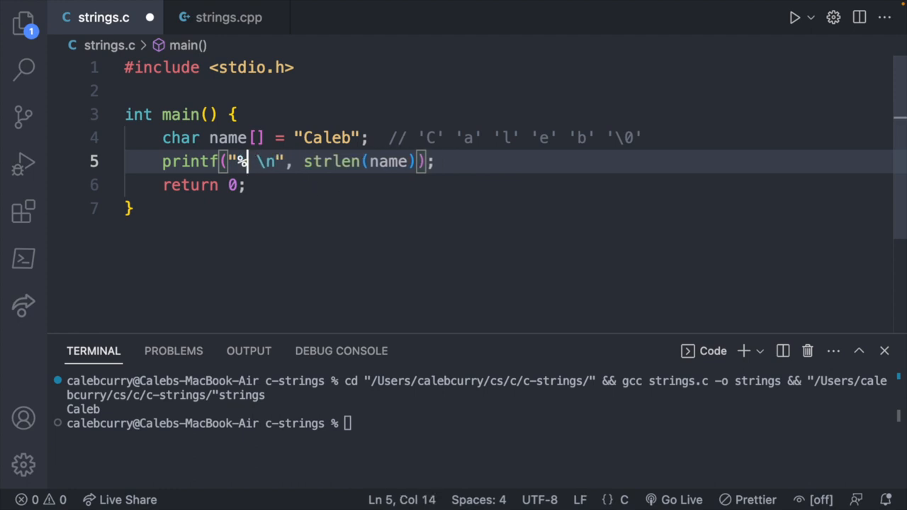
{"action": "type", "text": "lu"}
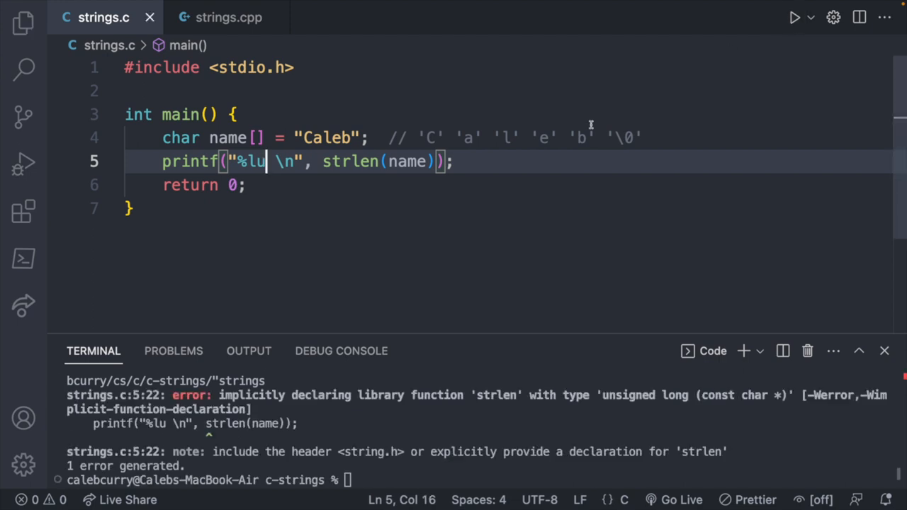
{"action": "key", "text": "Enter"}
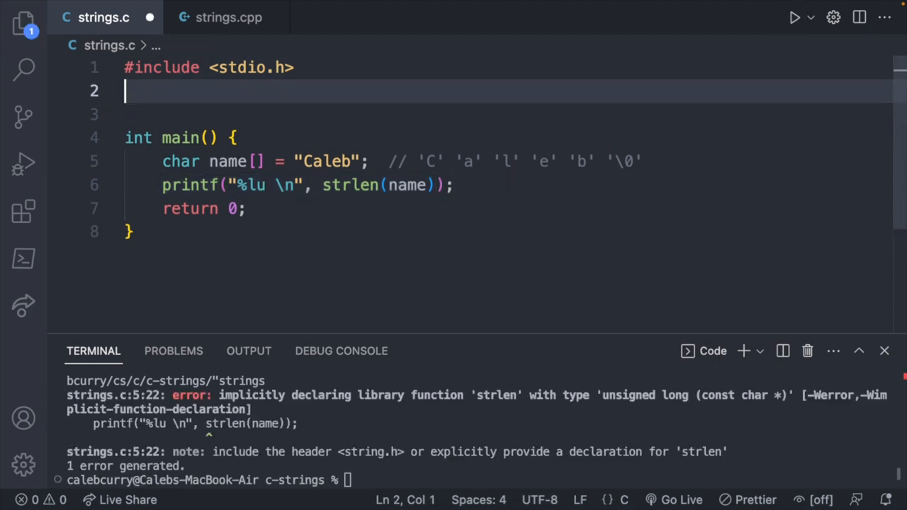
{"action": "type", "text": "#include <string.h>"}
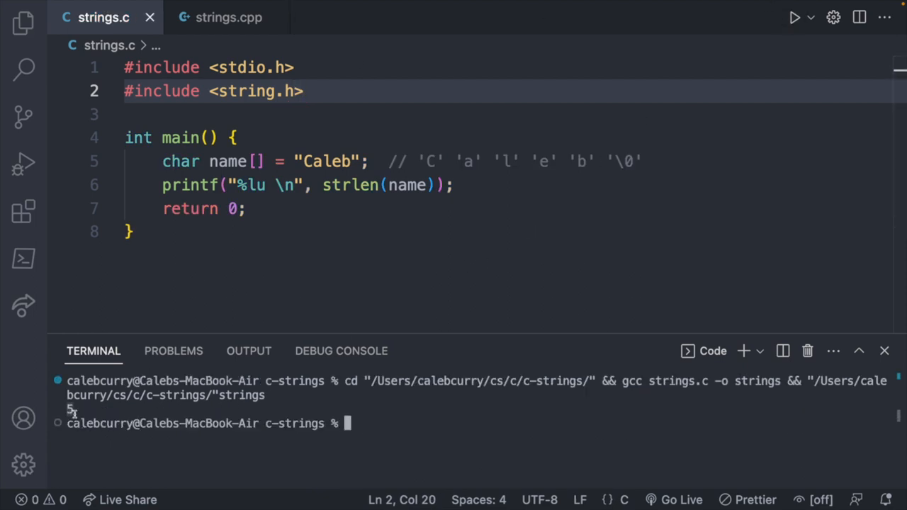
{"action": "double_click", "coordinate": [620, 162]}
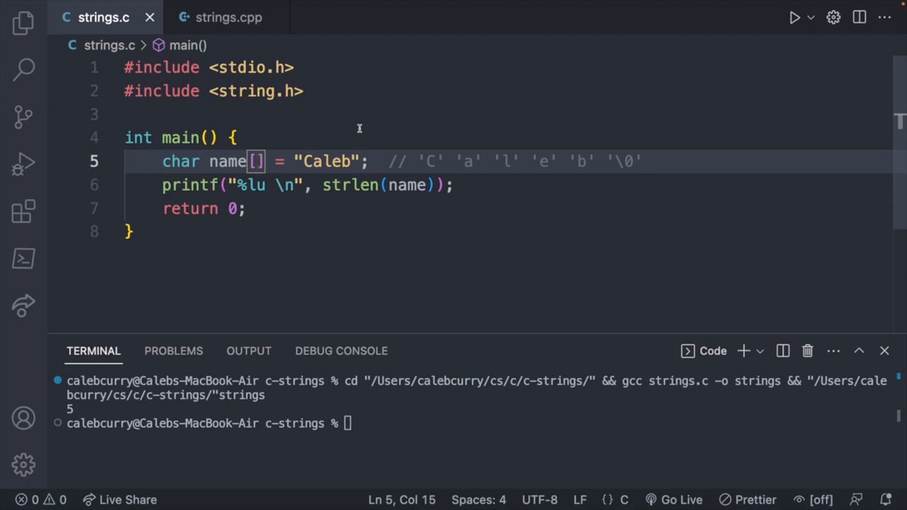
Size name as 20 and replace the literal with a brace list starting {'C', 'a', 'l'.
{"action": "type", "text": "20] = \"Caleb\";"}
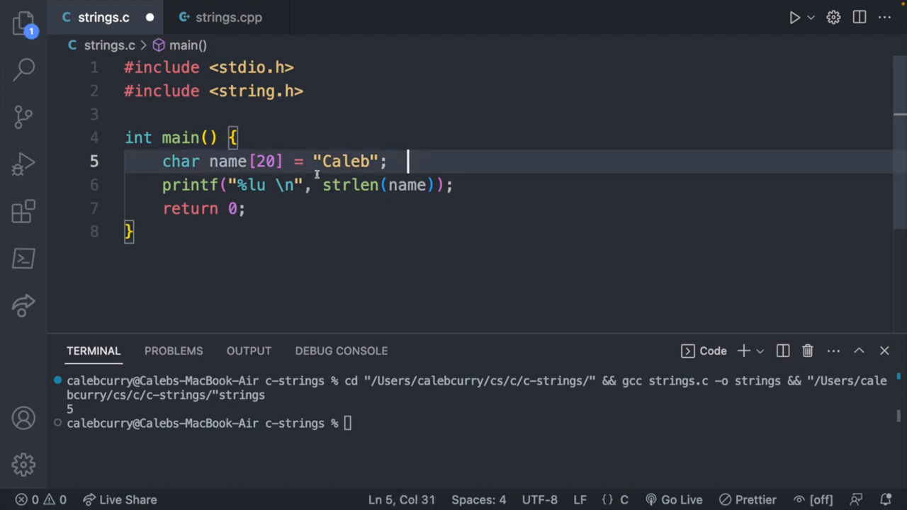
{"action": "key", "text": "Backspace"}
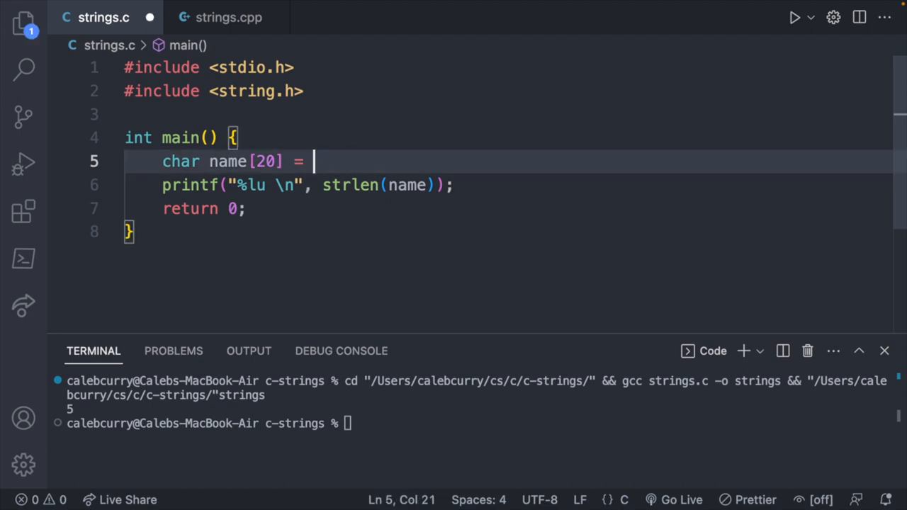
{"action": "type", "text": "{};"}
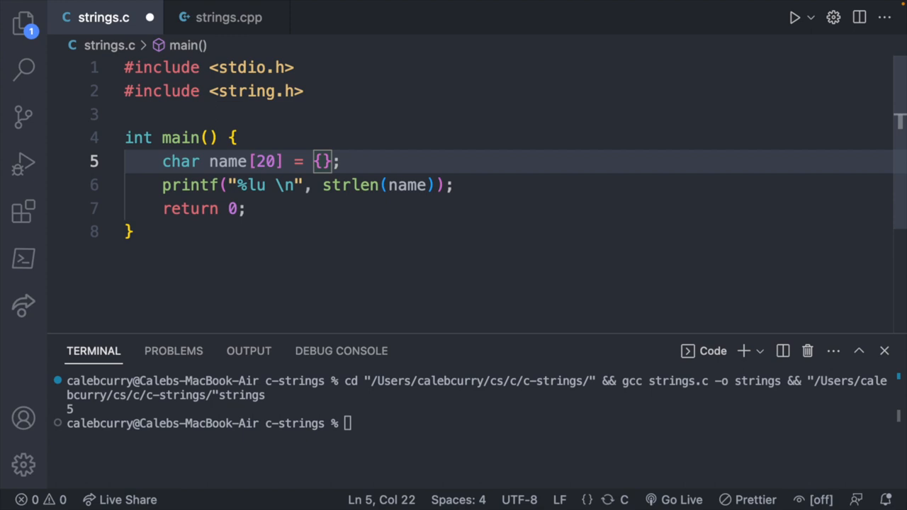
{"action": "type", "text": "'C'"}
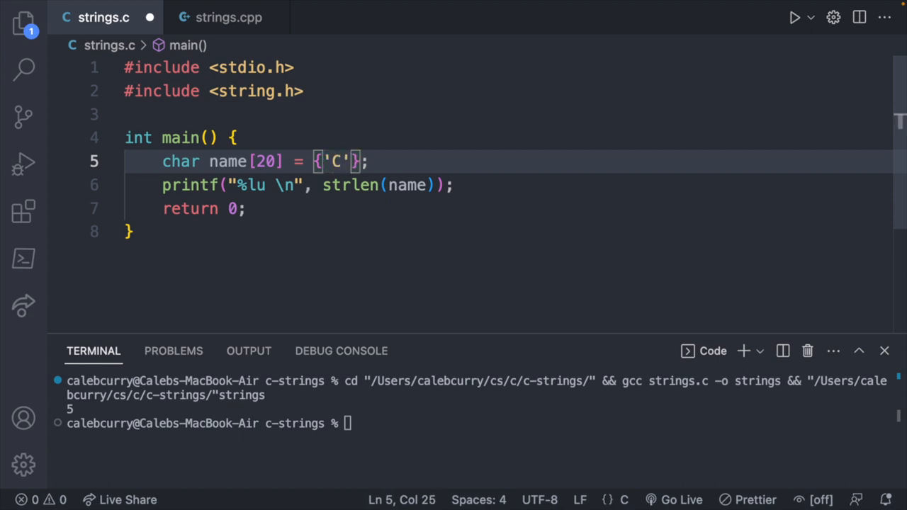
{"action": "type", "text": ", 'a'"}
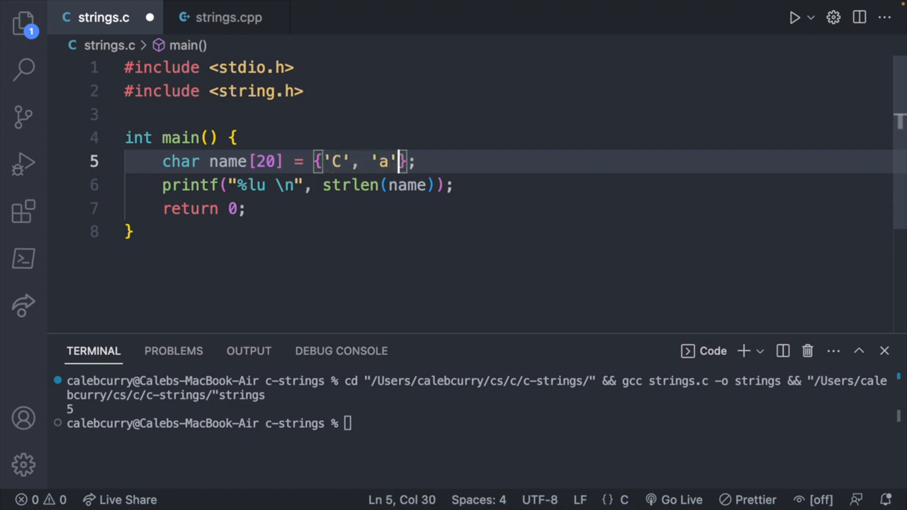
{"action": "type", "text": ", 'l'"}
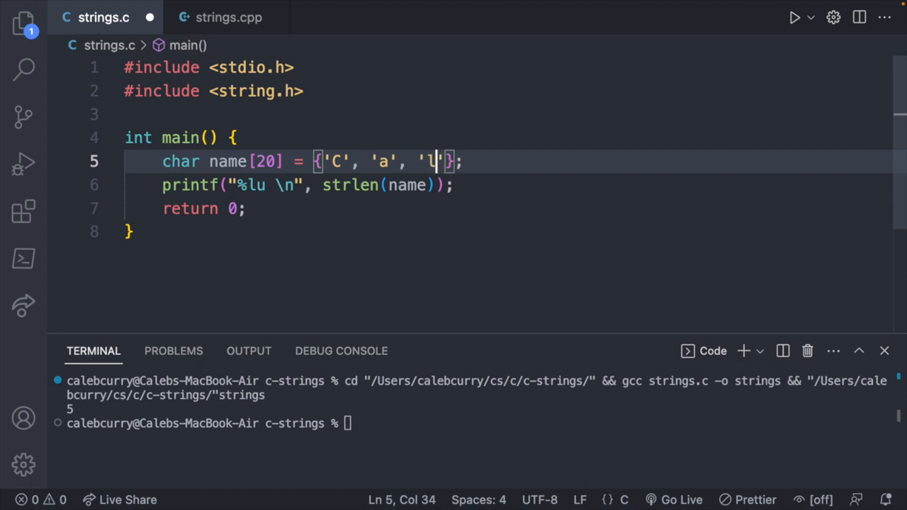
Complete the initializer with 'e', 'b', adjusting the trailing null character entry.
{"action": "type", "text": ", 'e'"}
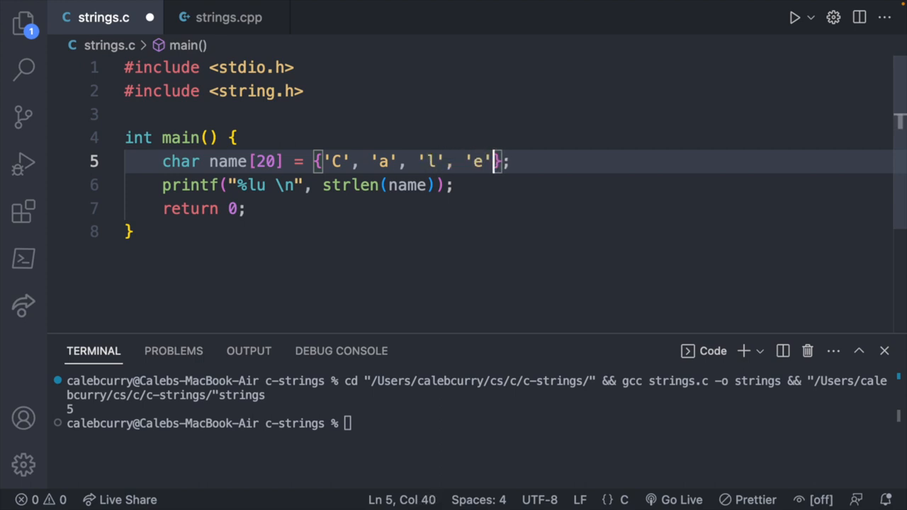
{"action": "type", "text": ", 'b', '\\"}
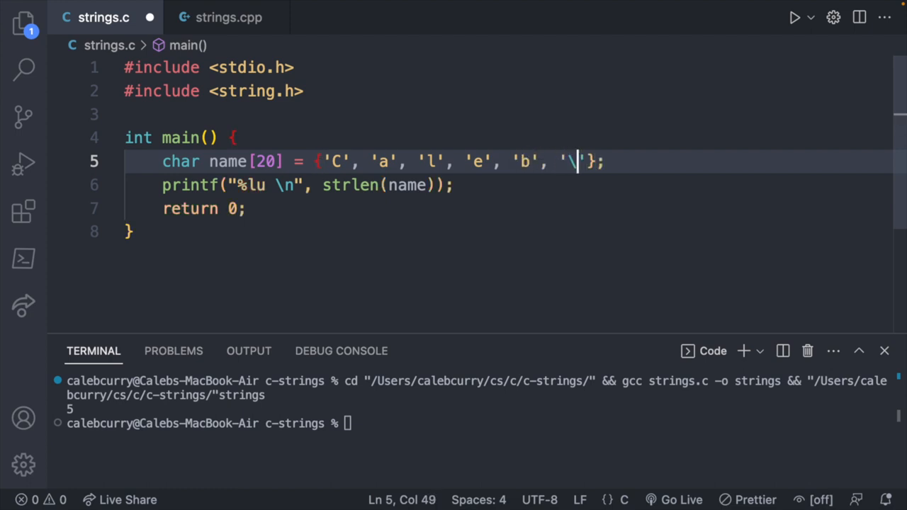
{"action": "type", "text": "0"}
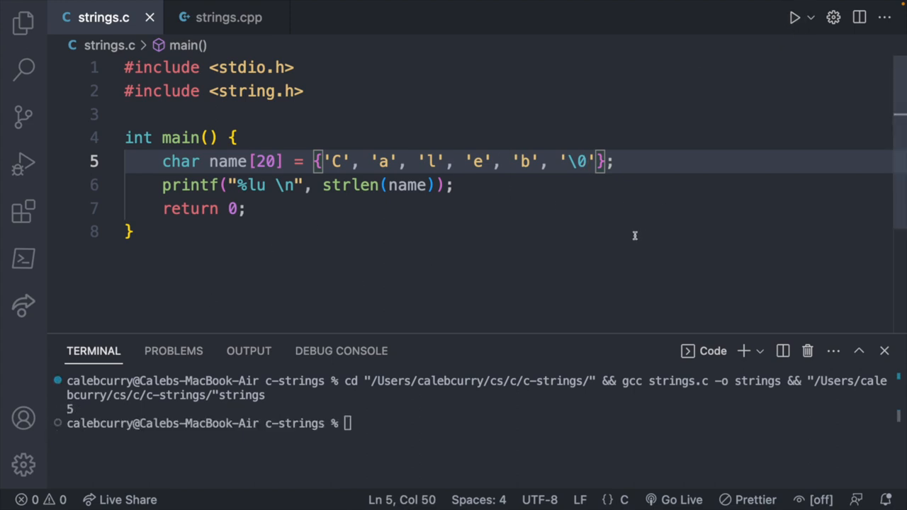
{"action": "key", "text": "Backspace"}
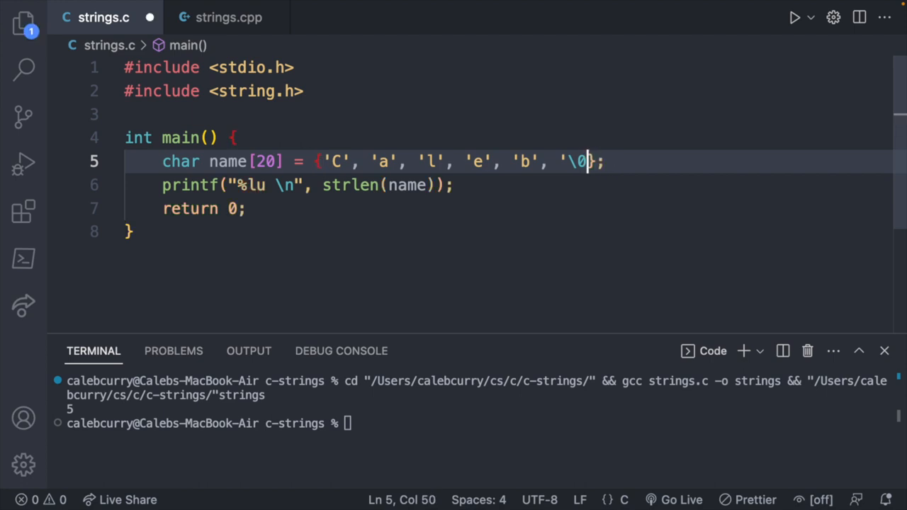
{"action": "key", "text": "Backspace"}
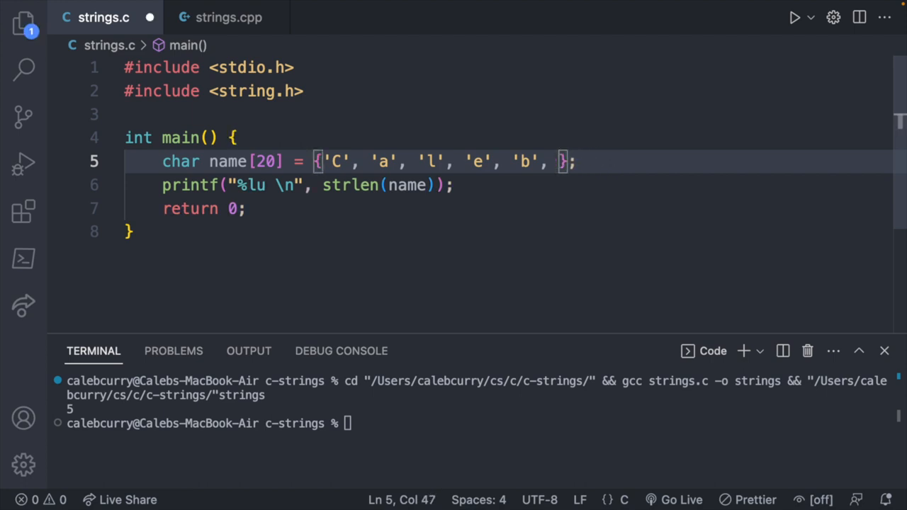
{"action": "type", "text": "0"}
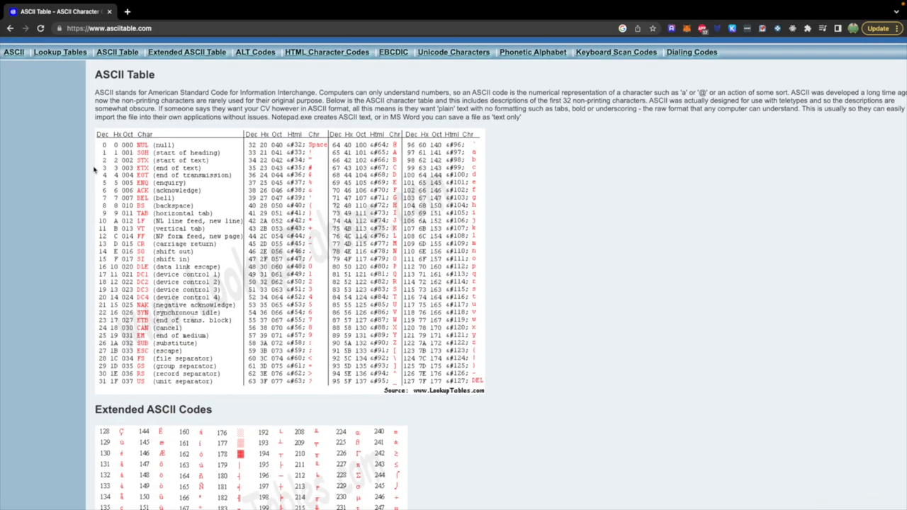
{"action": "scroll", "scroll_direction": "down", "scroll_amount": 3}
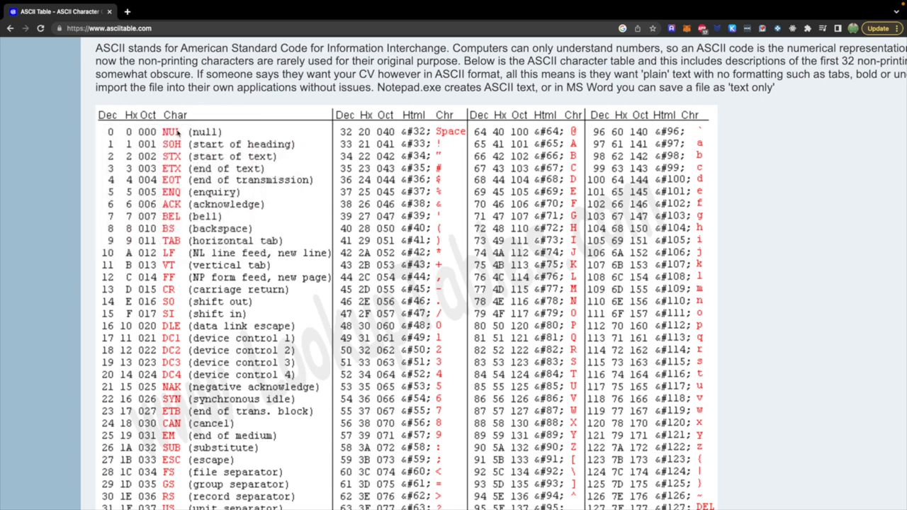
{"action": "mouse_move", "coordinate": [82, 135]}
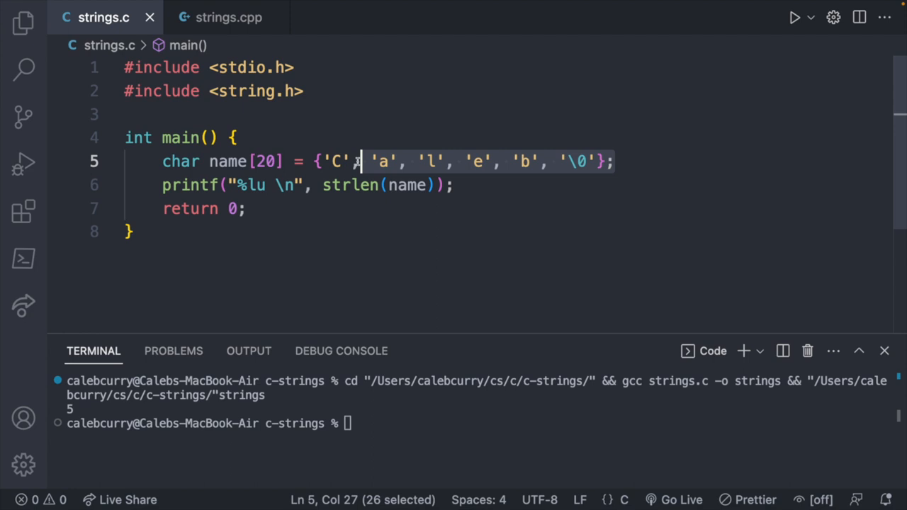
Declare char name[] = "Caleb" with no size and pass plain name to printf.
{"action": "type", "text": "\"Caleb\";"}
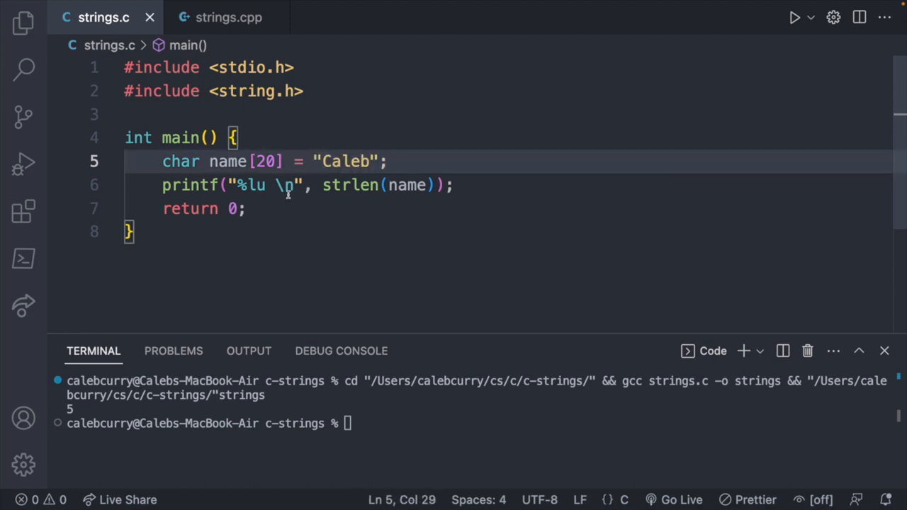
{"action": "key", "text": "Backspace"}
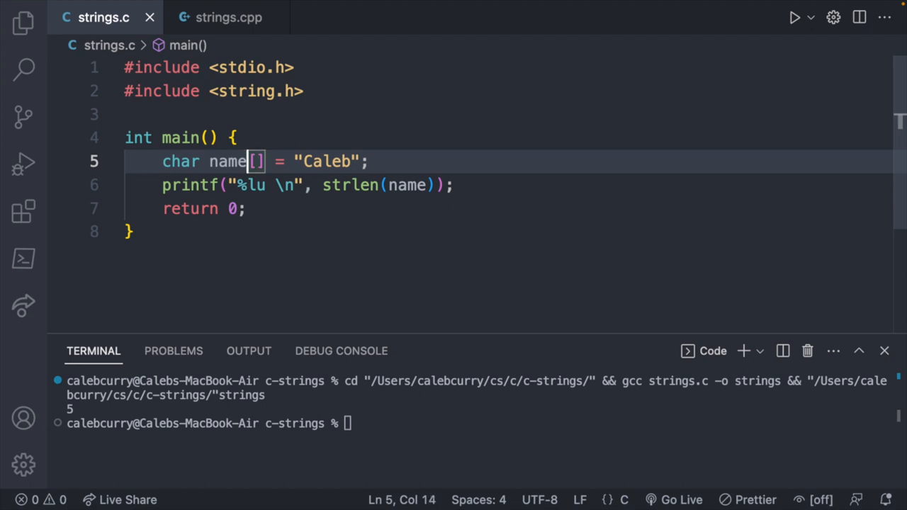
{"action": "key", "text": "Right"}
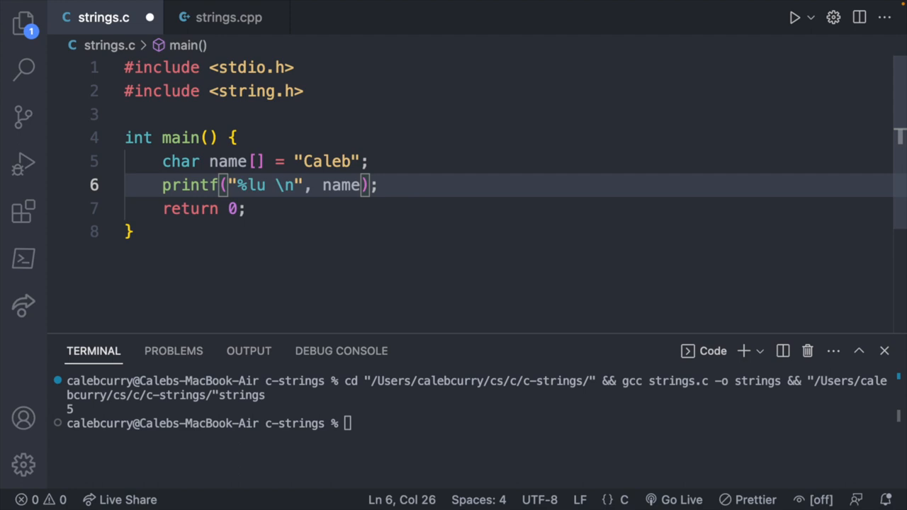
Print name[0] as a single character using the %c format.
{"action": "type", "text": "[]"}
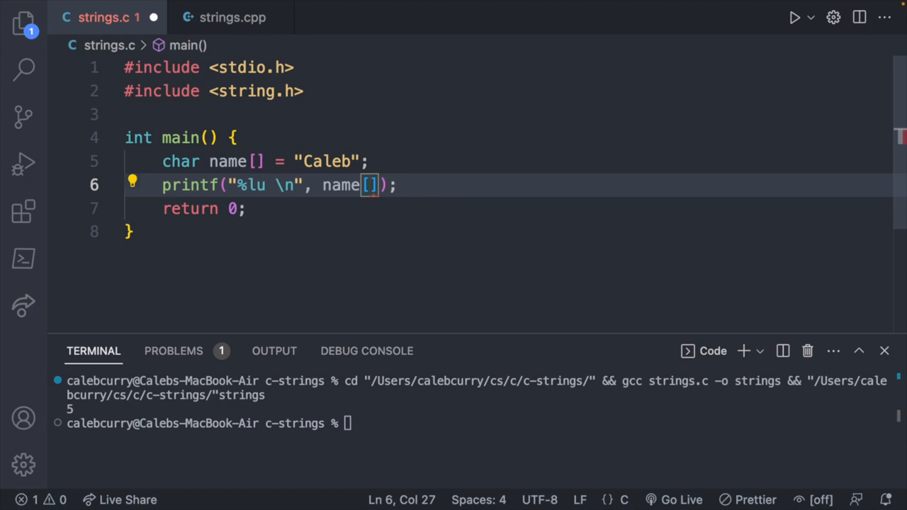
{"action": "type", "text": "0"}
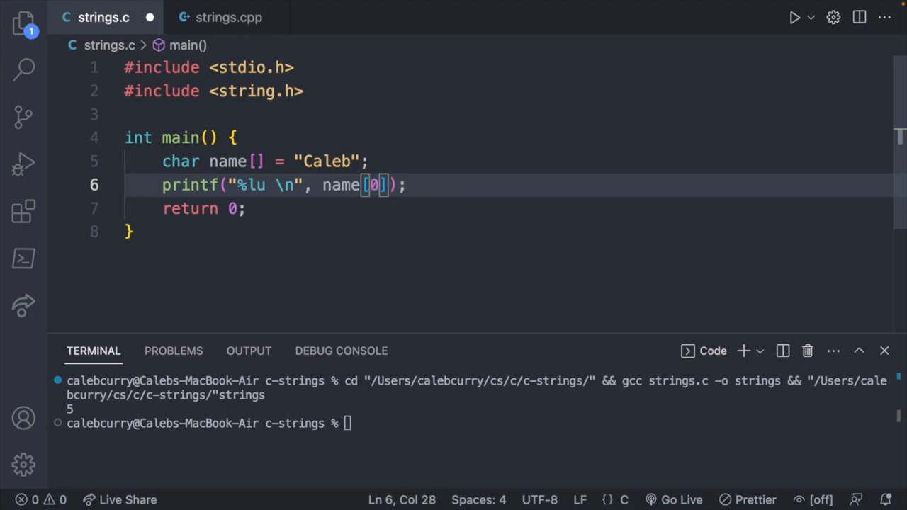
{"action": "left_click", "coordinate": [314, 161]}
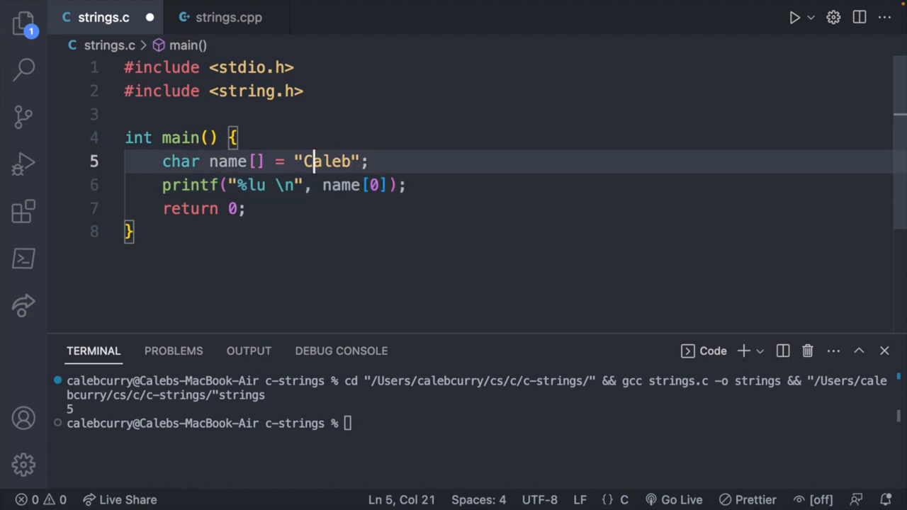
{"action": "left_click", "coordinate": [314, 185]}
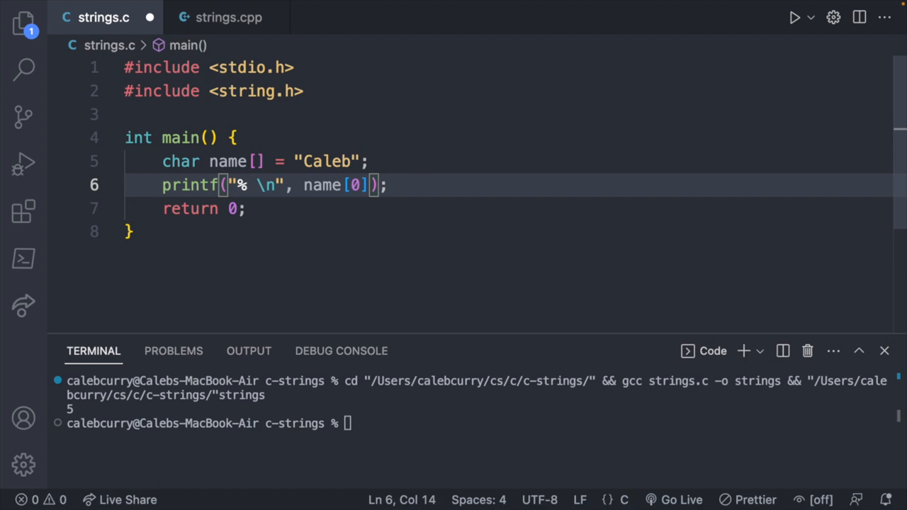
{"action": "type", "text": "c"}
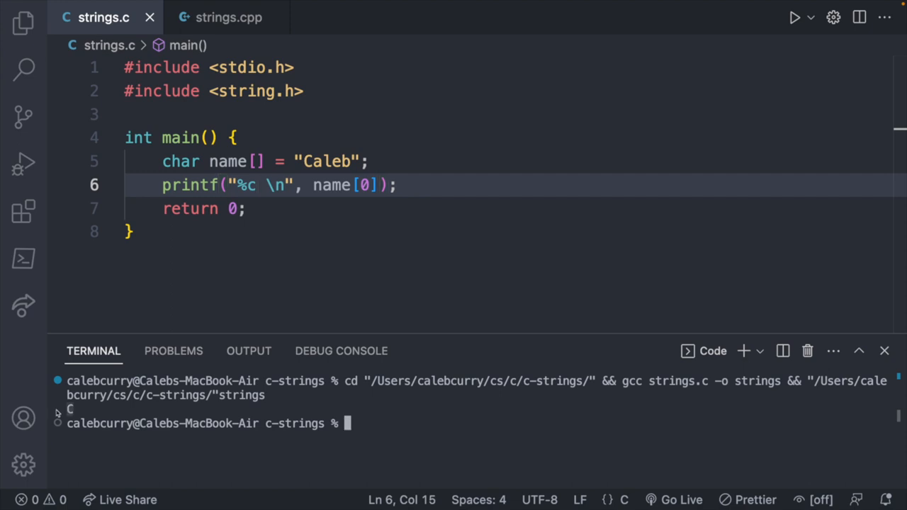
{"action": "mouse_move", "coordinate": [279, 249]}
{"action": "type", "text": "1"}
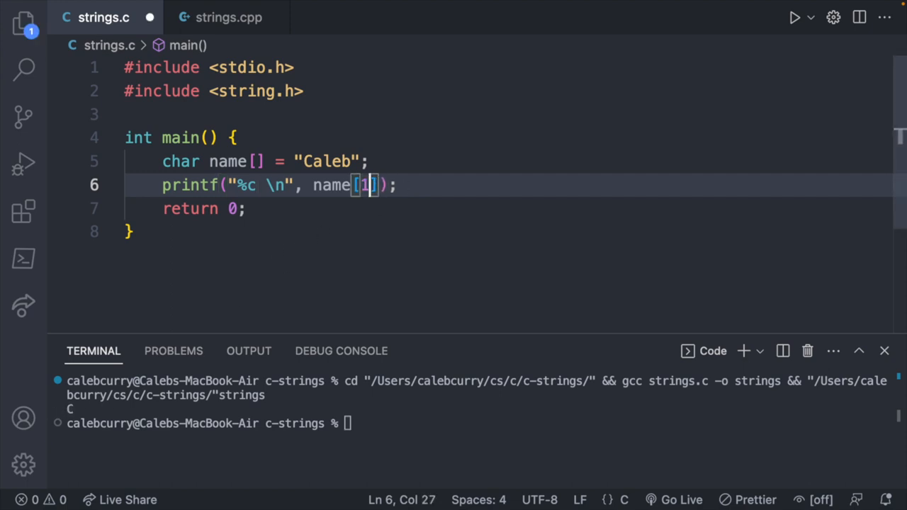
Print indexes 3, 4, 5 and 6, hitting an out-of-bounds warning at 6, then revert to plain name.
{"action": "type", "text": "3"}
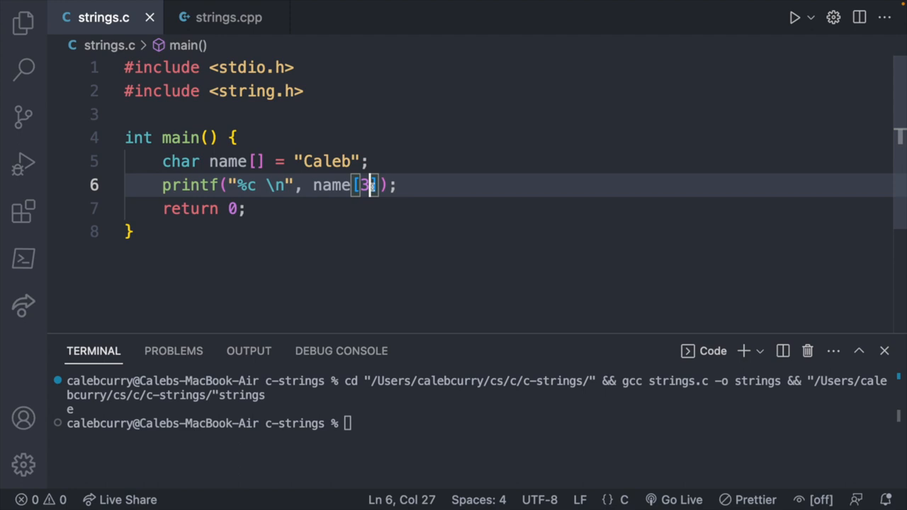
{"action": "type", "text": "4"}
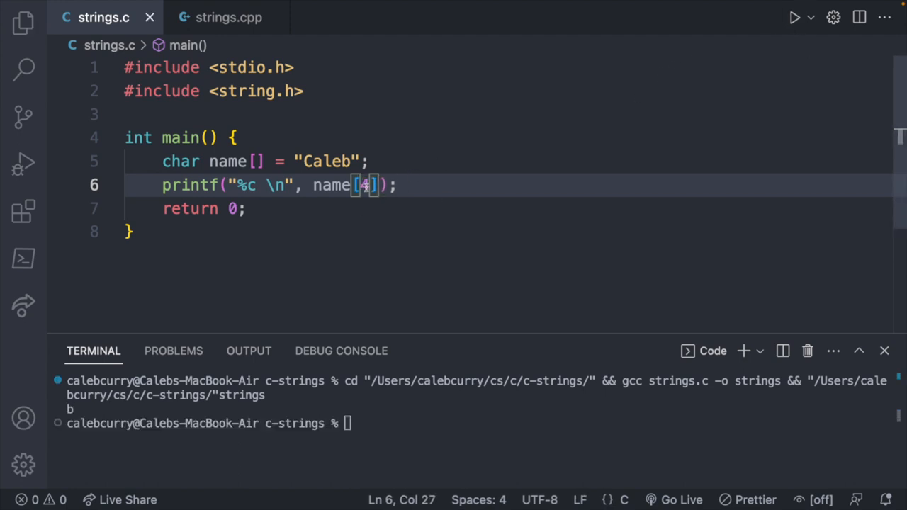
{"action": "type", "text": "5"}
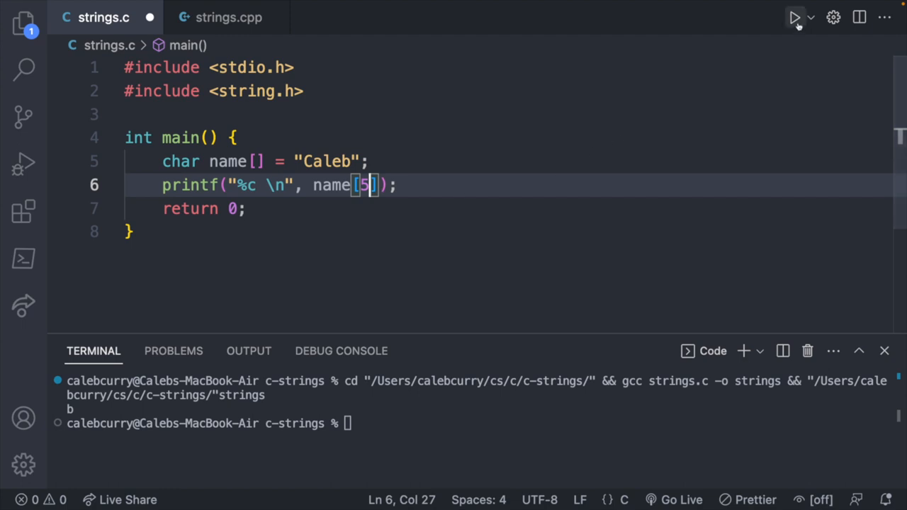
{"action": "key", "text": "cmd+s"}
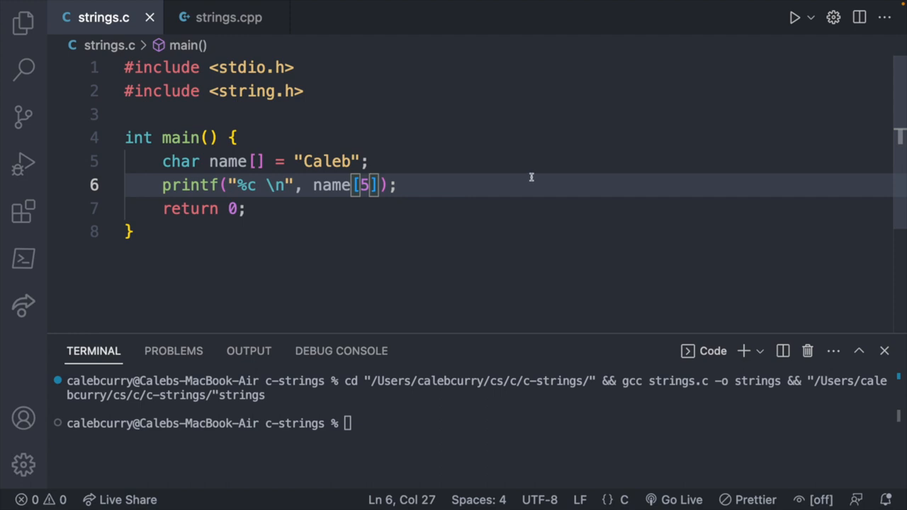
{"action": "type", "text": "6"}
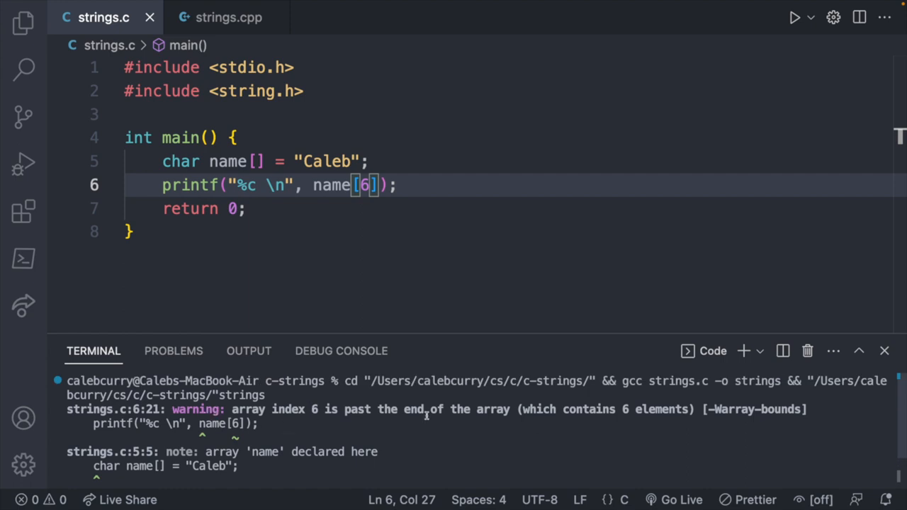
{"action": "scroll", "scroll_direction": "down", "scroll_amount": 3}
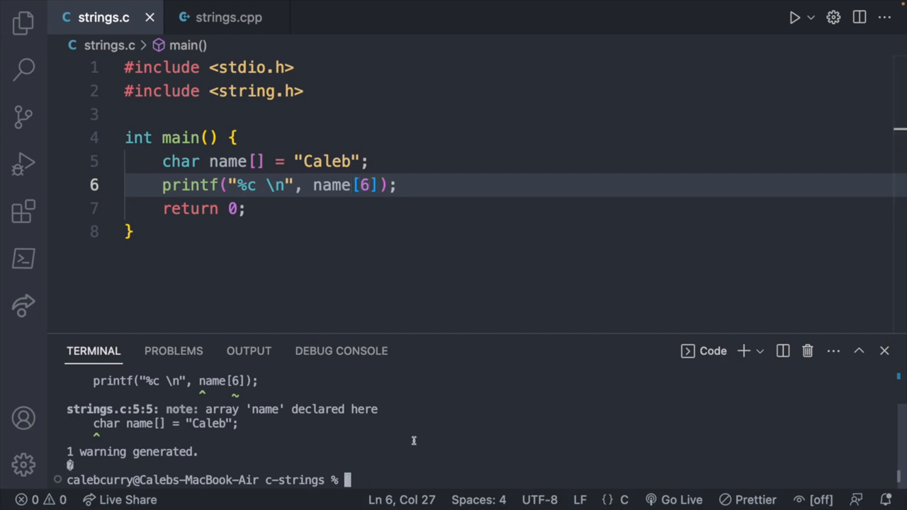
{"action": "mouse_move", "coordinate": [377, 448]}
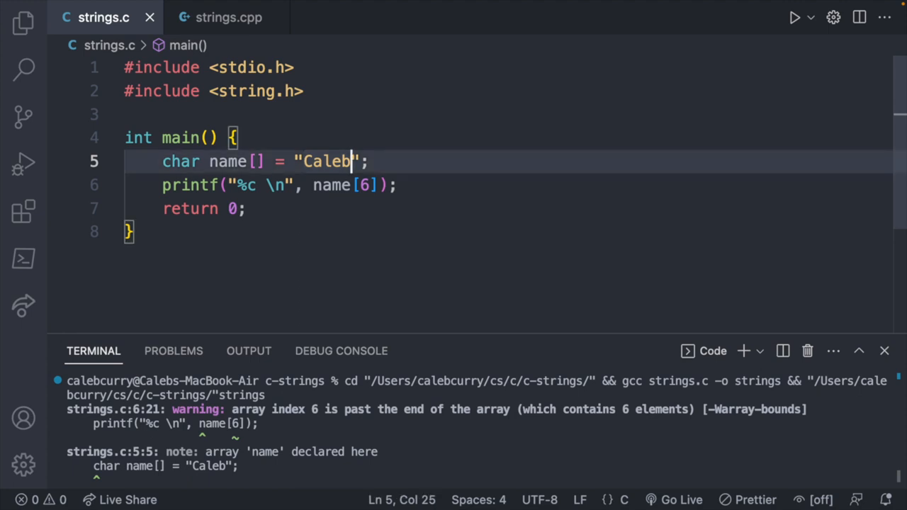
{"action": "key", "text": "Backspace"}
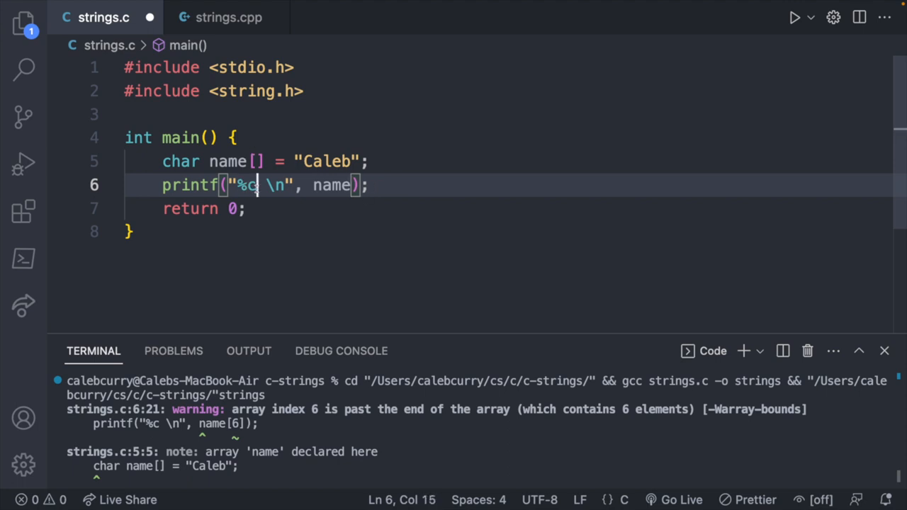
Switch to %s and declare char name[30]; with a comment that the user types their name.
{"action": "type", "text": "s"}
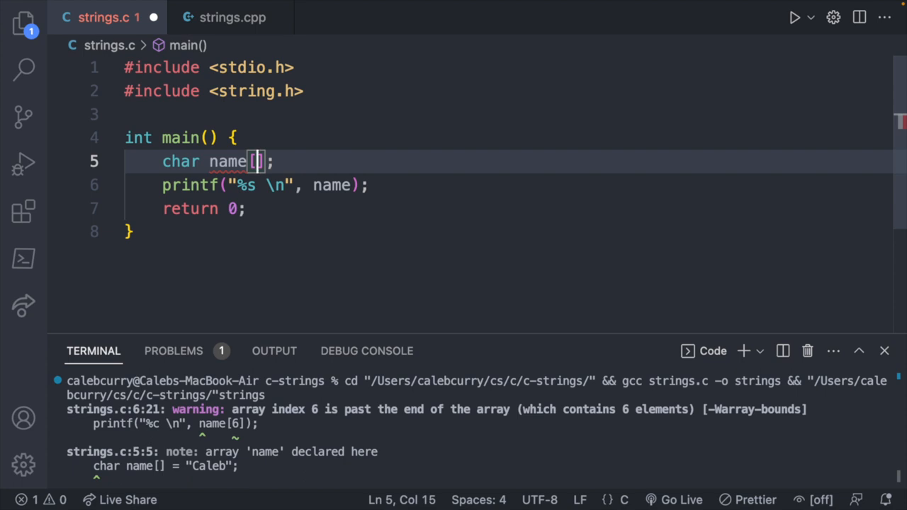
{"action": "type", "text": "30"}
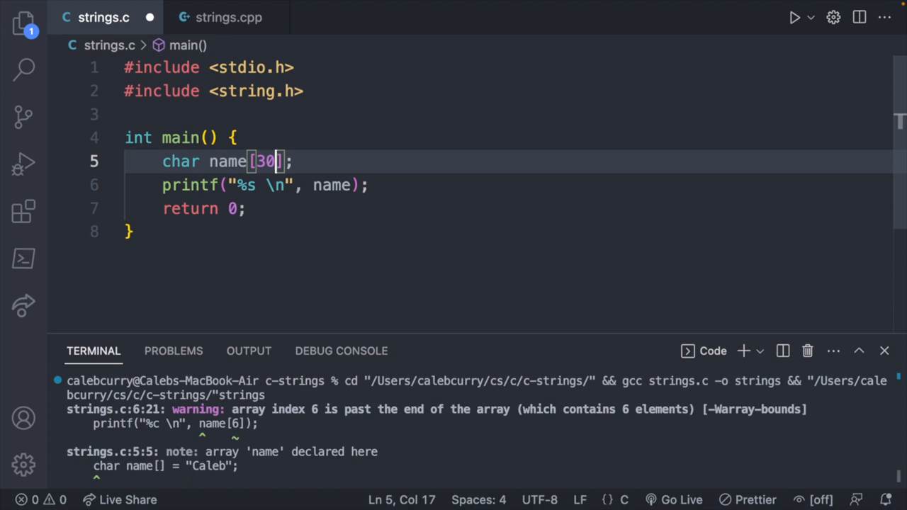
{"action": "type", "text": "//29 character"}
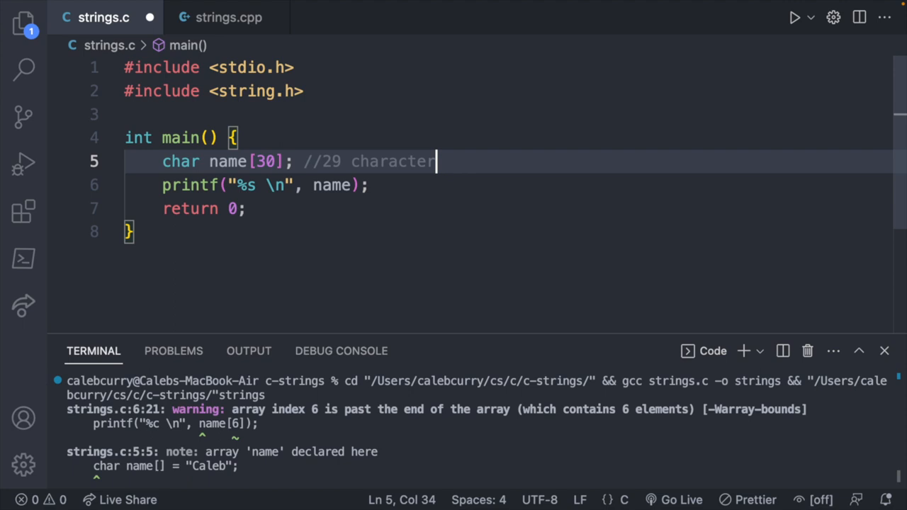
{"action": "type", "text": "s to type their name"}
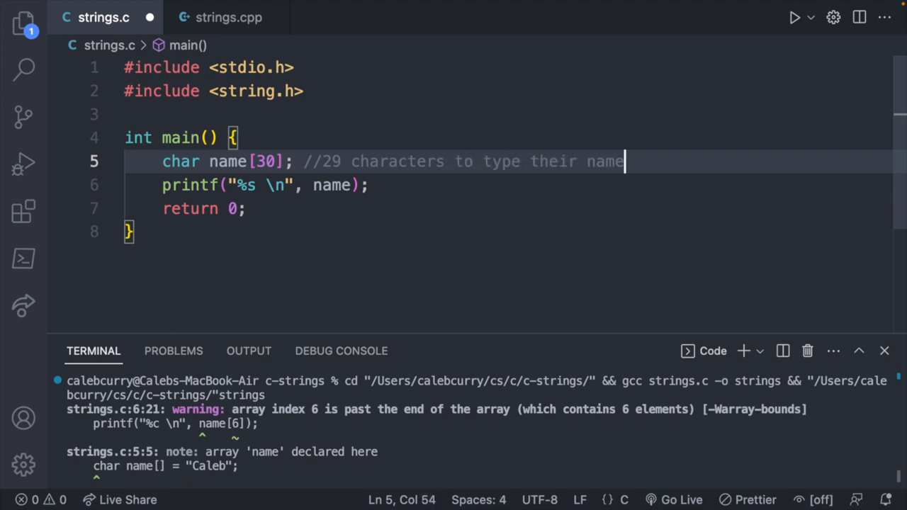
{"action": "mouse_move", "coordinate": [545, 179]}
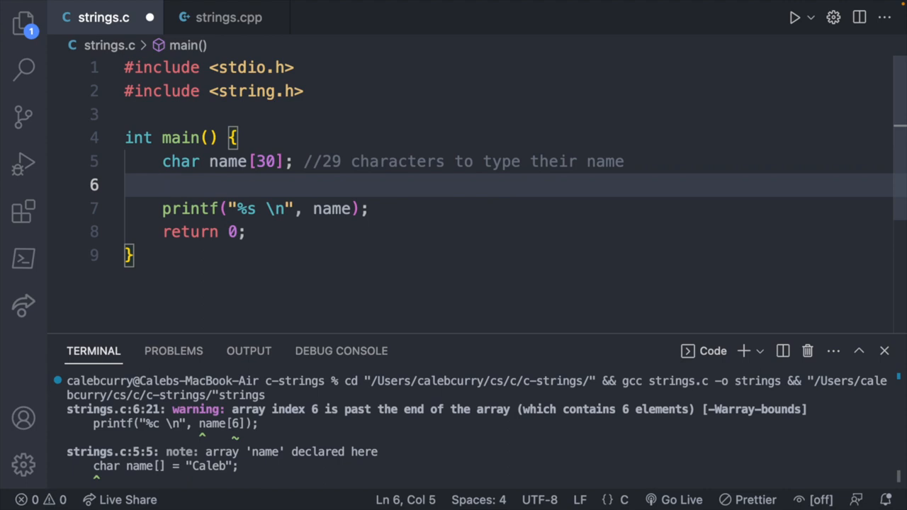
Read the name with scanf("%29s", name) above the printf.
{"action": "type", "text": "scanf(\"\");"}
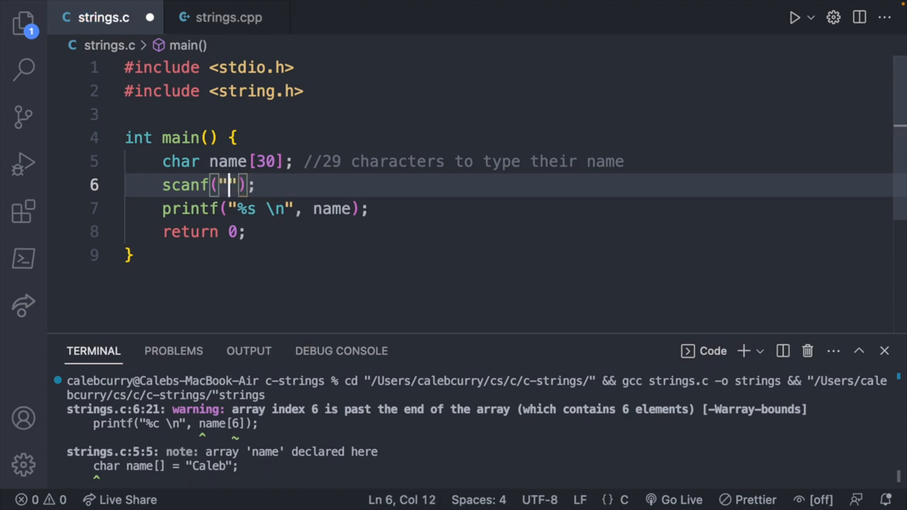
{"action": "type", "text": "%"}
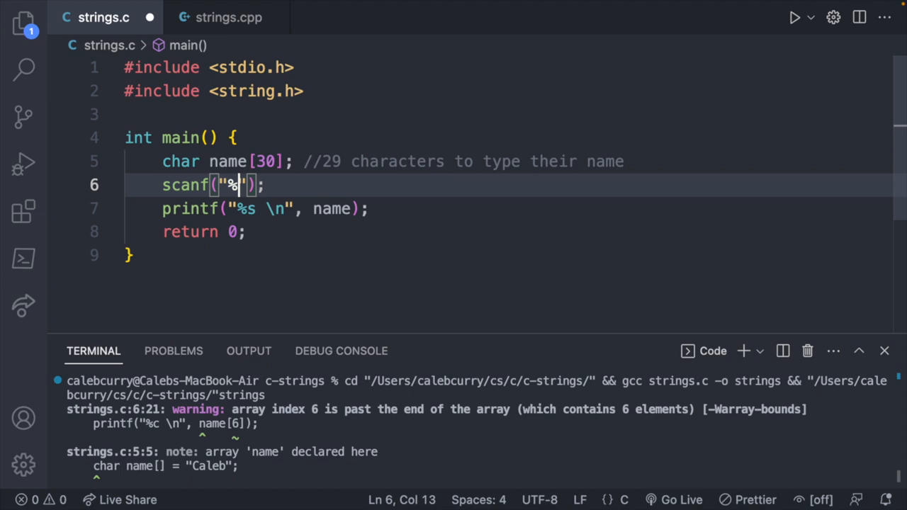
{"action": "type", "text": "s"}
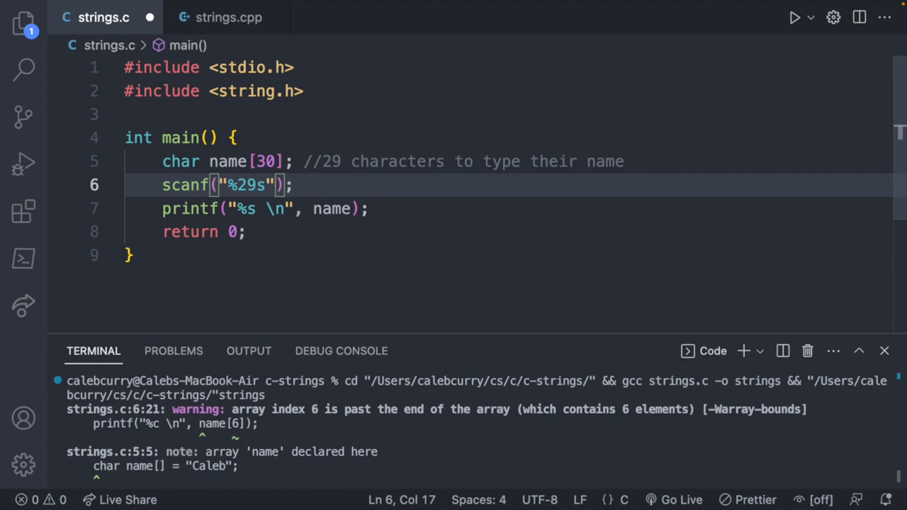
{"action": "type", "text": ", n"}
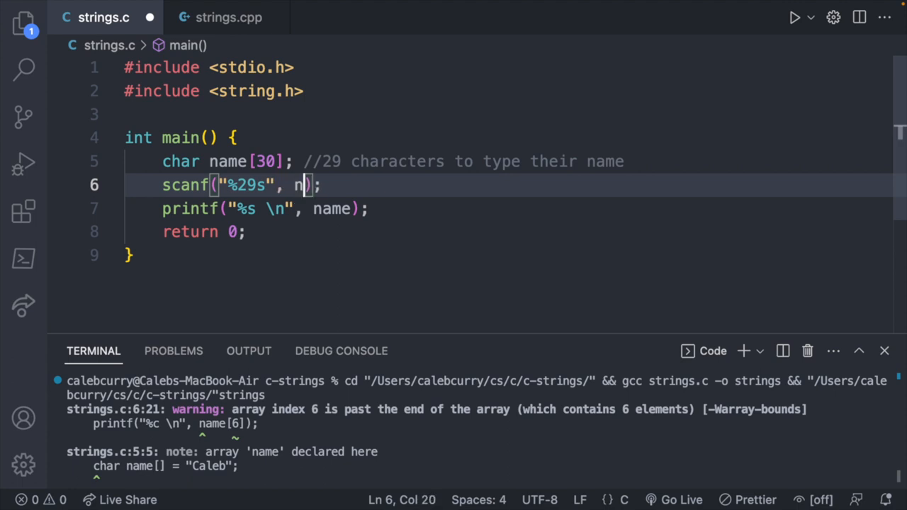
{"action": "type", "text": "ame"}
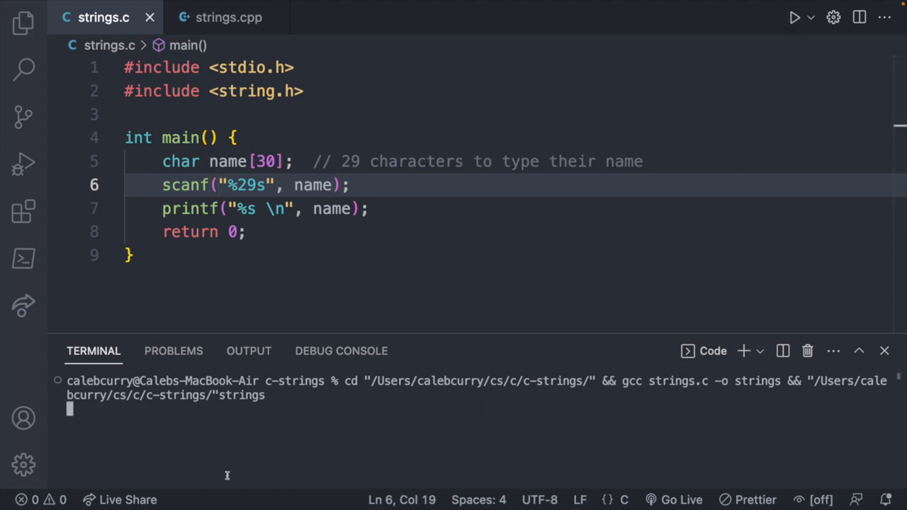
{"action": "mouse_move", "coordinate": [246, 431]}
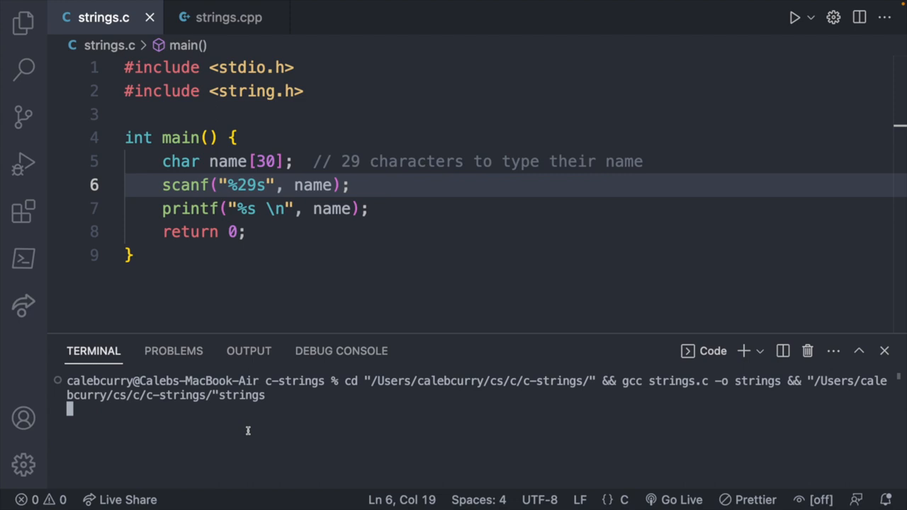
Shrink name to 6 chars with plain scanf("%s") and enter an overly long Calebbbb name.
{"action": "type", "text": "Caleb"}
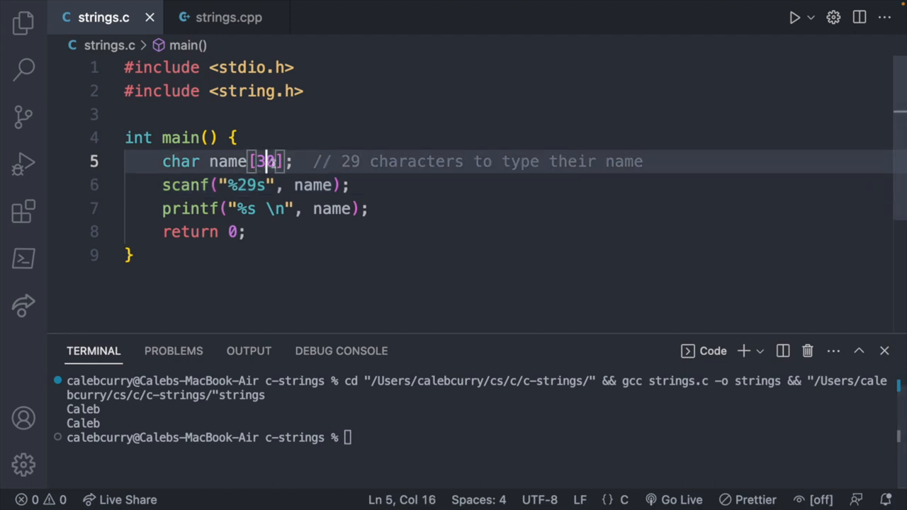
{"action": "key", "text": "Backspace"}
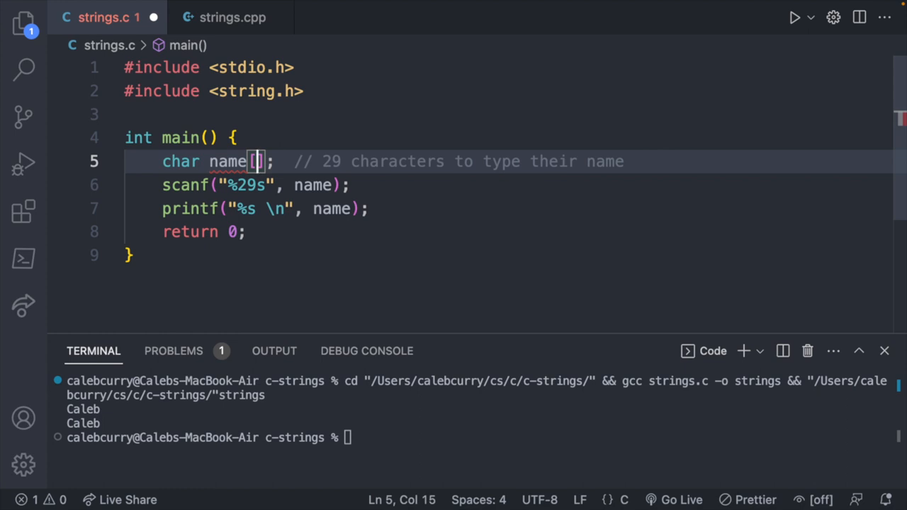
{"action": "type", "text": "6"}
{"action": "left_click", "coordinate": [256, 185]}
{"action": "type", "text": "5"}
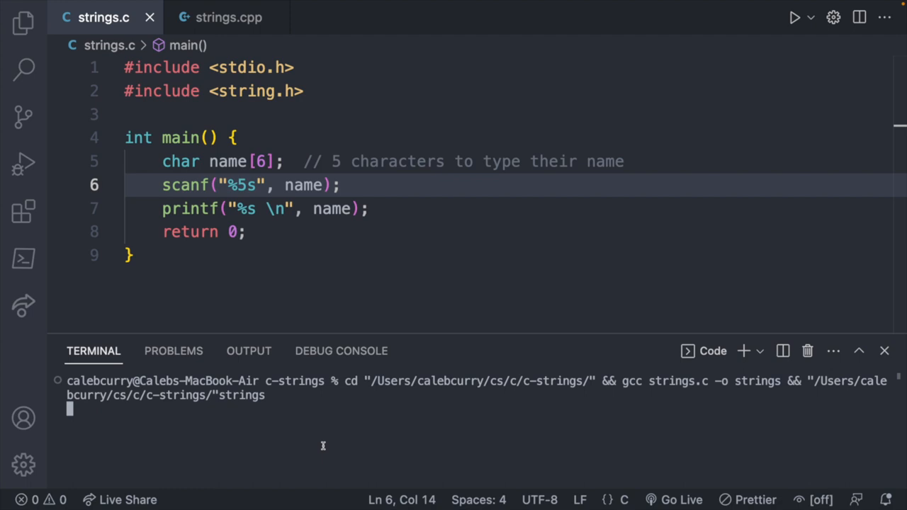
{"action": "type", "text": "Cale"}
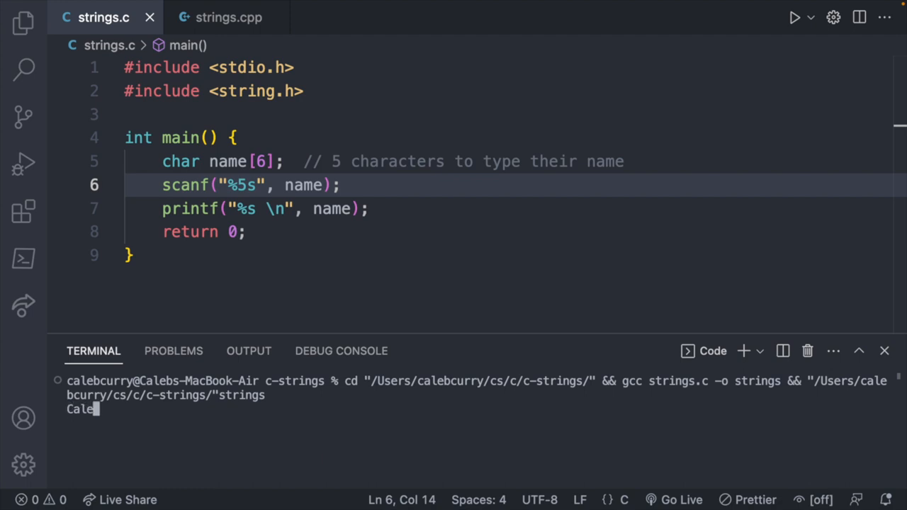
{"action": "type", "text": "bbbbbbbbbbb"}
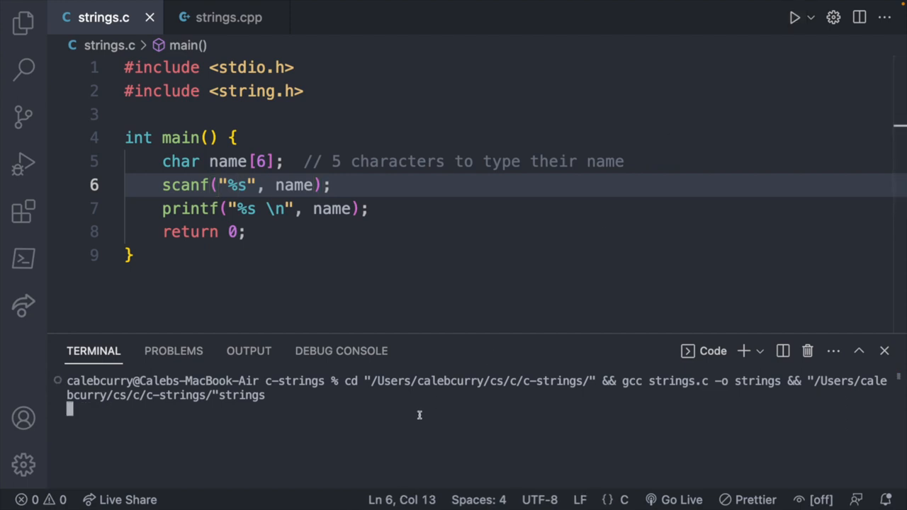
Enter an even longer calebbbb... name to crash the program with a bus error.
{"action": "type", "text": "calebb"}
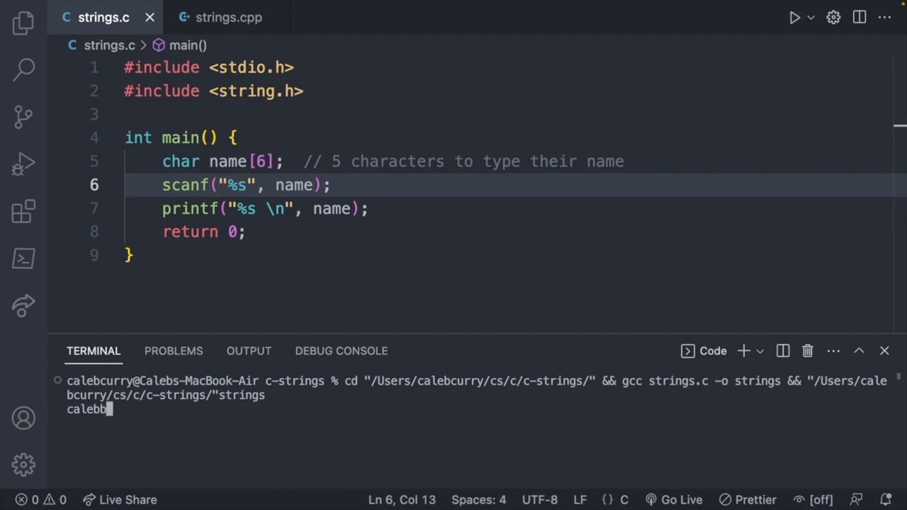
{"action": "type", "text": "bbbbbbbbbbbbbbbbbbbbbbbbbbb"}
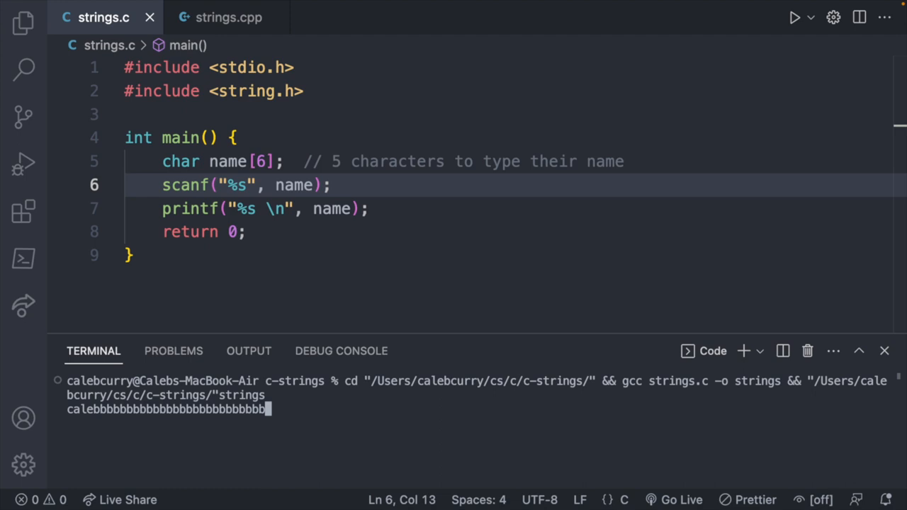
{"action": "type", "text": "bbbbbbbbbbbbbbbbbbbbbbbbbbbbbbbbbbbbbbbbbbbbbbbbbbbbbbbbbbbbbbbbbbb"}
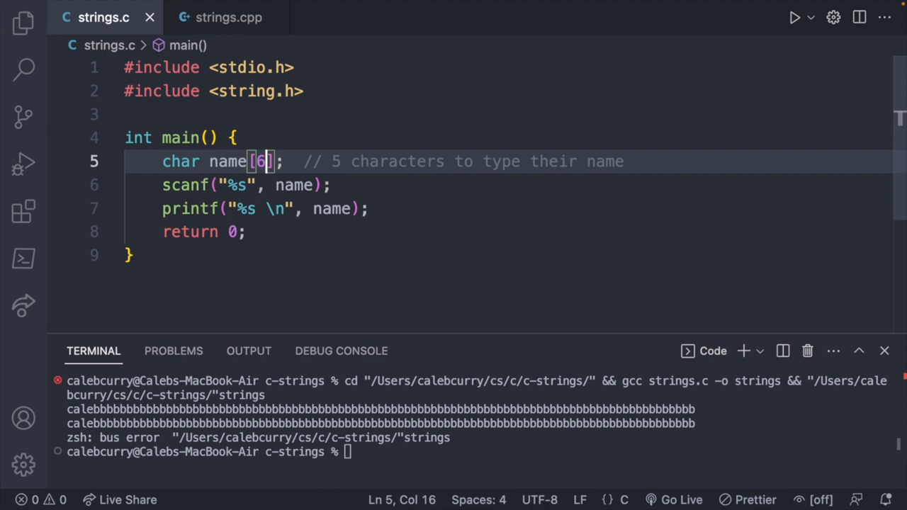
Enlarge name to 30, cap scanf at "%29s", and start the "is %i" length message.
{"action": "type", "text": "30"}
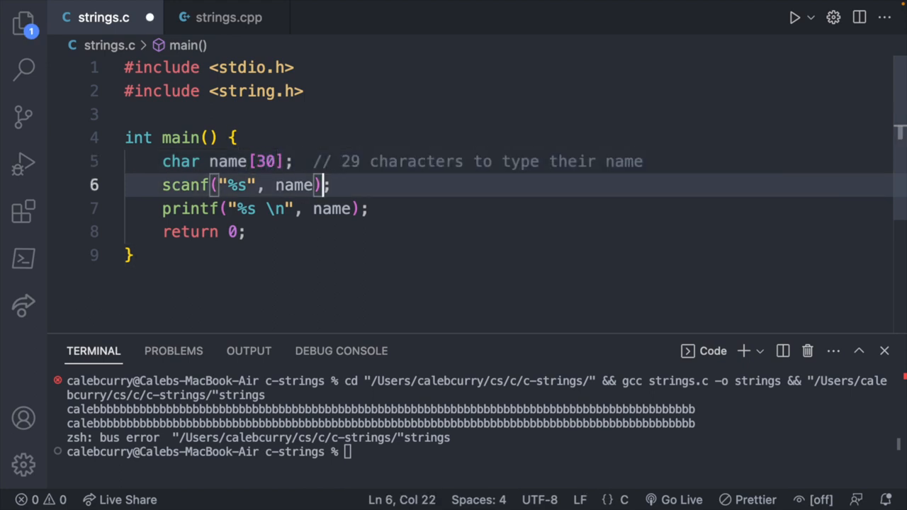
{"action": "left_click", "coordinate": [241, 184]}
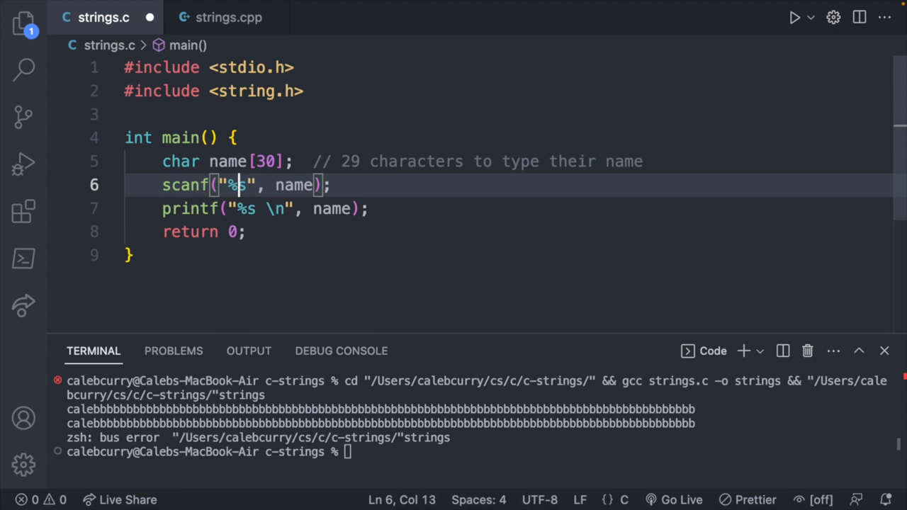
{"action": "type", "text": "29"}
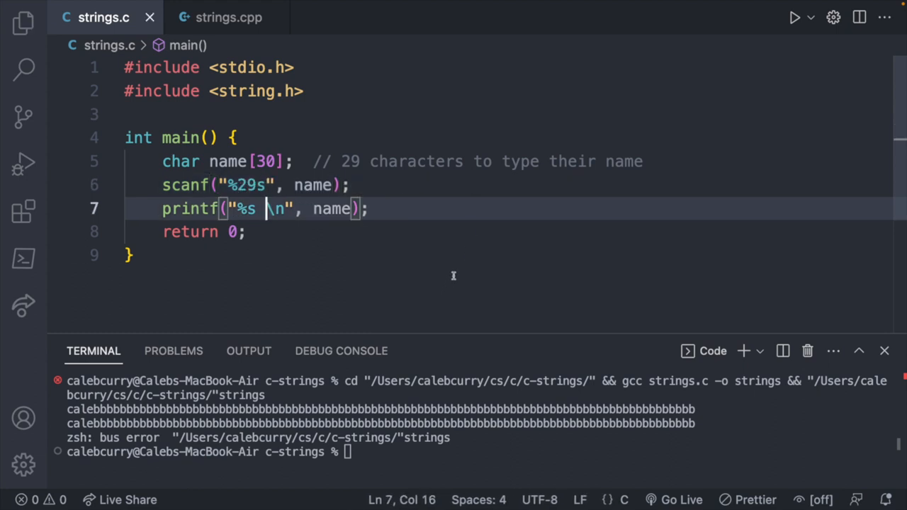
{"action": "type", "text": "i"}
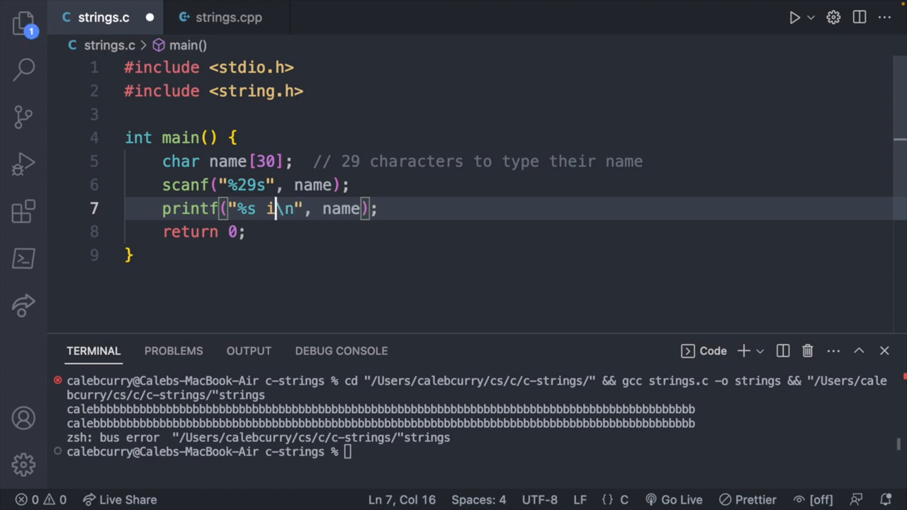
{"action": "type", "text": "s"}
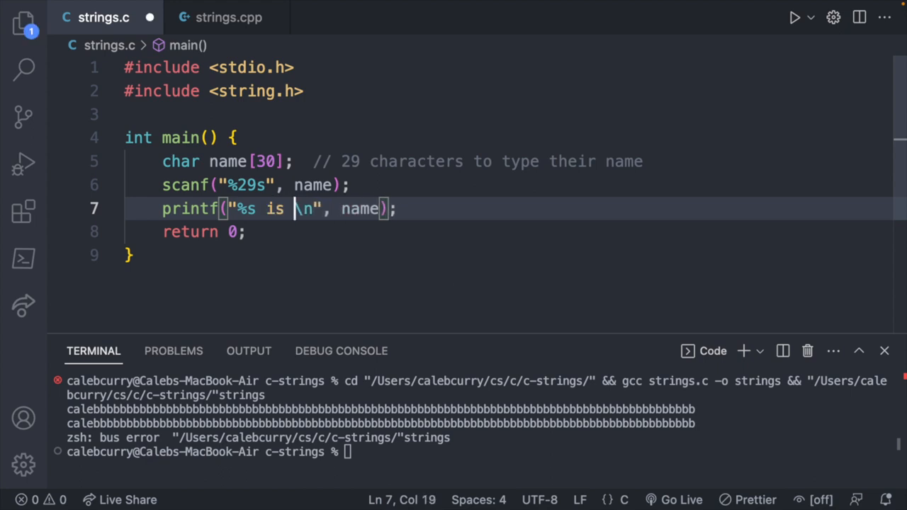
{"action": "type", "text": "%i"}
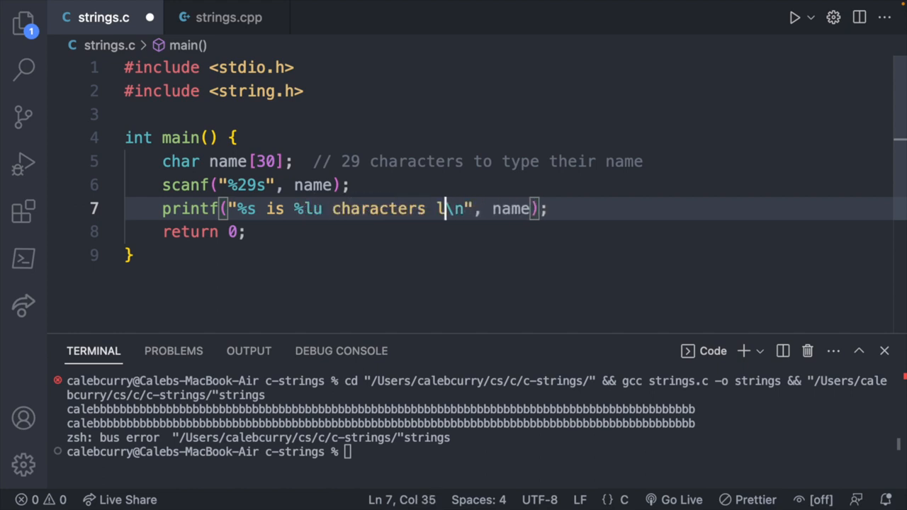
Finish "characters long." with strlen(name) and run it with a long calebbbb name truncated to 29.
{"action": "type", "text": "ong."}
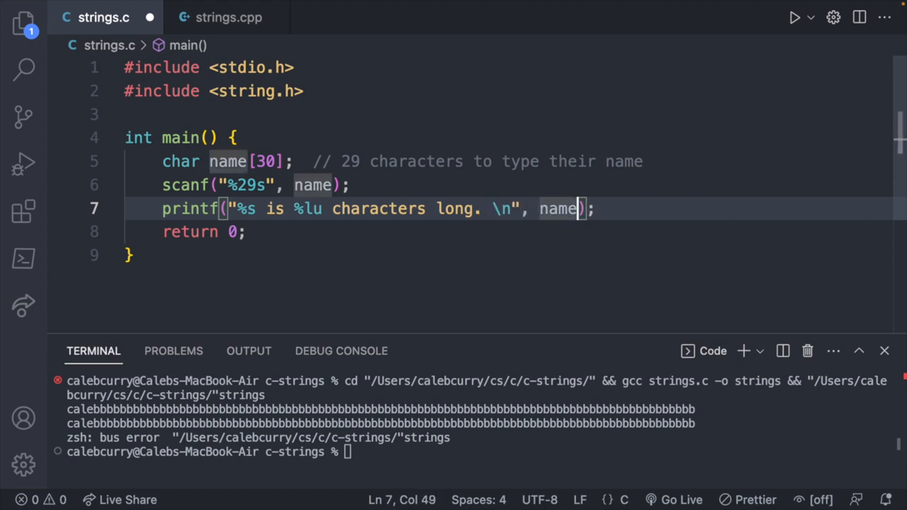
{"action": "type", "text": ", strlen"}
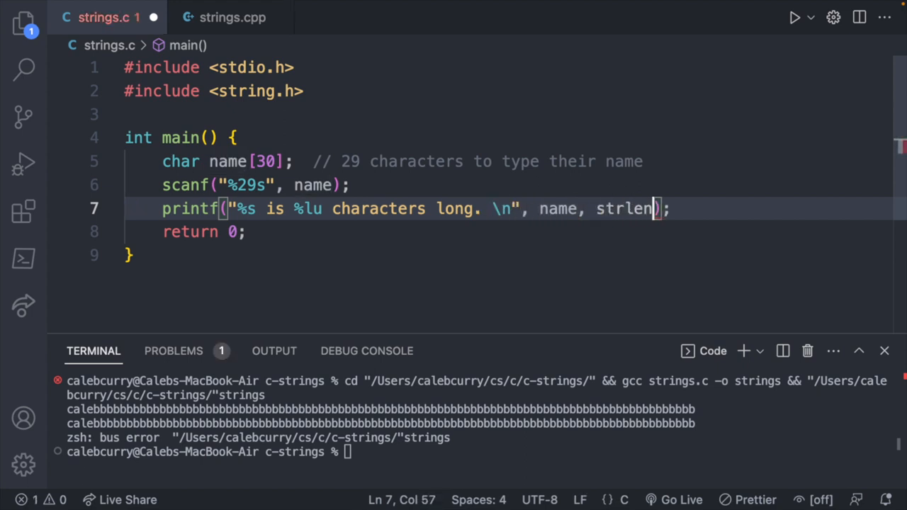
{"action": "type", "text": "(name"}
{"action": "type", "text": "Caleb"}
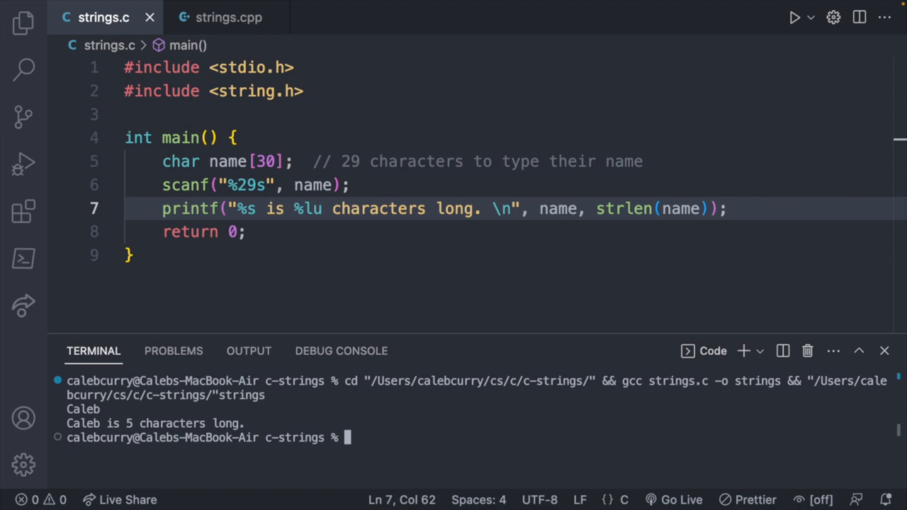
{"action": "type", "text": "calebbbbbbbbbbbbbbbbbbbbbbbbbbbbbbbbbbbbbbbbbbbbbbbbbbbbbbbbbbb"}
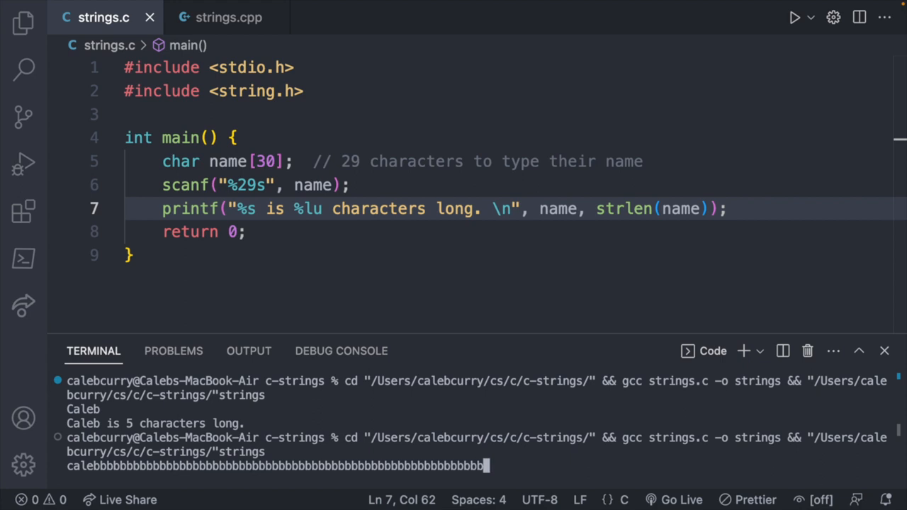
{"action": "key", "text": "Enter"}
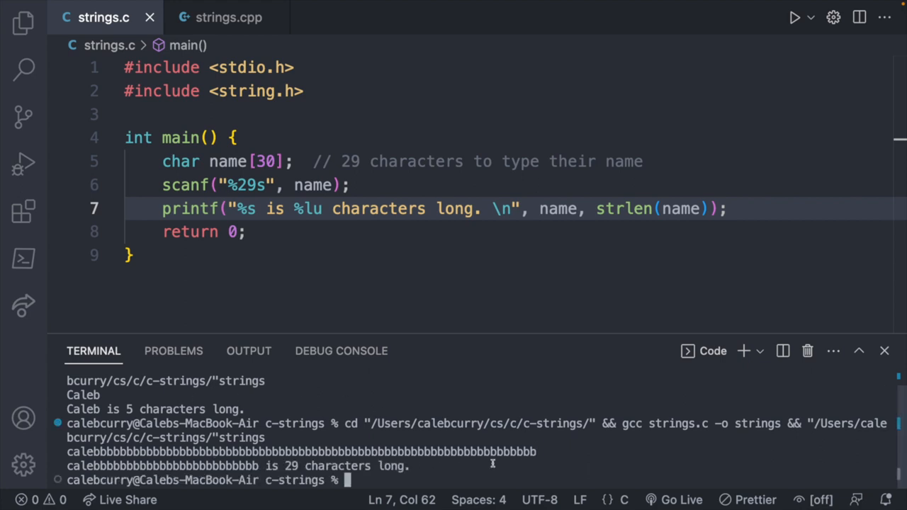
{"action": "left_click", "coordinate": [730, 208]}
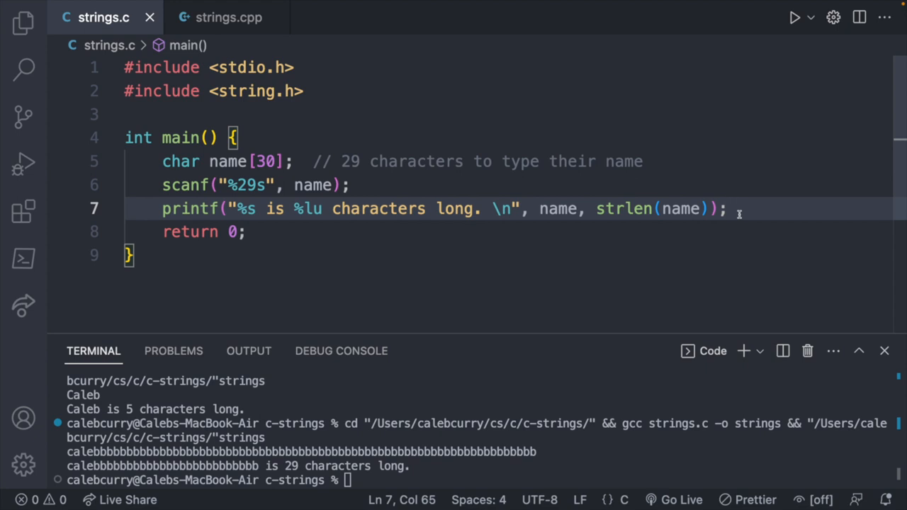
{"action": "key", "text": "Enter"}
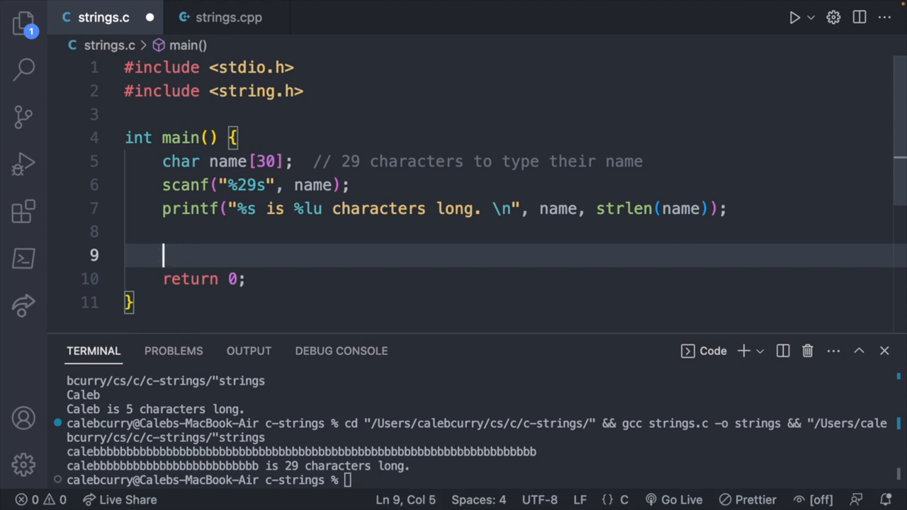
Add printf("%i\n", true); and begin an #include <std... line for stdbool.h.
{"action": "type", "text": "printf(\"\");"}
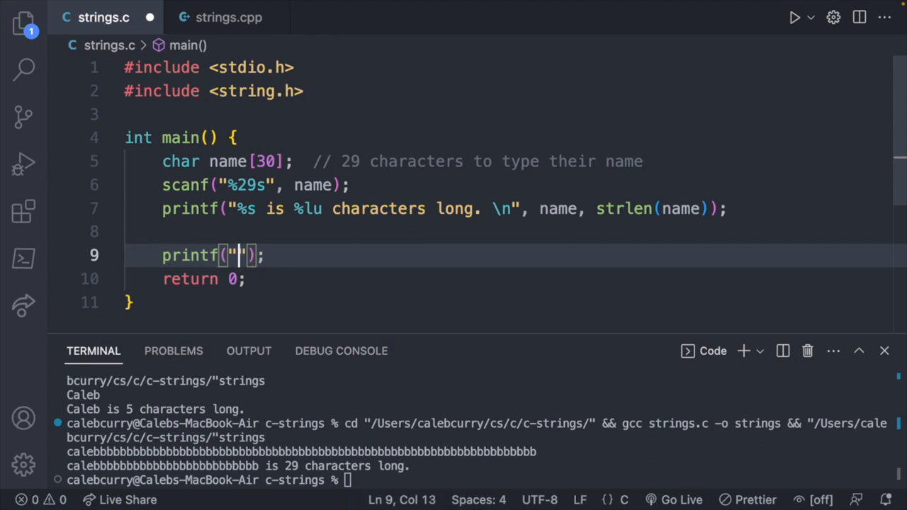
{"action": "type", "text": "i"}
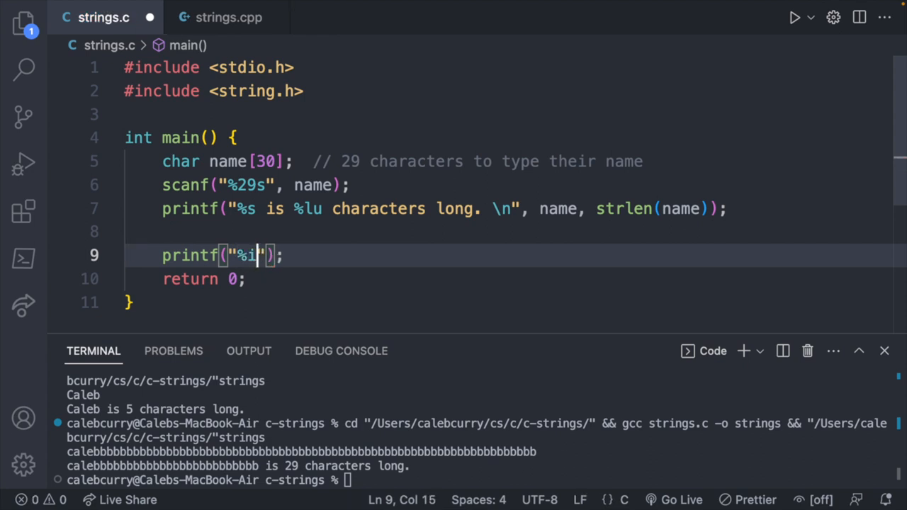
{"action": "type", "text": "\\"}
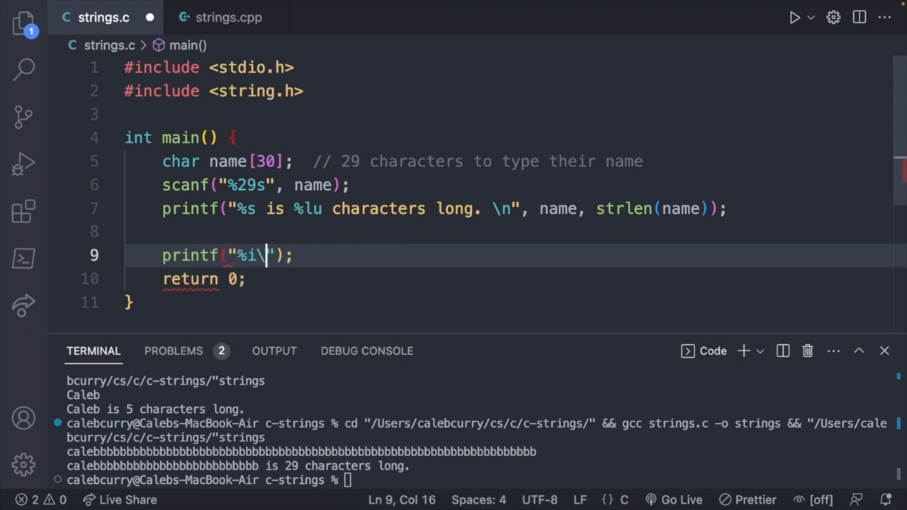
{"action": "type", "text": "n\","}
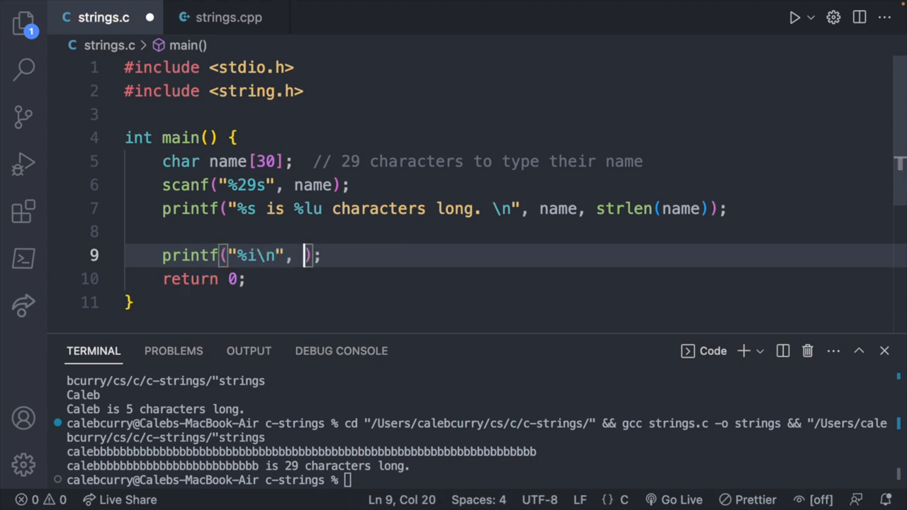
{"action": "type", "text": "true"}
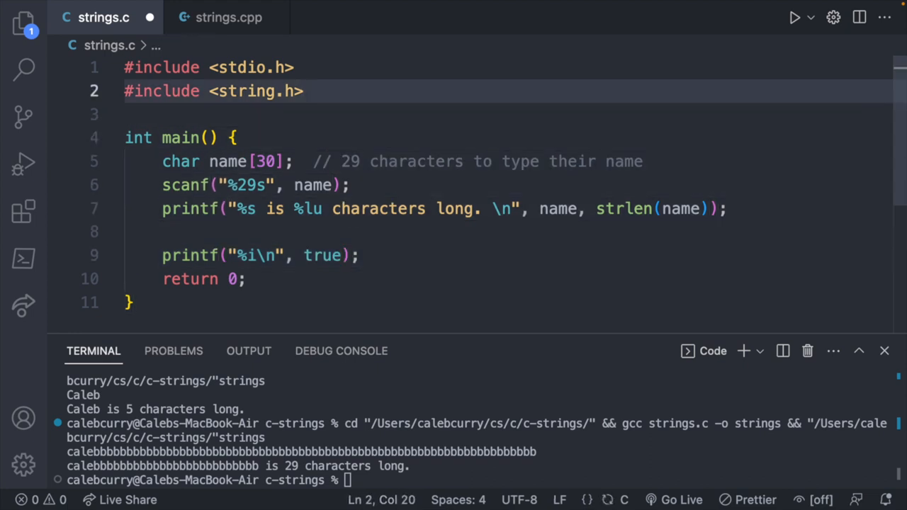
{"action": "type", "text": "#include <stdbool.h>"}
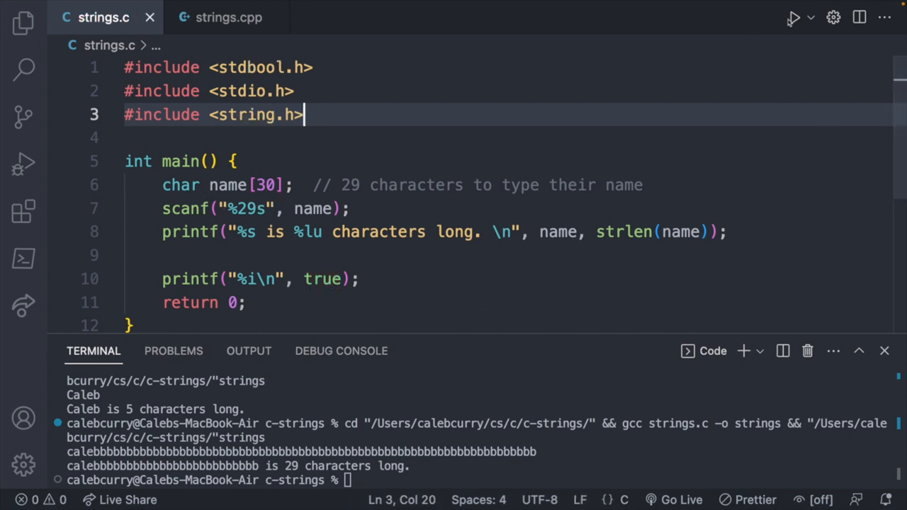
Prompt "What is your name?: " at the start of main and run it entering Caleb.
{"action": "key", "text": "Enter"}
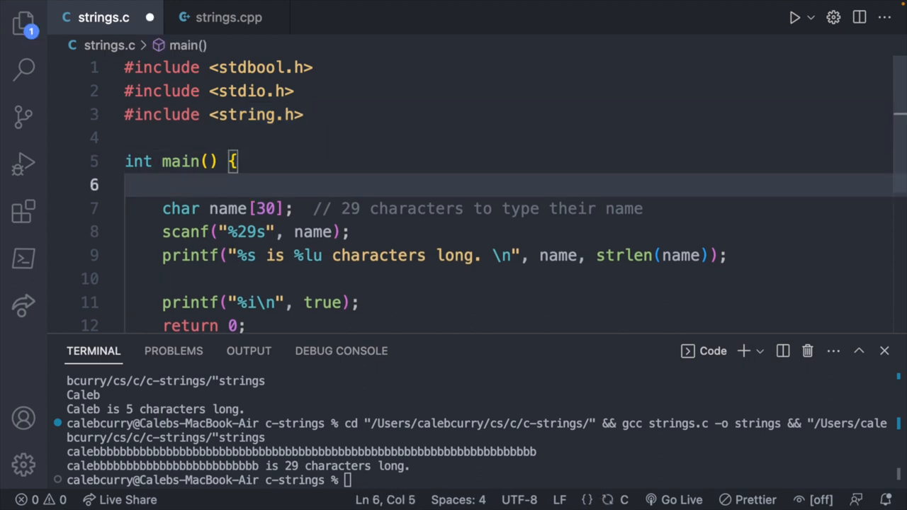
{"action": "type", "text": "printf();"}
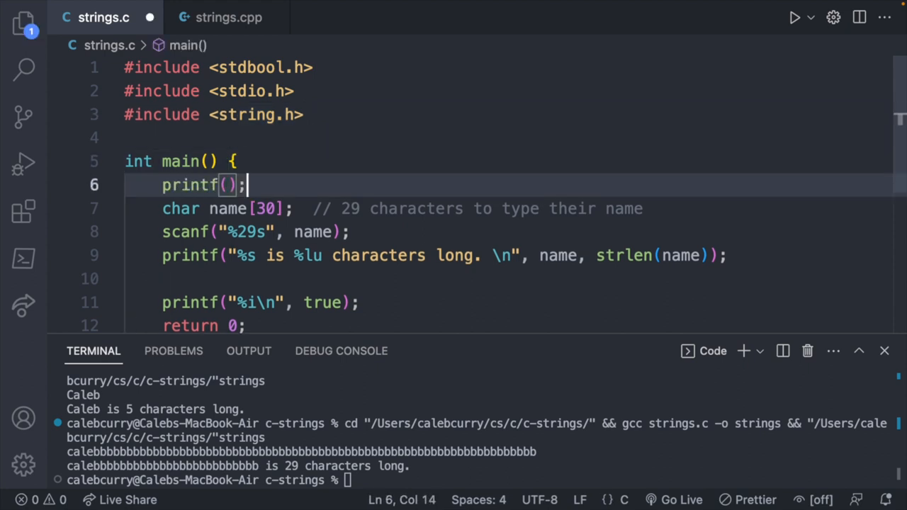
{"action": "type", "text": "\"Q\""}
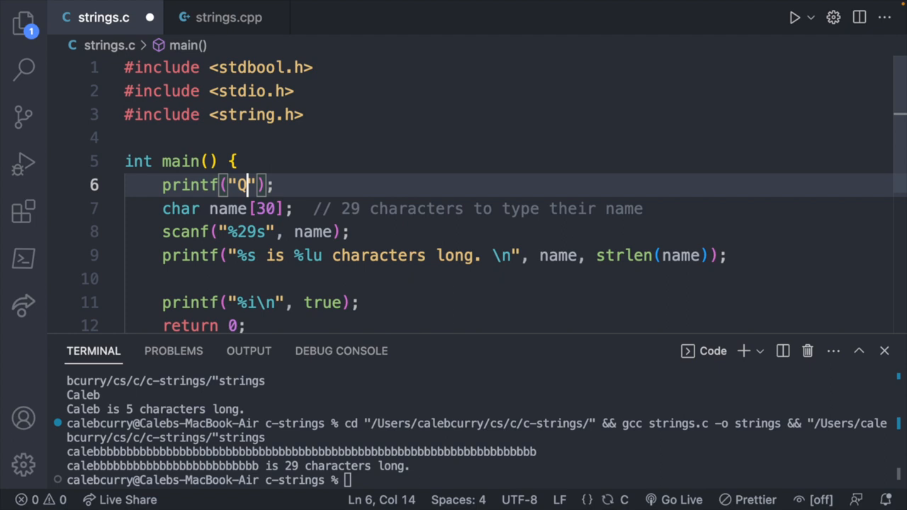
{"action": "type", "text": "WH"}
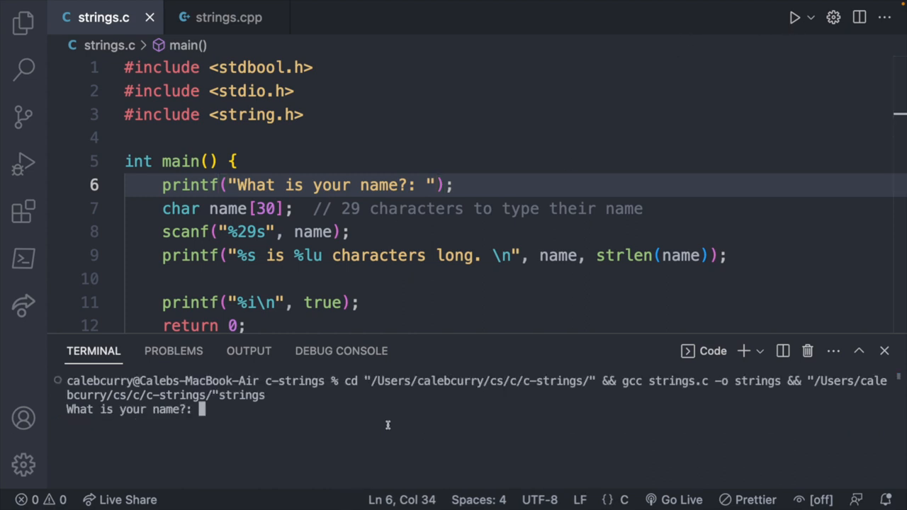
{"action": "type", "text": "Caleb"}
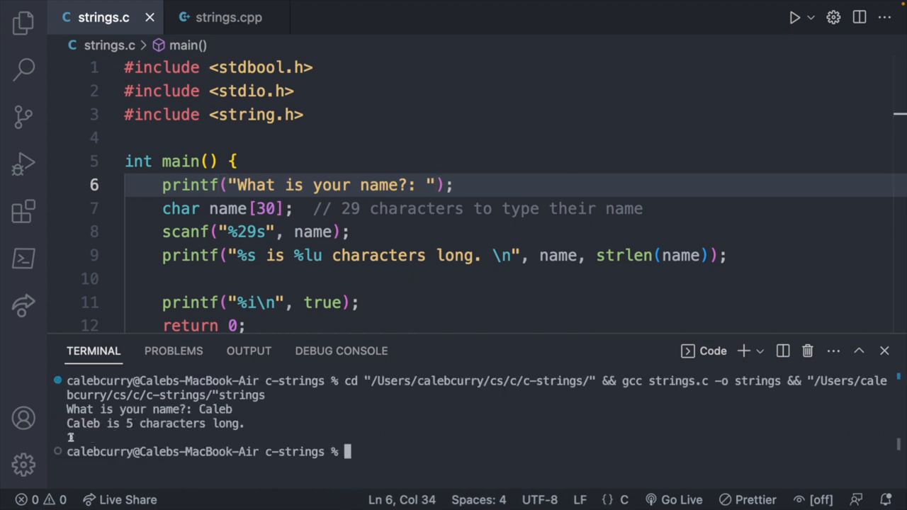
{"action": "scroll", "scroll_direction": "down", "scroll_amount": 3}
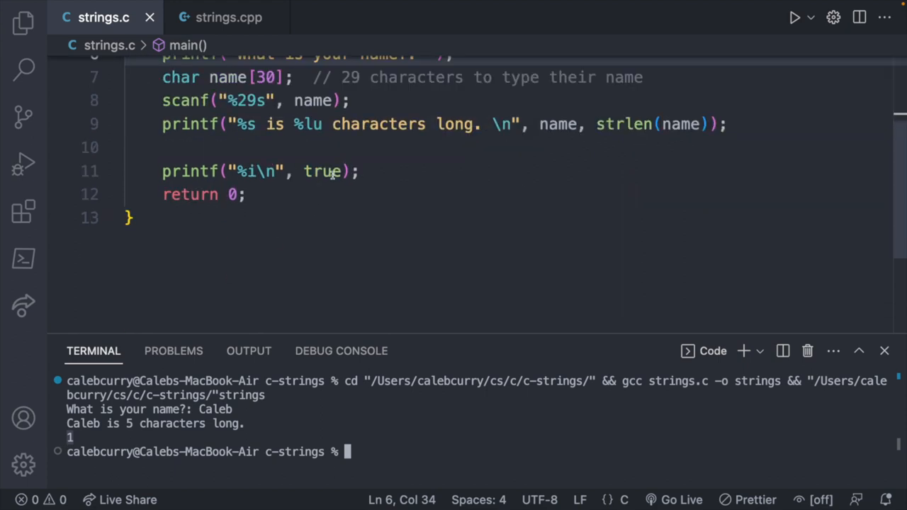
Replace true in the printf with strcmp(name, "Caleb").
{"action": "double_click", "coordinate": [321, 171]}
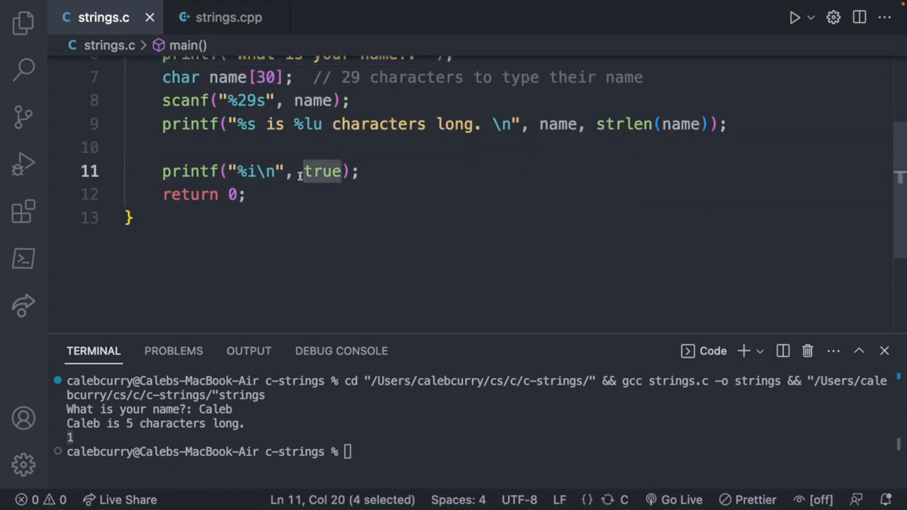
{"action": "key", "text": "Delete"}
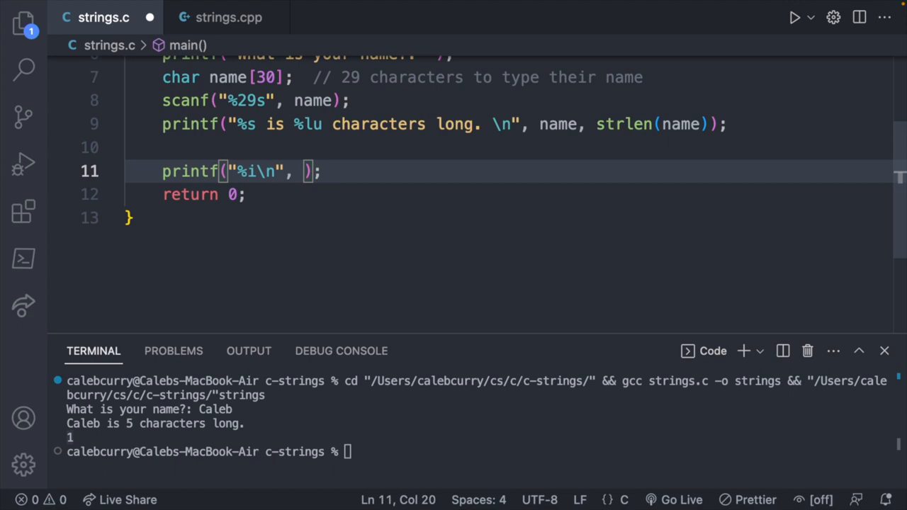
{"action": "type", "text": "strcm"}
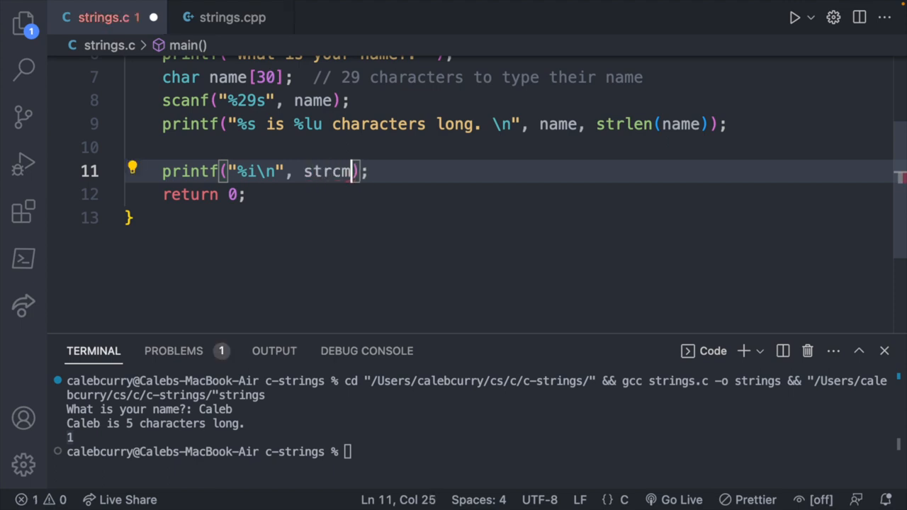
{"action": "type", "text": "p"}
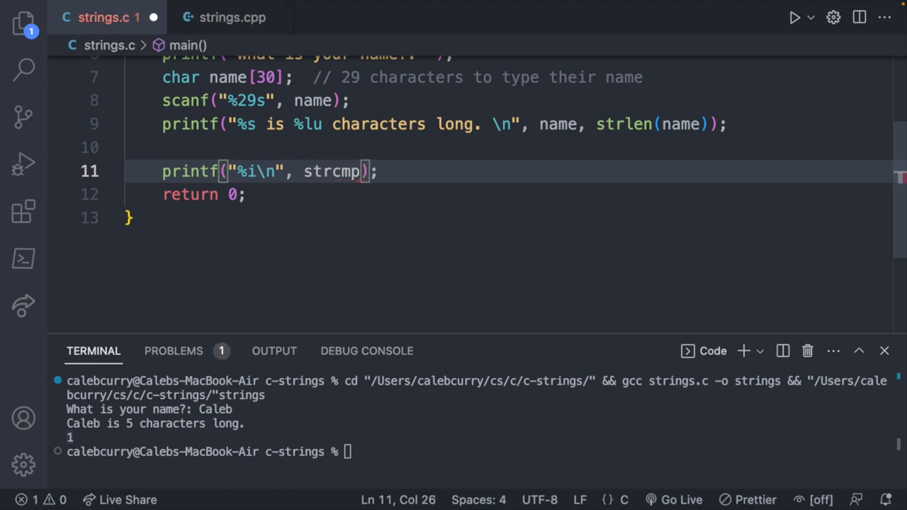
{"action": "type", "text": "("}
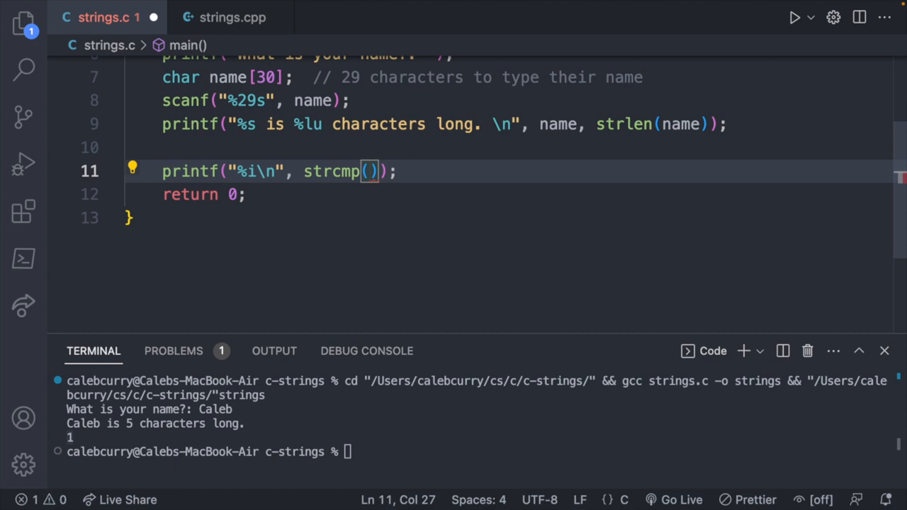
{"action": "type", "text": "name,"}
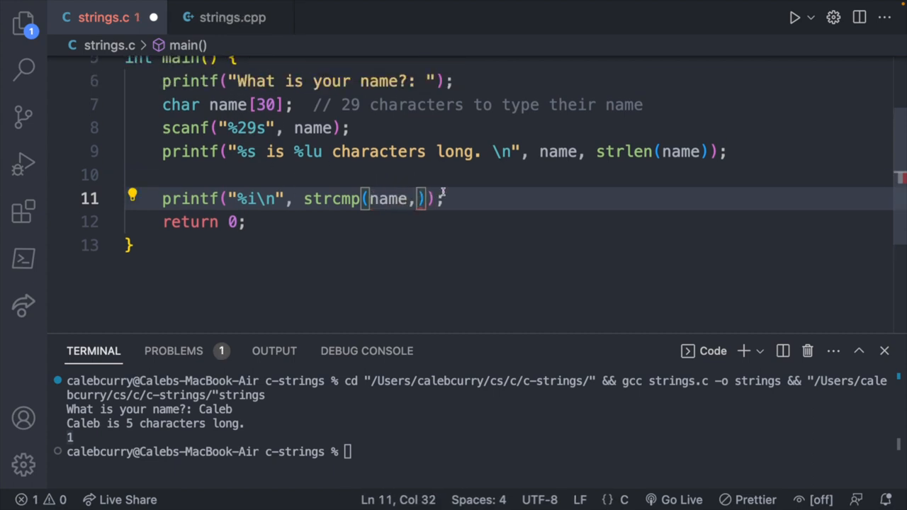
{"action": "type", "text": "\"\""}
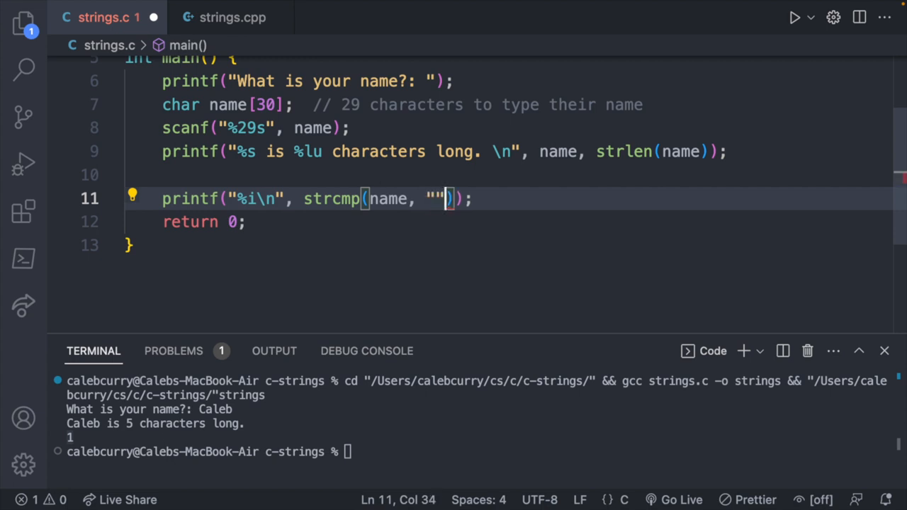
{"action": "type", "text": "Caleb"}
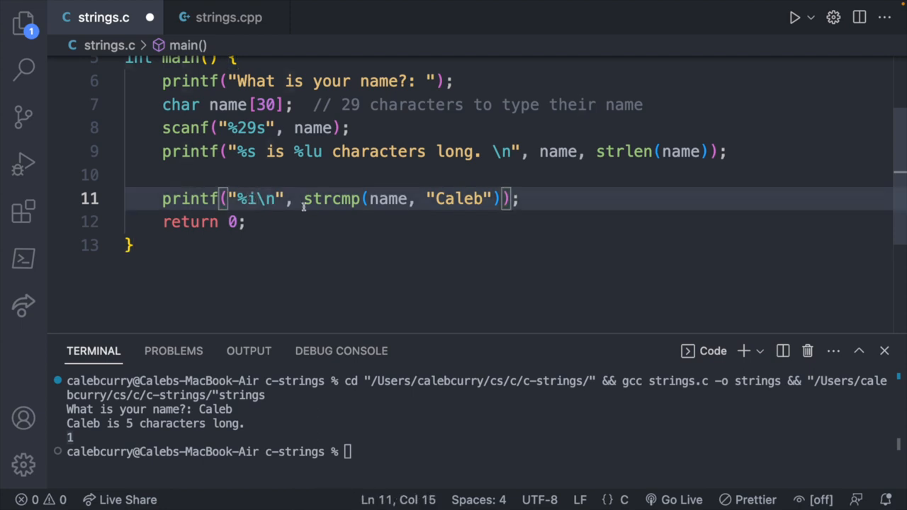
Run the program and enter Caleb, which prints 0 for a match.
{"action": "left_click", "coordinate": [503, 198]}
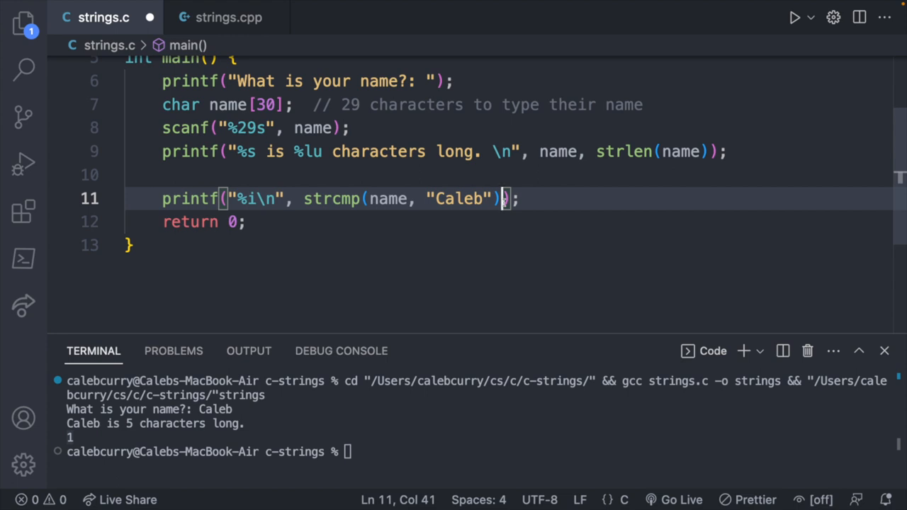
{"action": "mouse_move", "coordinate": [697, 99]}
{"action": "type", "text": "C"}
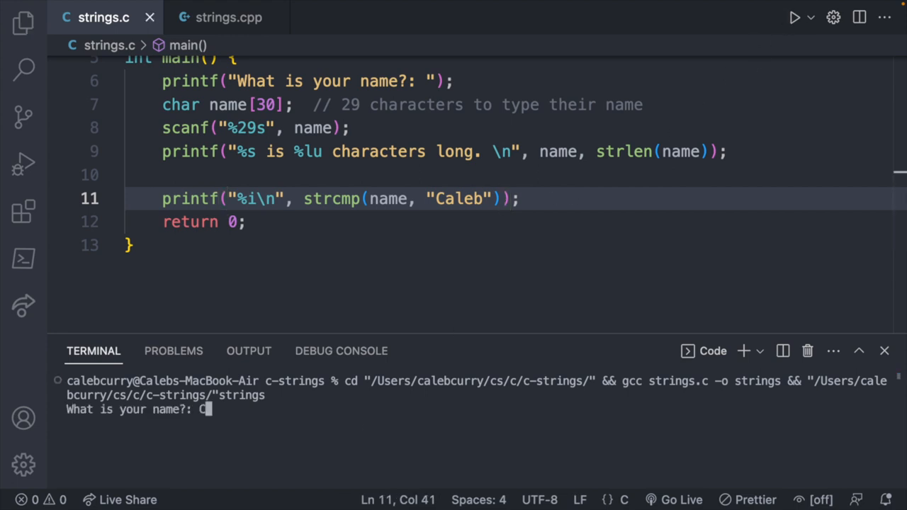
{"action": "type", "text": "aleb"}
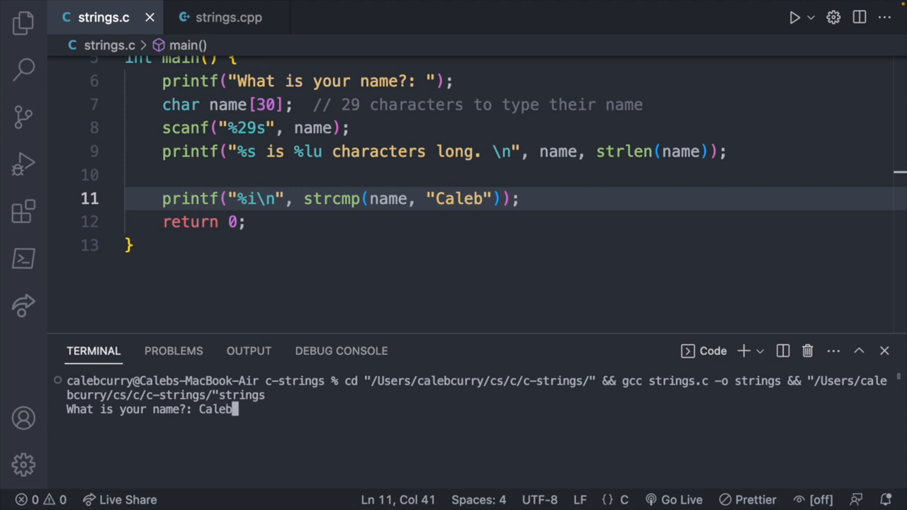
{"action": "key", "text": "Enter"}
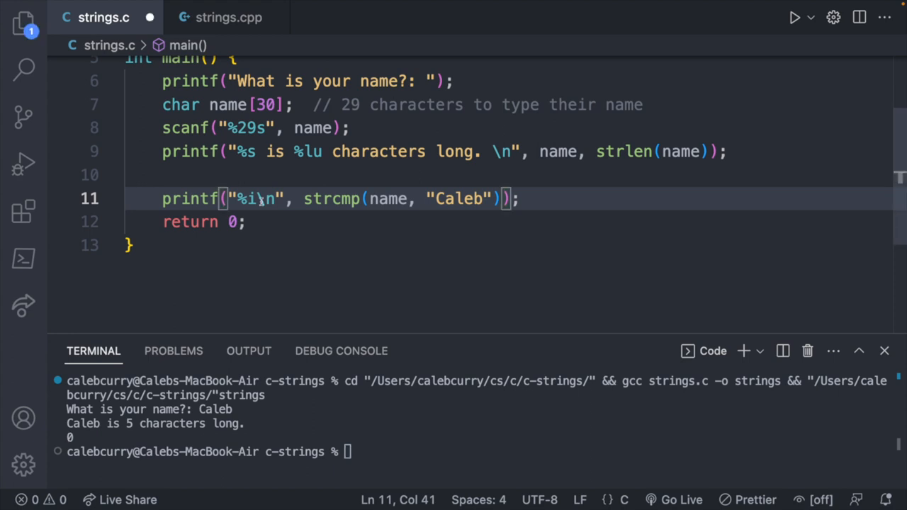
Negate the comparison with !, run with Caleb (1) and Tacos (0), then remove the !
{"action": "type", "text": "!"}
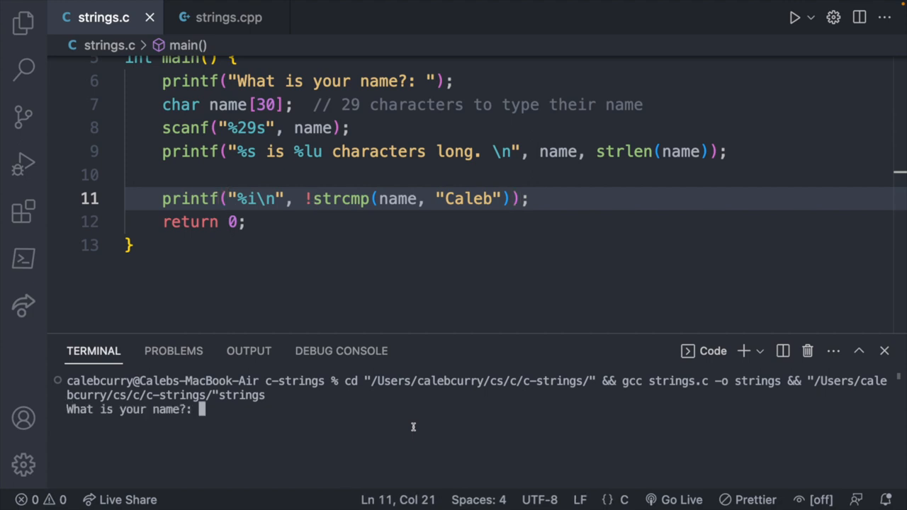
{"action": "type", "text": "Caleb"}
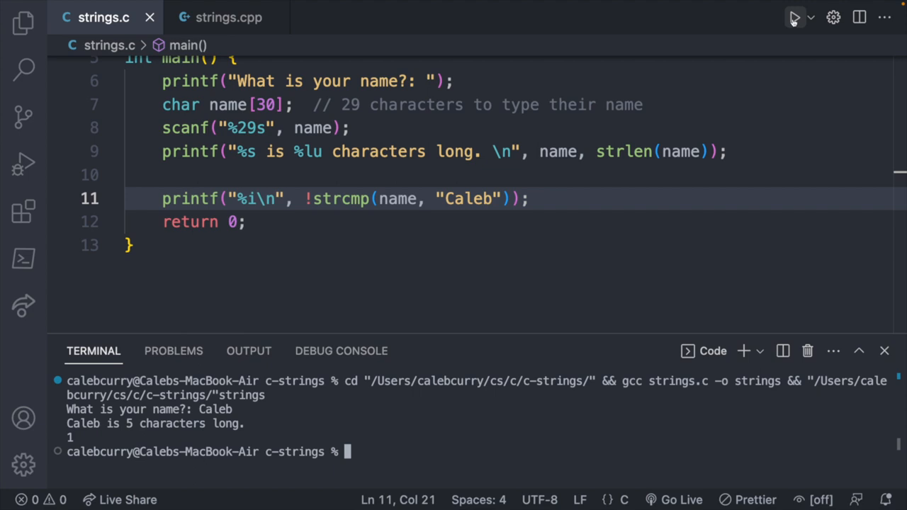
{"action": "left_click", "coordinate": [794, 17]}
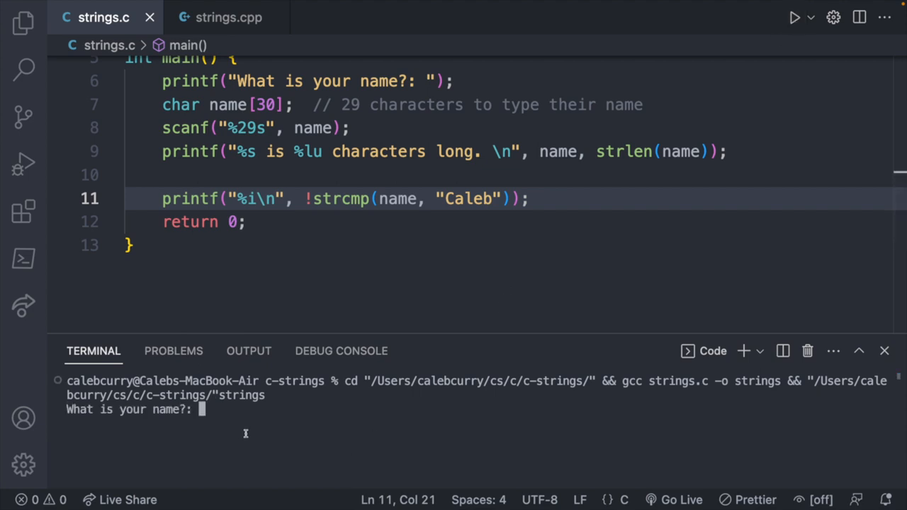
{"action": "type", "text": "Tacos"}
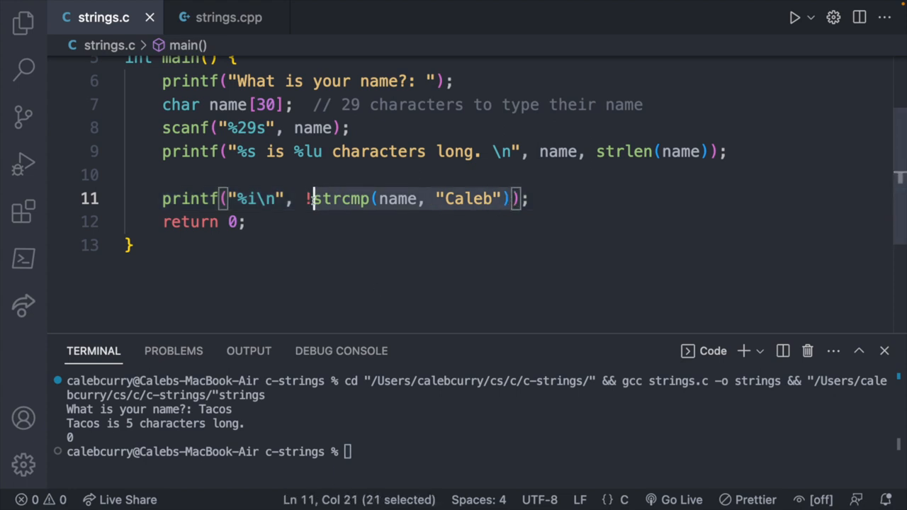
{"action": "key", "text": "Backspace"}
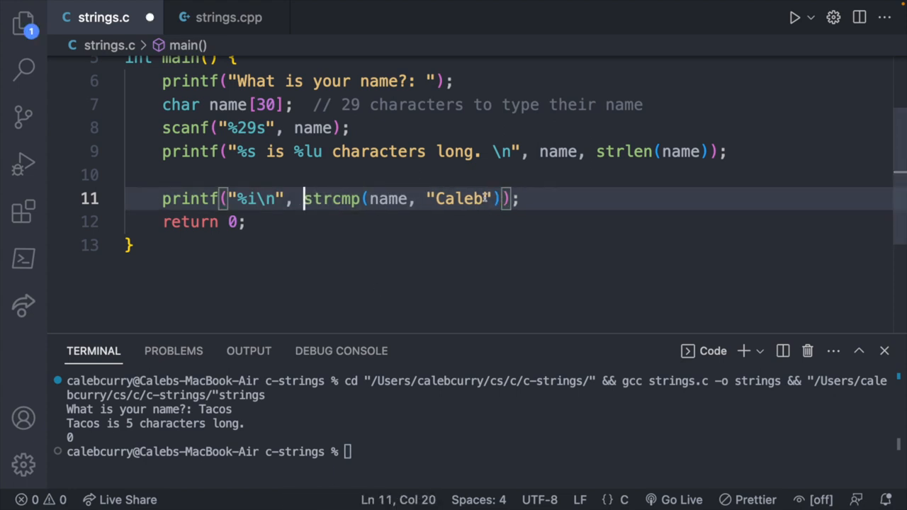
Compare strcmp(name, "Caleb") == 0 and run with Caleb (1) then Tacos (0).
{"action": "type", "text": "== 0"}
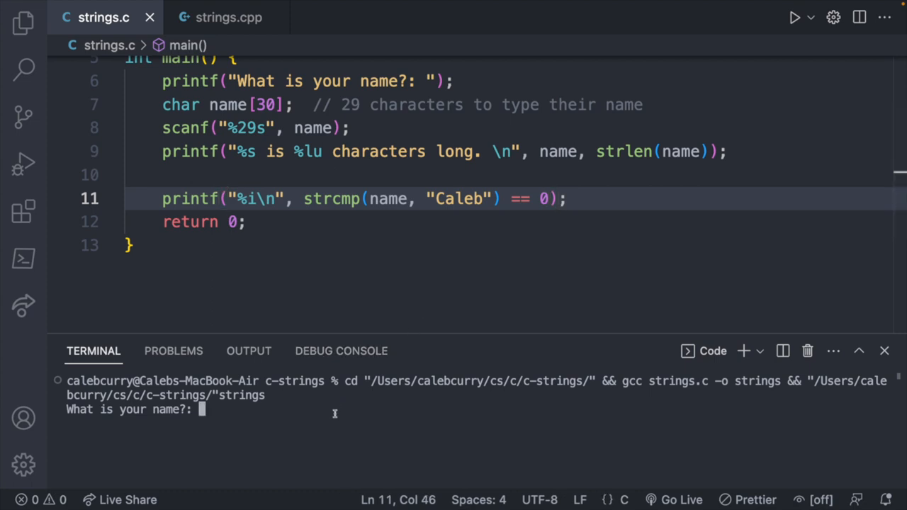
{"action": "type", "text": "Ca"}
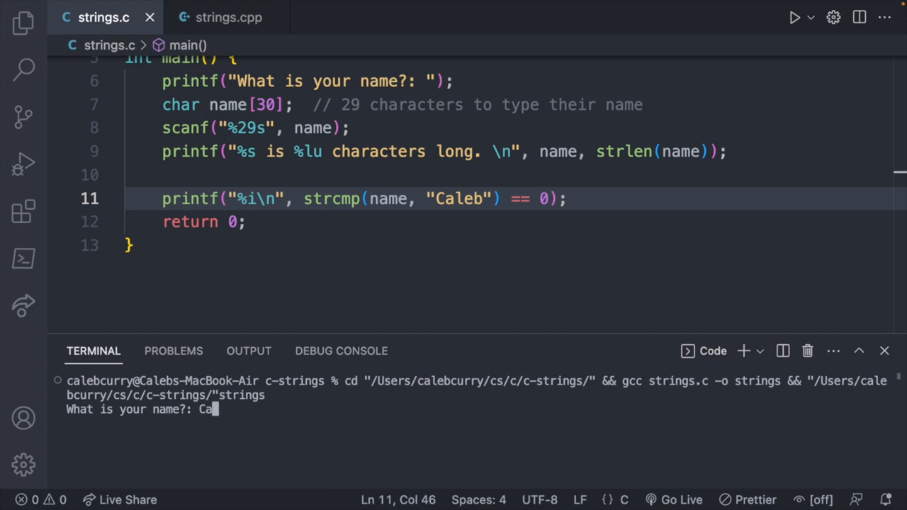
{"action": "type", "text": "leb"}
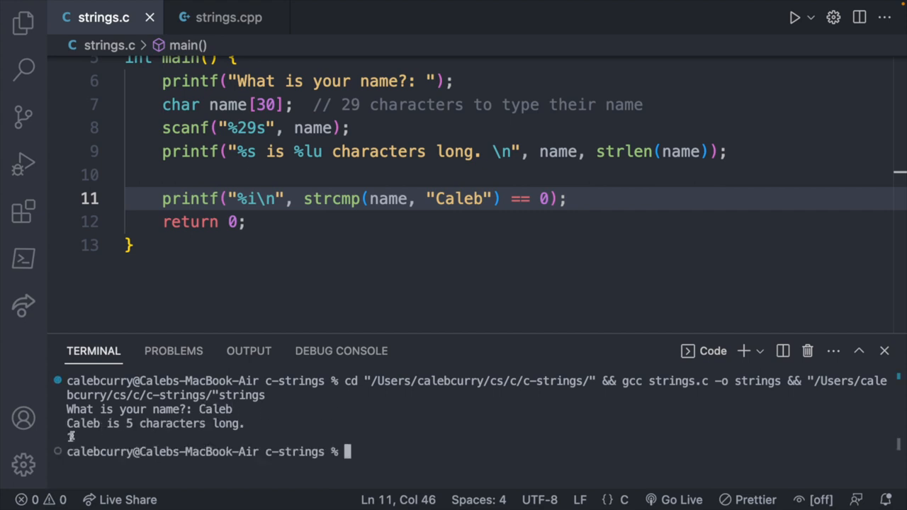
{"action": "left_click", "coordinate": [793, 17]}
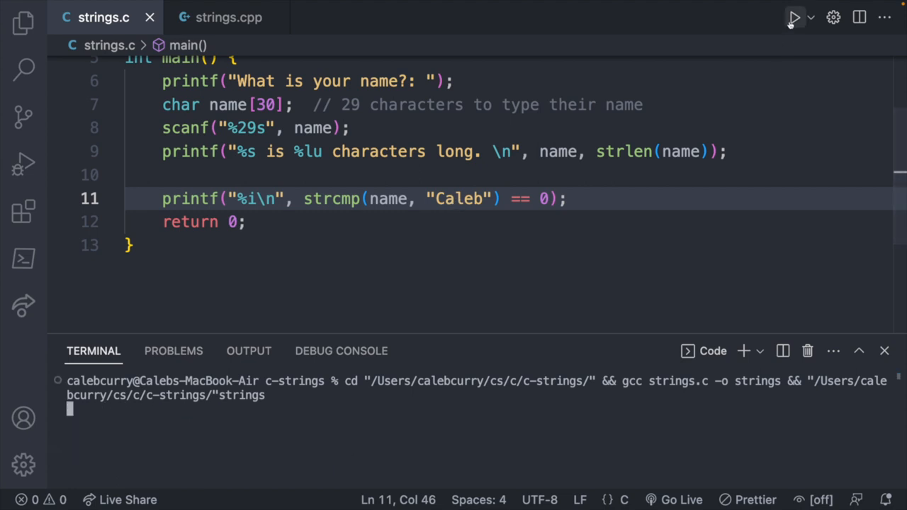
{"action": "type", "text": "Tacos"}
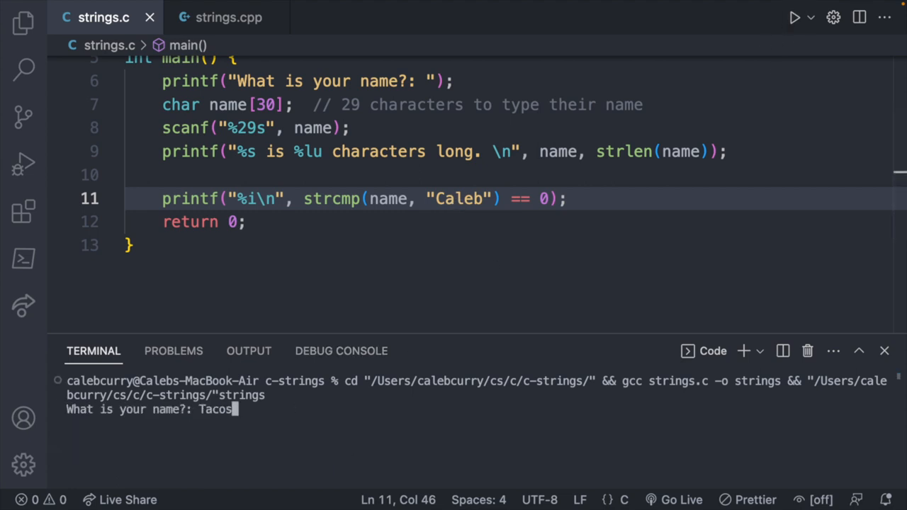
{"action": "key", "text": "Enter"}
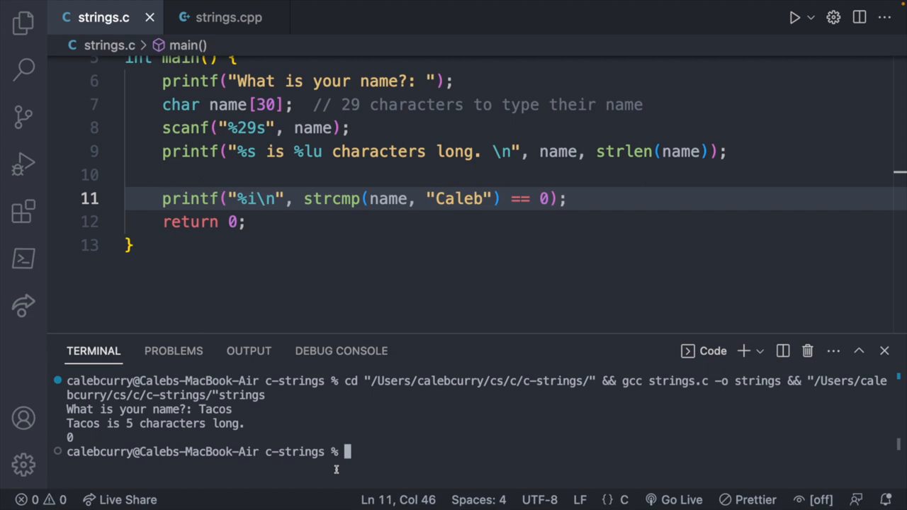
{"action": "mouse_move", "coordinate": [375, 252]}
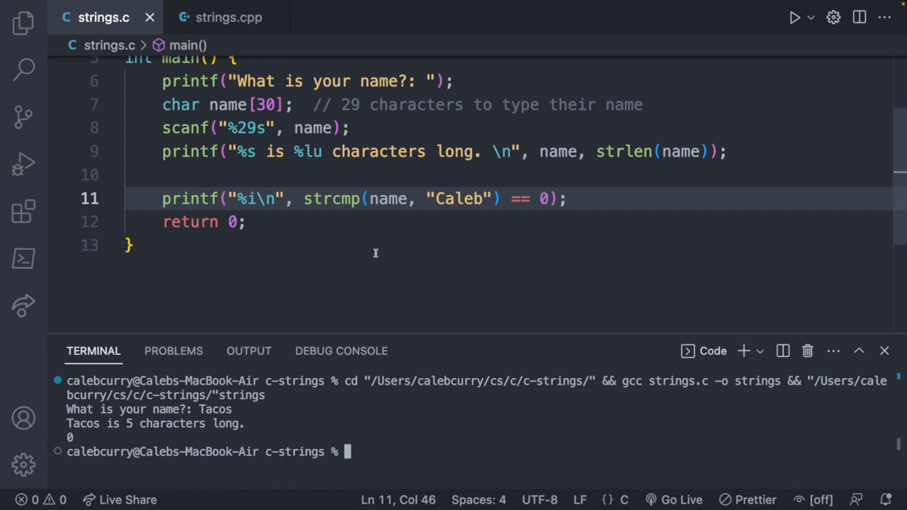
{"action": "mouse_move", "coordinate": [292, 198]}
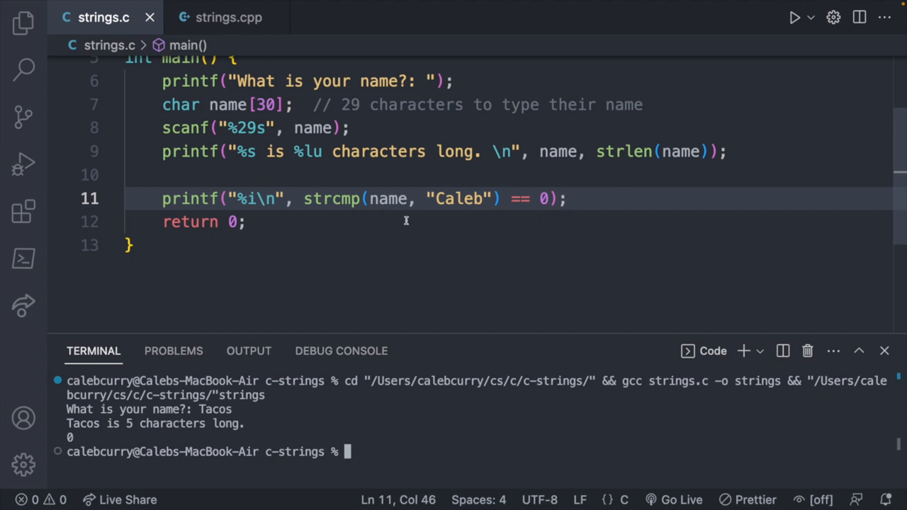
{"action": "mouse_move", "coordinate": [535, 230]}
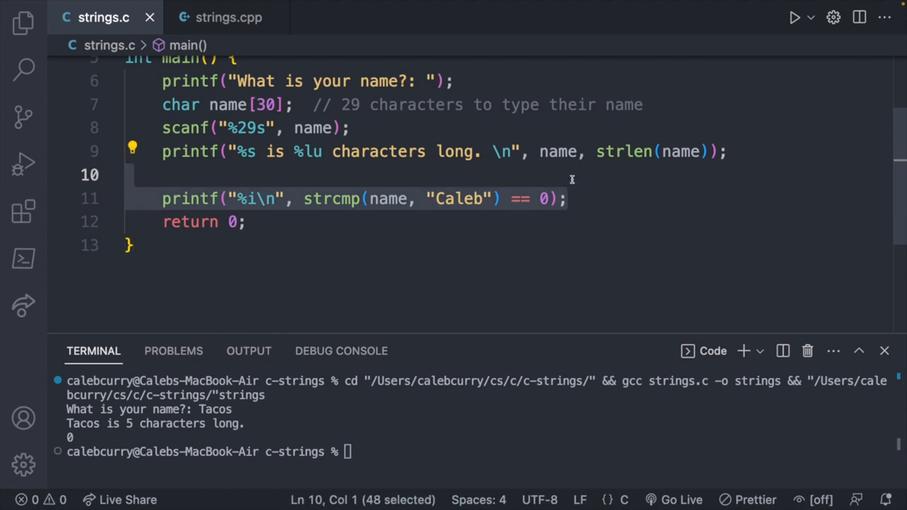
Replace the print with an if on strcmp(name, "Caleb") printing "Your name is Caleb".
{"action": "key", "text": "Delete"}
{"action": "type", "text": "if("}
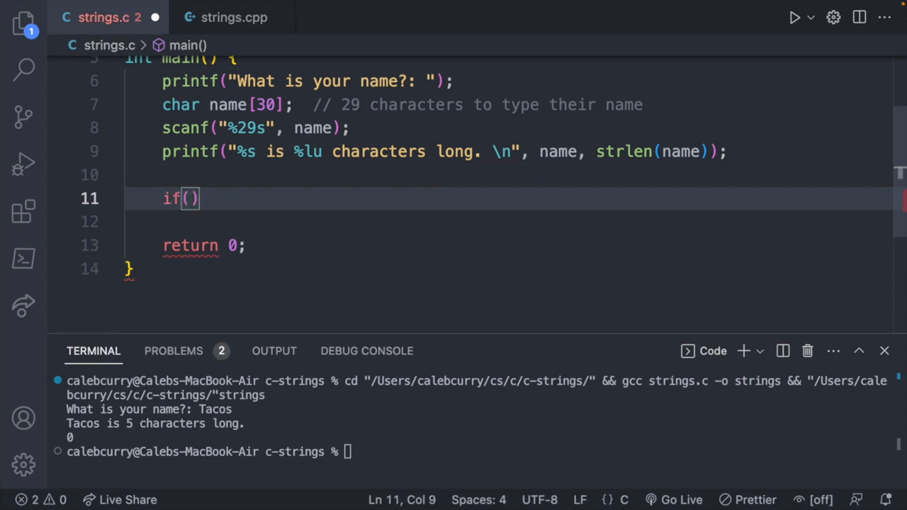
{"action": "type", "text": "str"}
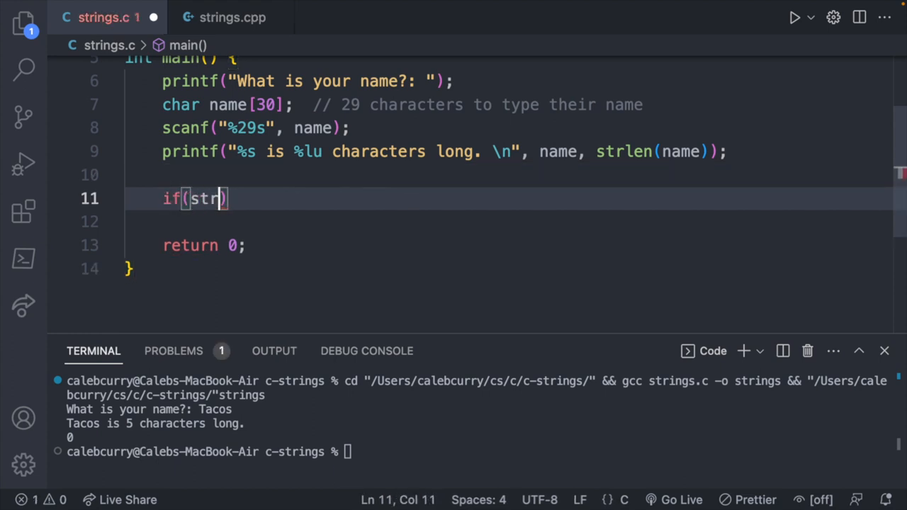
{"action": "type", "text": "cmp()"}
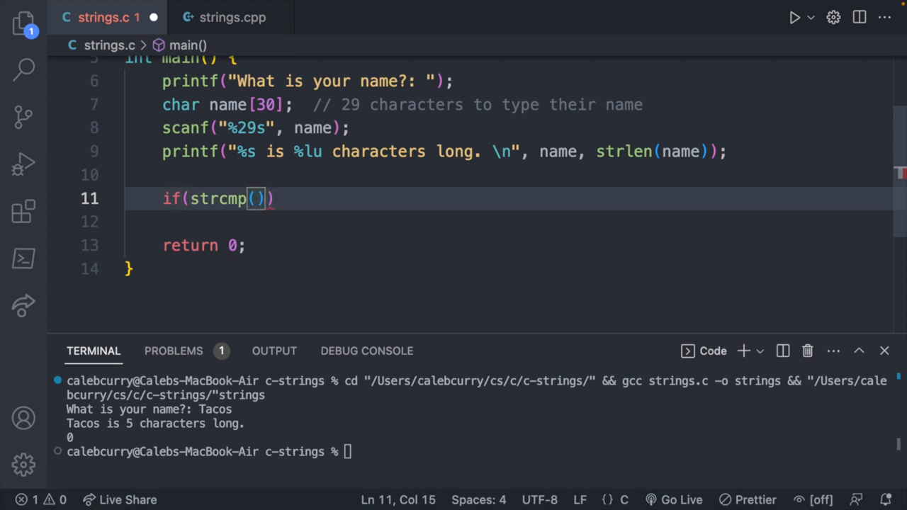
{"action": "type", "text": "name, \"Cale\""}
{"action": "left_click", "coordinate": [508, 221]}
{"action": "type", "text": "printf("}
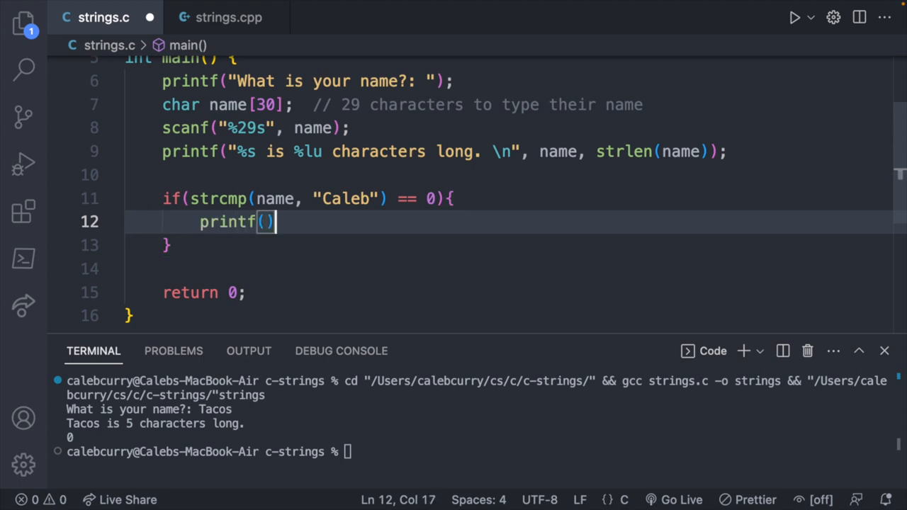
{"action": "type", "text": "\"Your name is Caleb"}
{"action": "left_click", "coordinate": [508, 245]}
{"action": "type", "text": " else if ("}
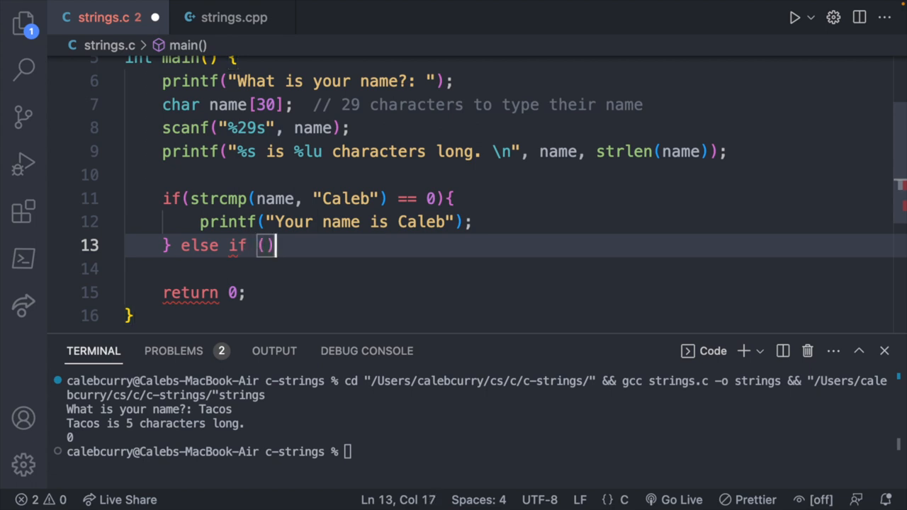
Add an else-if condition strcmp(name, "Caleb") < 0 for names sorting before Caleb.
{"action": "type", "text": "strcmp"}
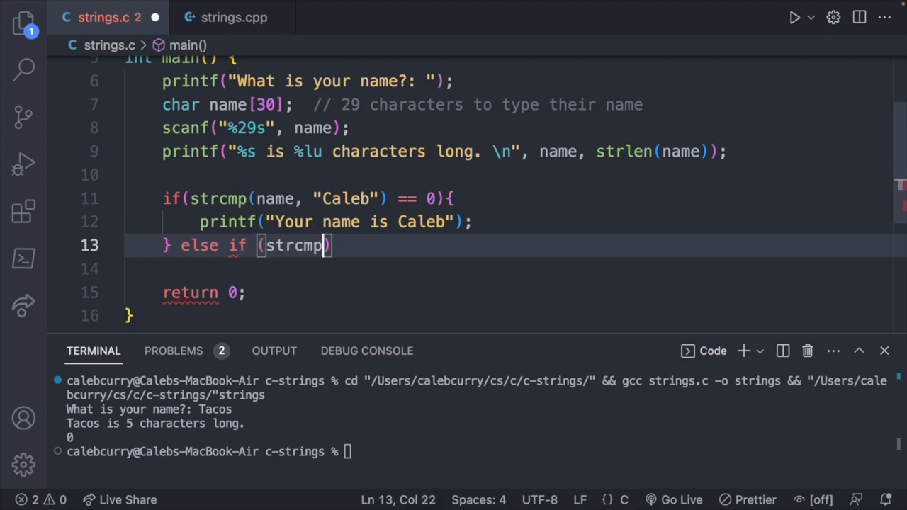
{"action": "type", "text": "(name,"}
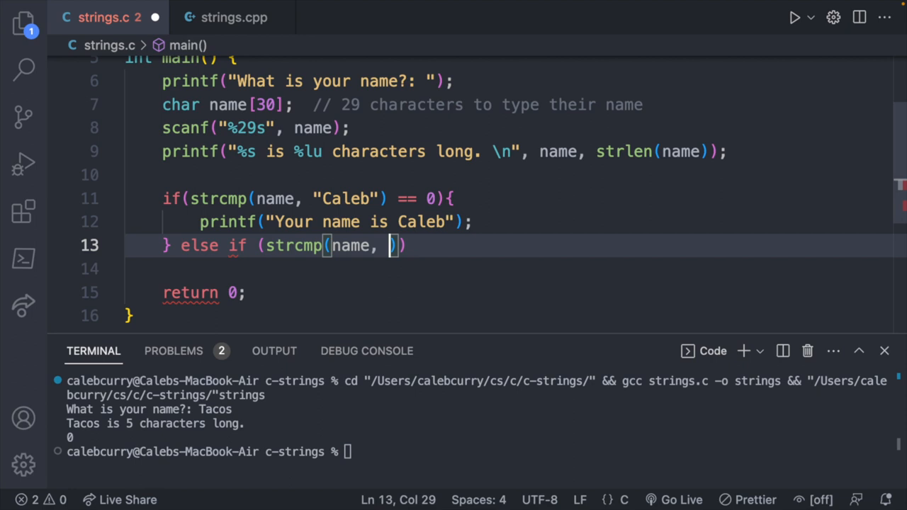
{"action": "type", "text": "\"\""}
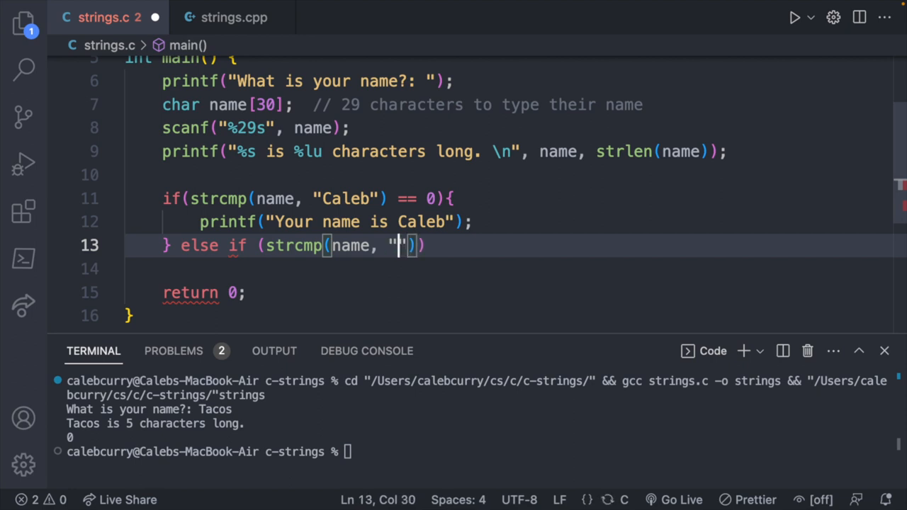
{"action": "type", "text": "Caleb"}
{"action": "left_click", "coordinate": [509, 268]}
{"action": "type", "text": "printf();"}
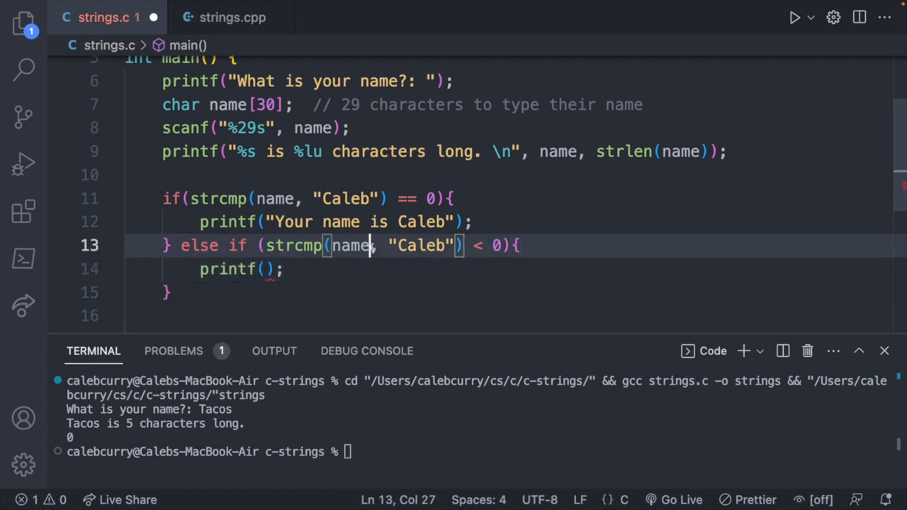
{"action": "double_click", "coordinate": [349, 245]}
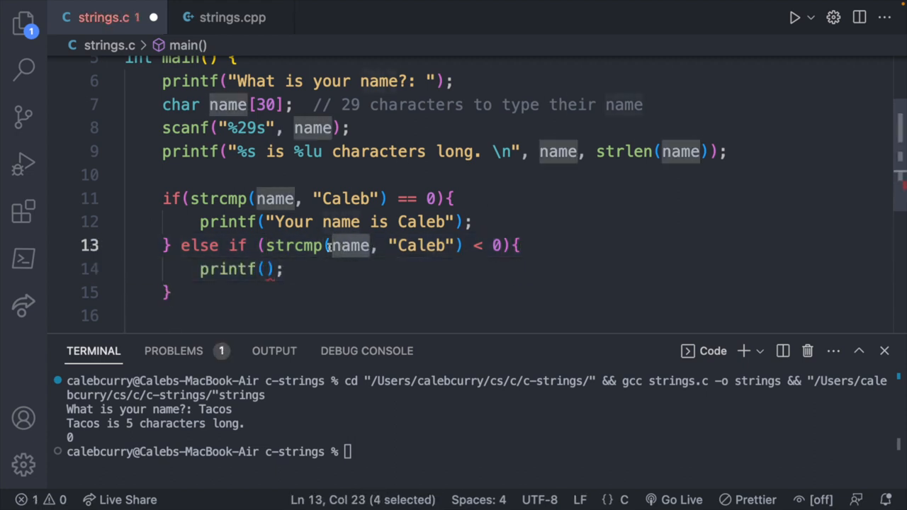
{"action": "double_click", "coordinate": [422, 245]}
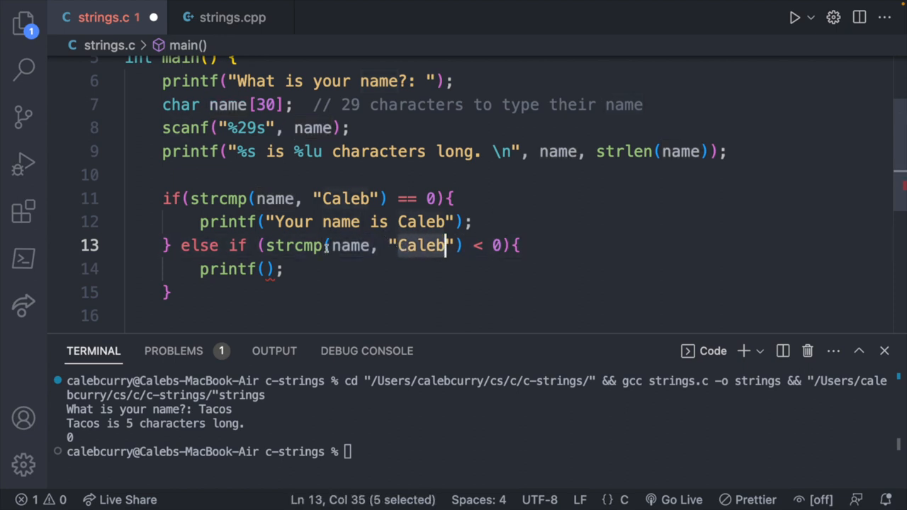
{"action": "left_click", "coordinate": [352, 245]}
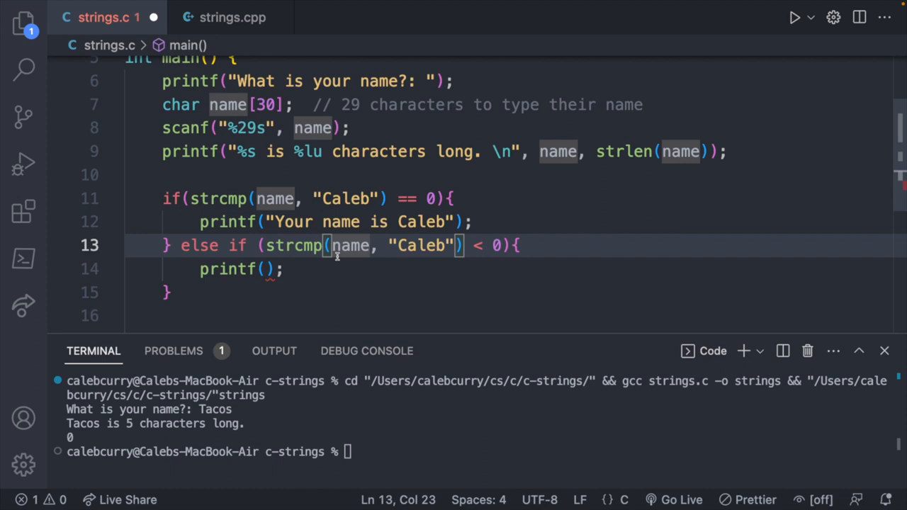
{"action": "mouse_move", "coordinate": [352, 246]}
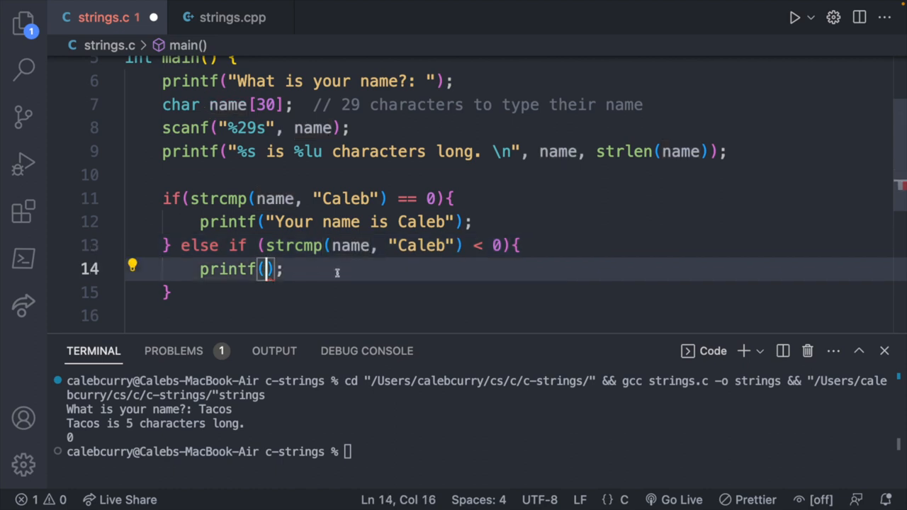
Print "Your name is before Caleb\n", add \n to the first printf, and run with Alex.
{"action": "type", "text": "\"Your name is before Caleb"}
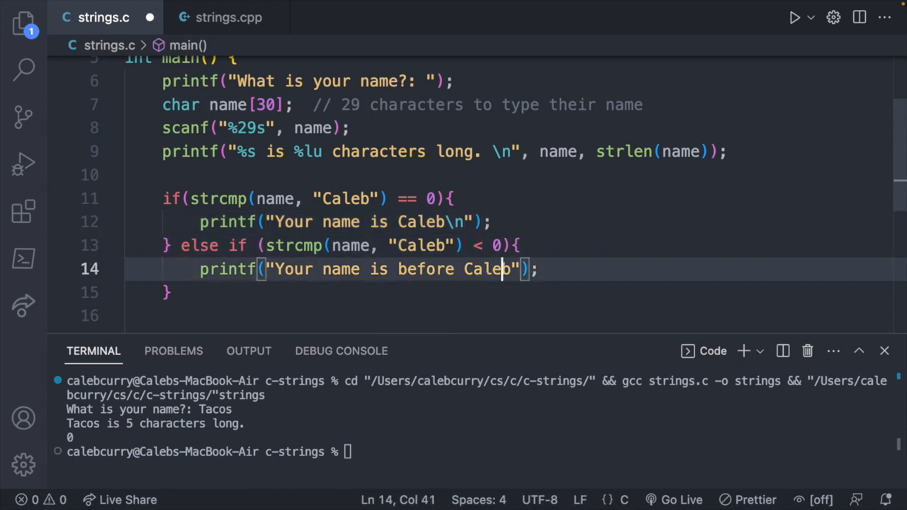
{"action": "type", "text": "\\n"}
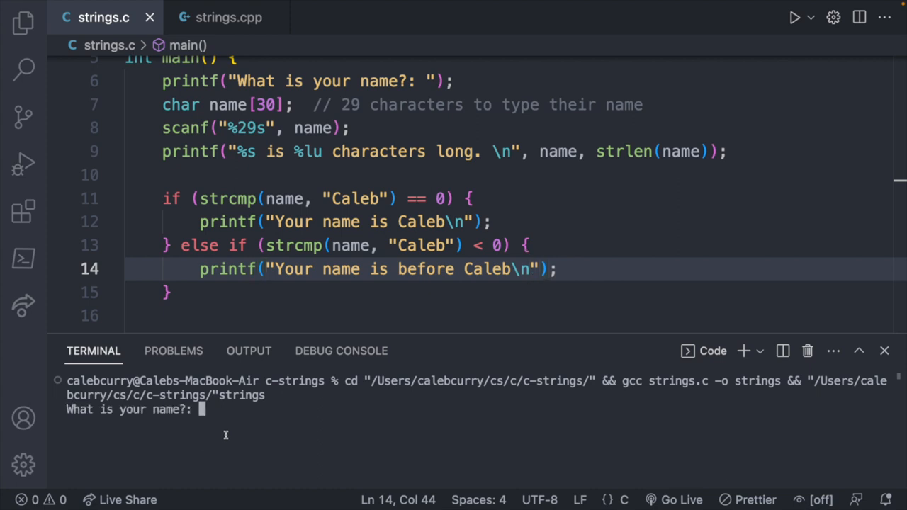
{"action": "type", "text": "Alex"}
{"action": "left_click", "coordinate": [515, 292]}
{"action": "type", "text": " else"}
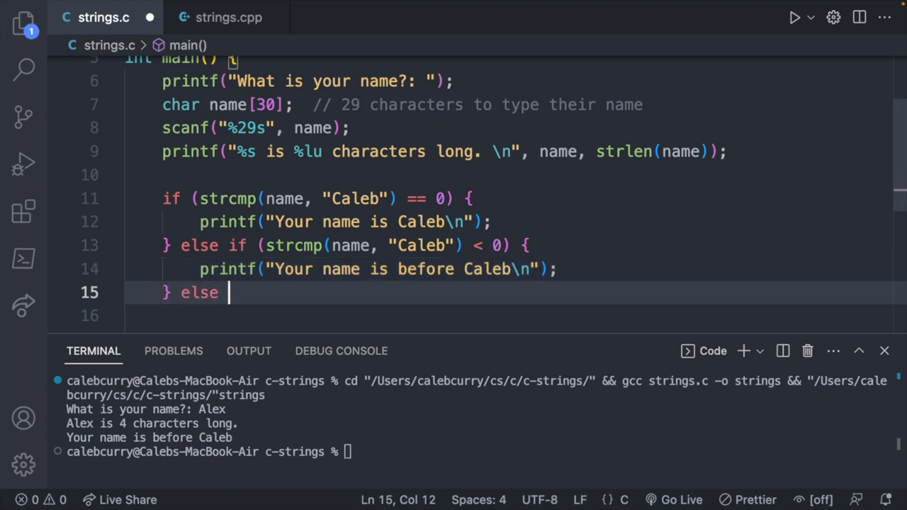
Add a final else branch with printf("Your name comes after Caleb\n").
{"action": "type", "text": "if"}
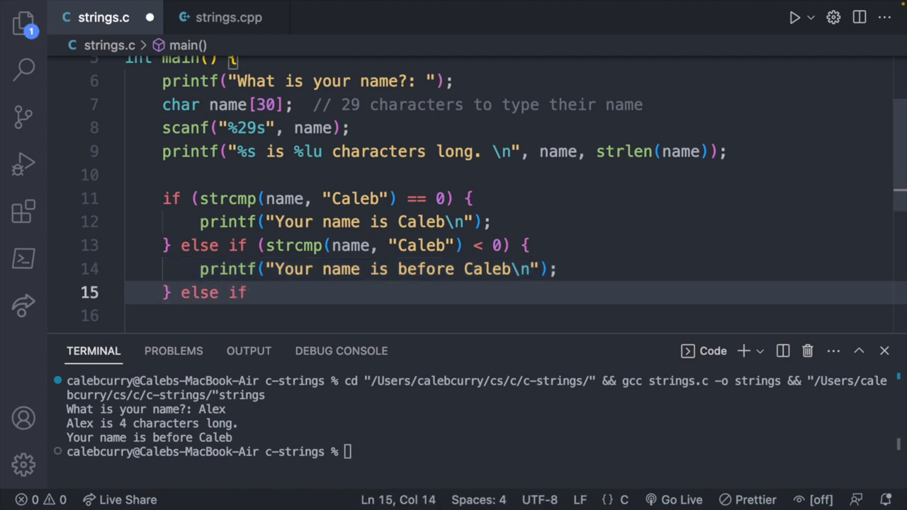
{"action": "key", "text": "BackSpace"}
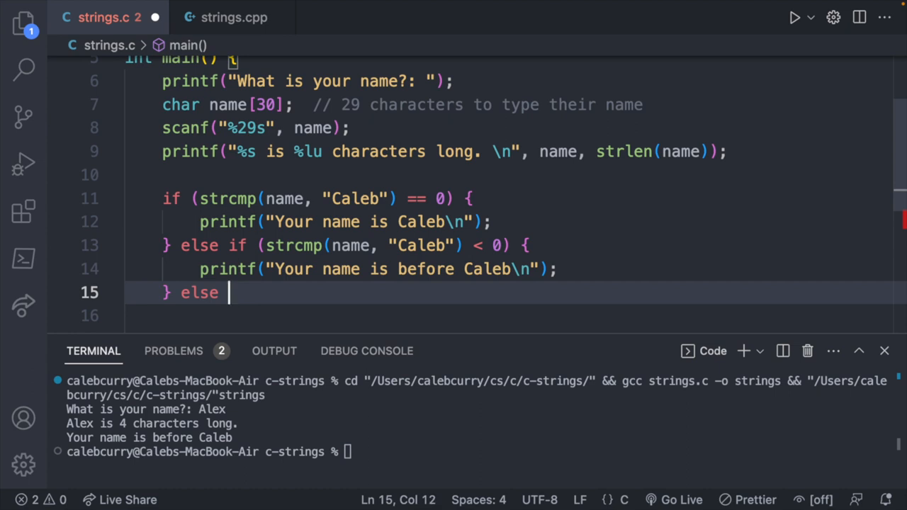
{"action": "type", "text": "{"}
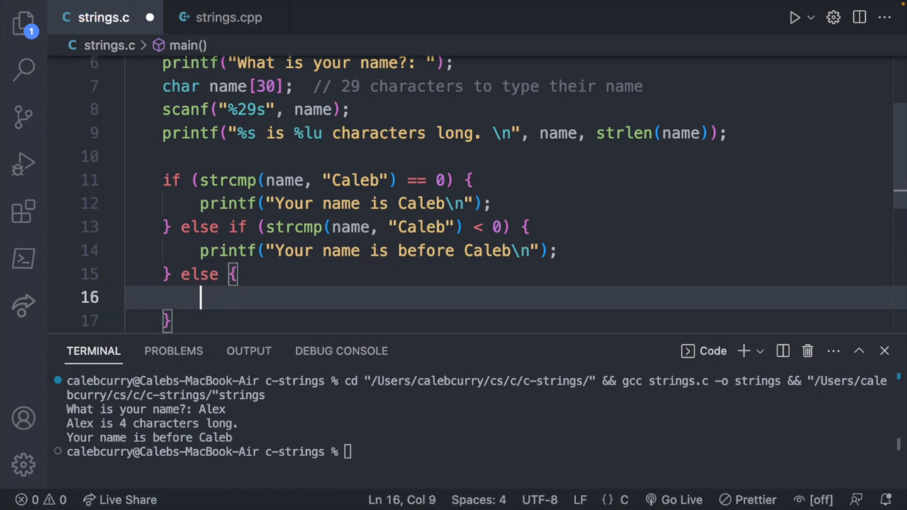
{"action": "type", "text": "printf("}
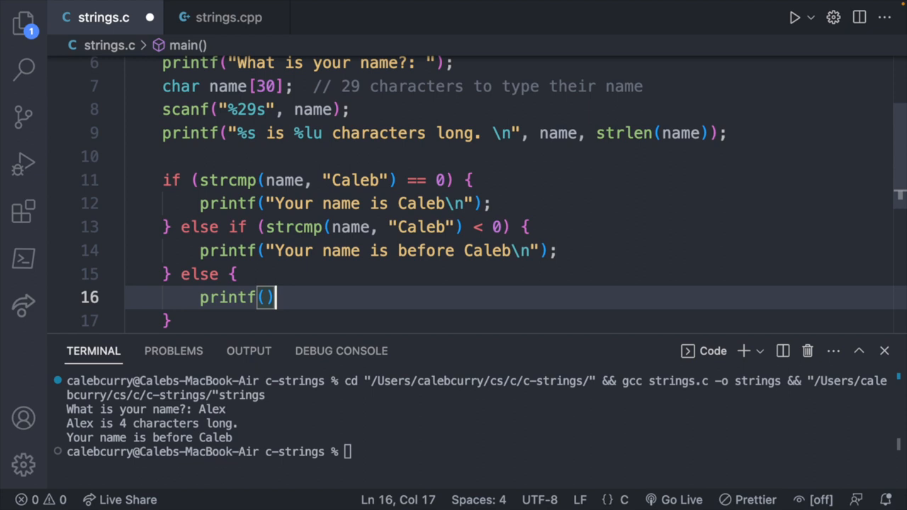
{"action": "type", "text": "\"Your name comes after Caleb\\"}
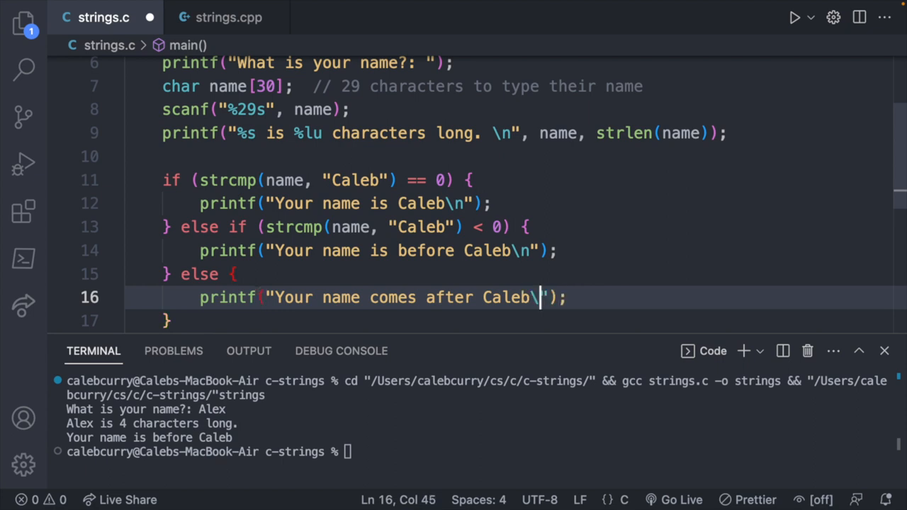
{"action": "type", "text": "n"}
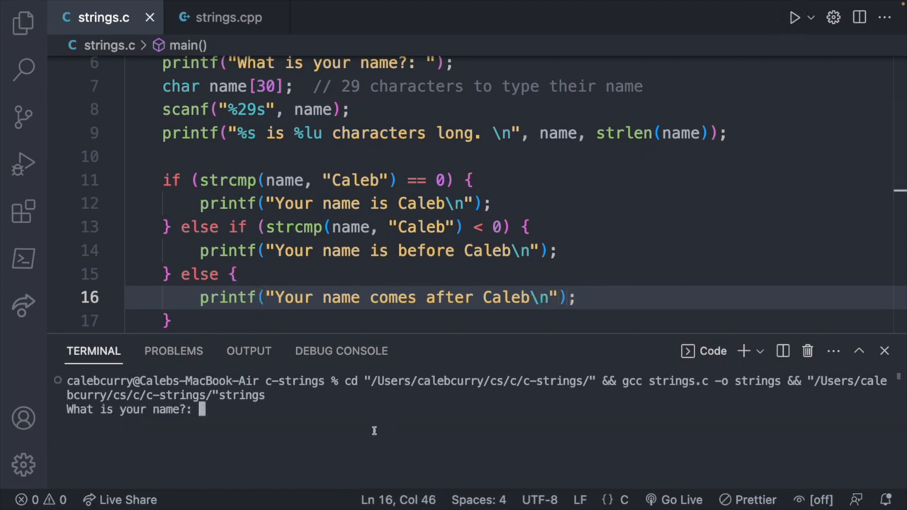
Run the program entering John, then Caled, both reported as after Caleb.
{"action": "type", "text": "John"}
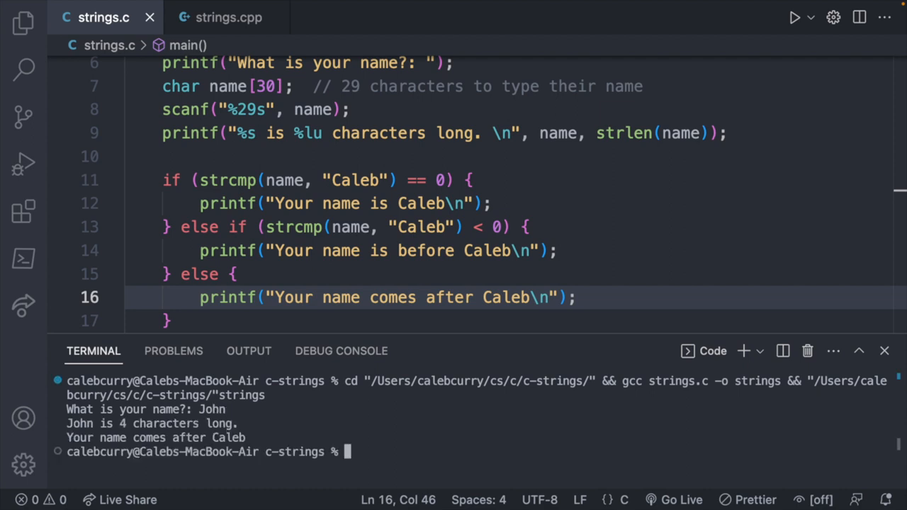
{"action": "mouse_move", "coordinate": [277, 434]}
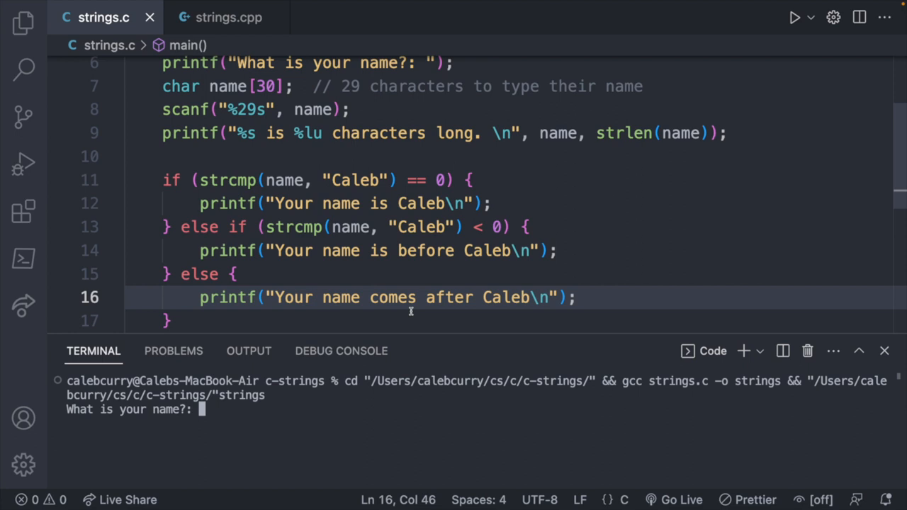
{"action": "type", "text": "Caled"}
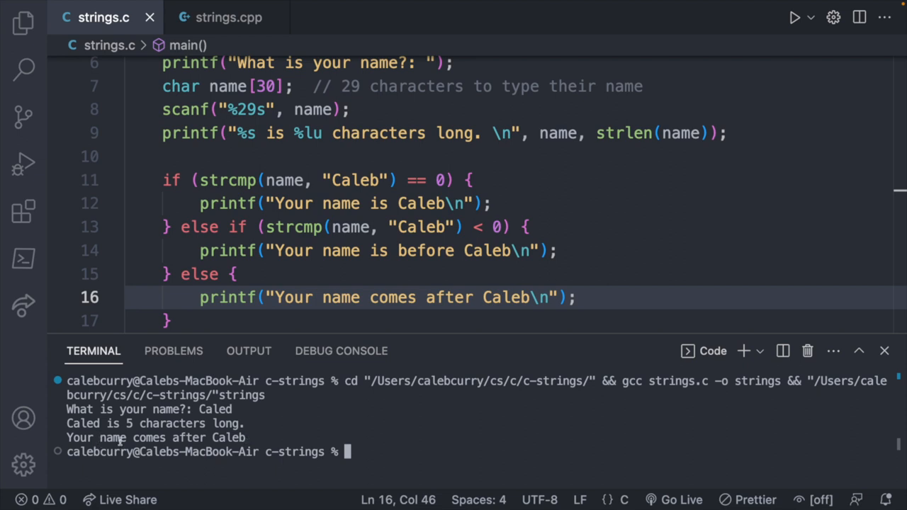
{"action": "mouse_move", "coordinate": [870, 5]}
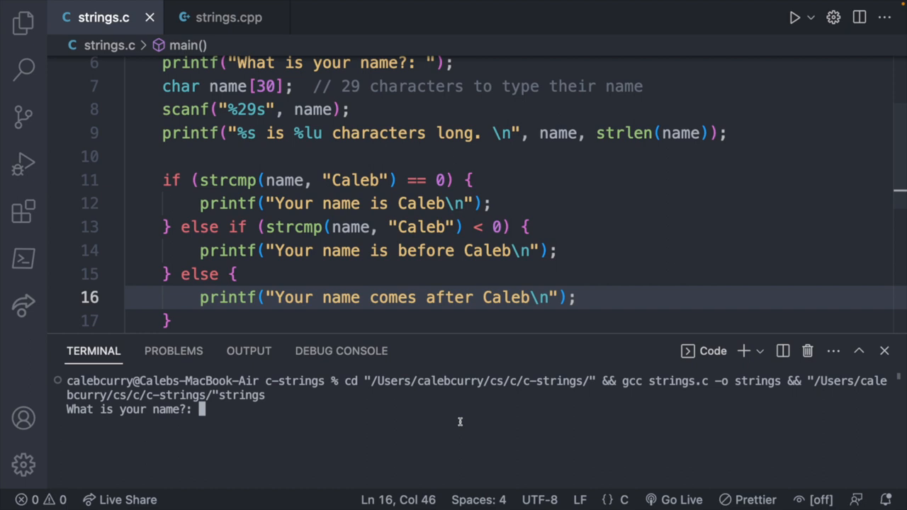
{"action": "type", "text": "Cale"}
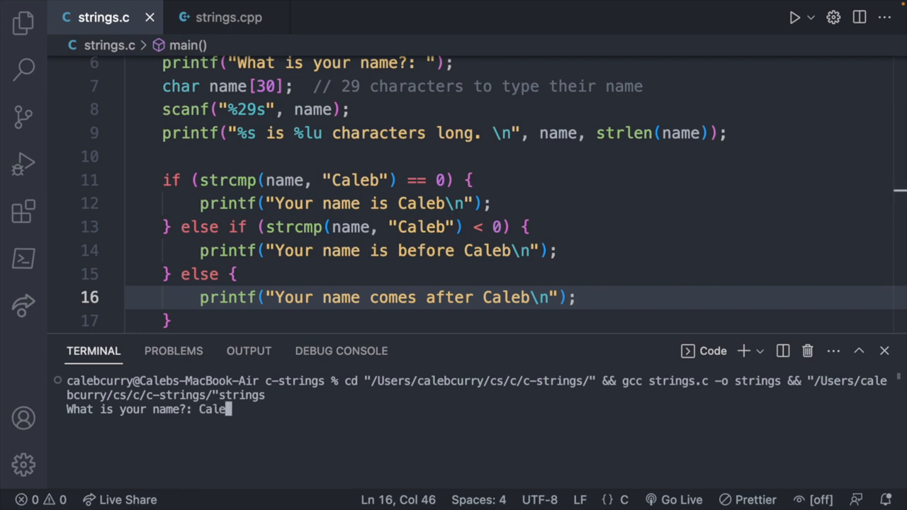
{"action": "type", "text": "a"}
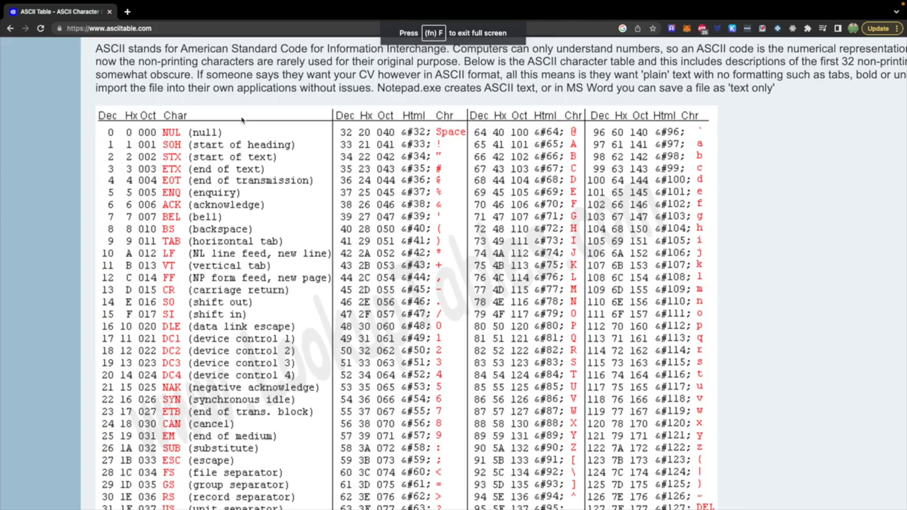
{"action": "mouse_move", "coordinate": [242, 119]}
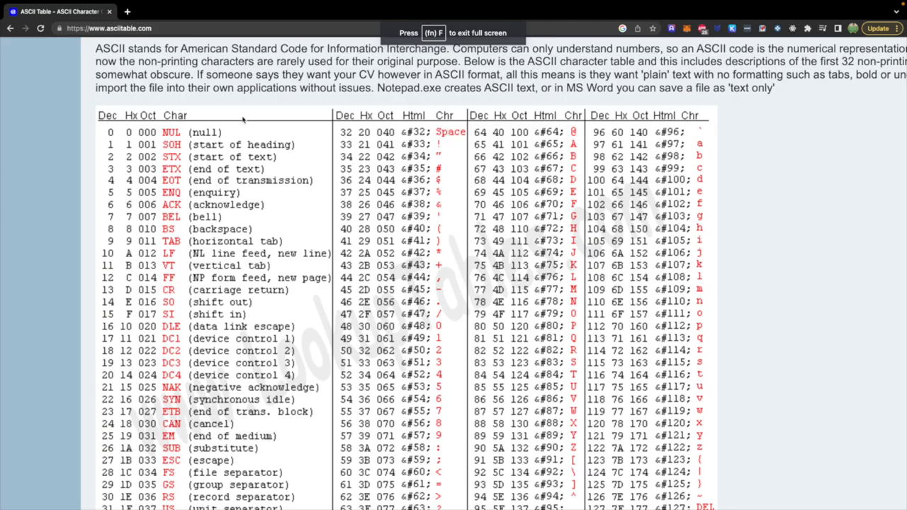
{"action": "scroll", "scroll_direction": "down", "scroll_amount": 3}
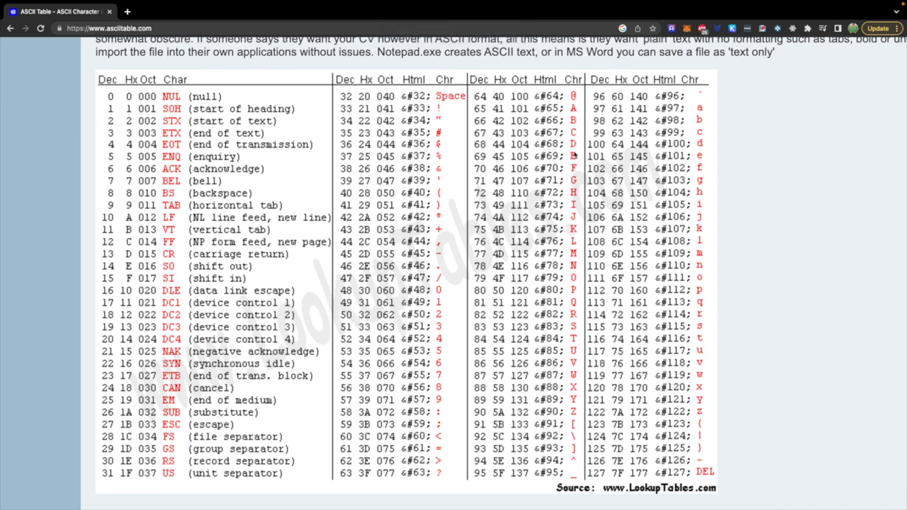
{"action": "mouse_move", "coordinate": [707, 132]}
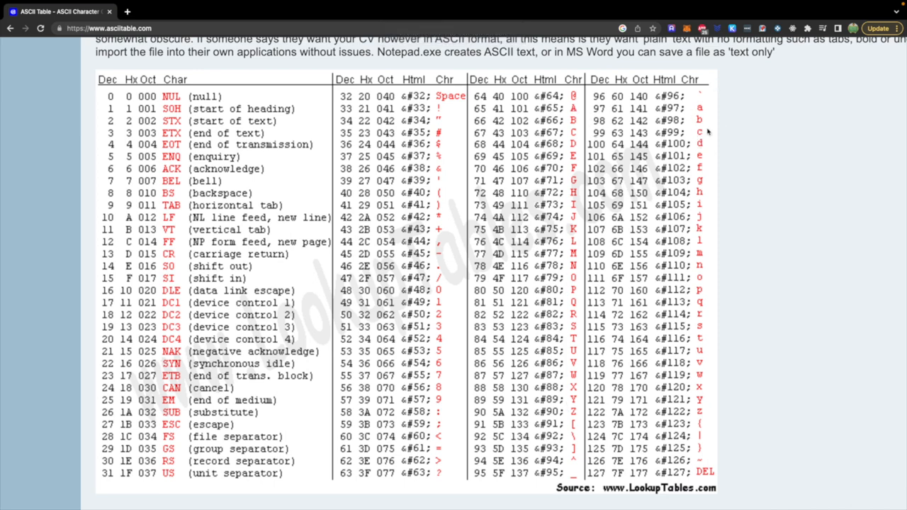
{"action": "mouse_move", "coordinate": [689, 150]}
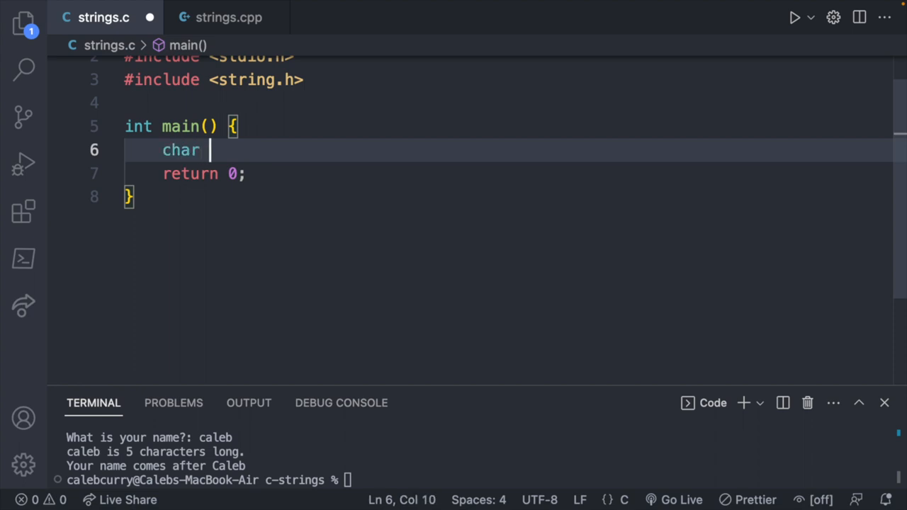
Declare char first[12] = "Caleb"; in main.
{"action": "type", "text": "first"}
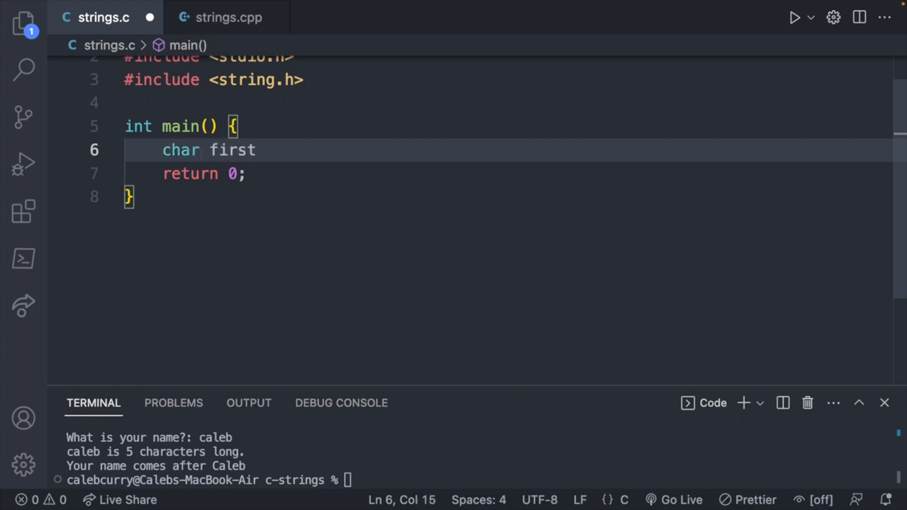
{"action": "type", "text": "[]"}
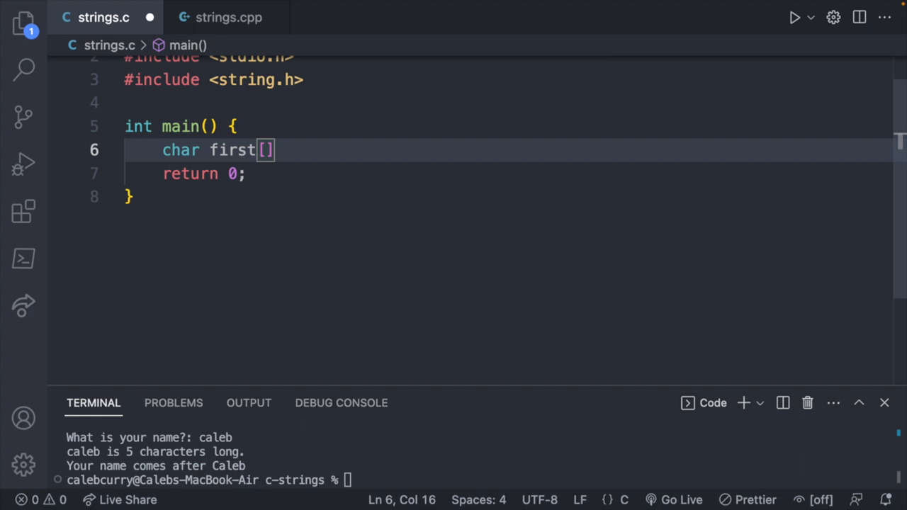
{"action": "type", "text": "12"}
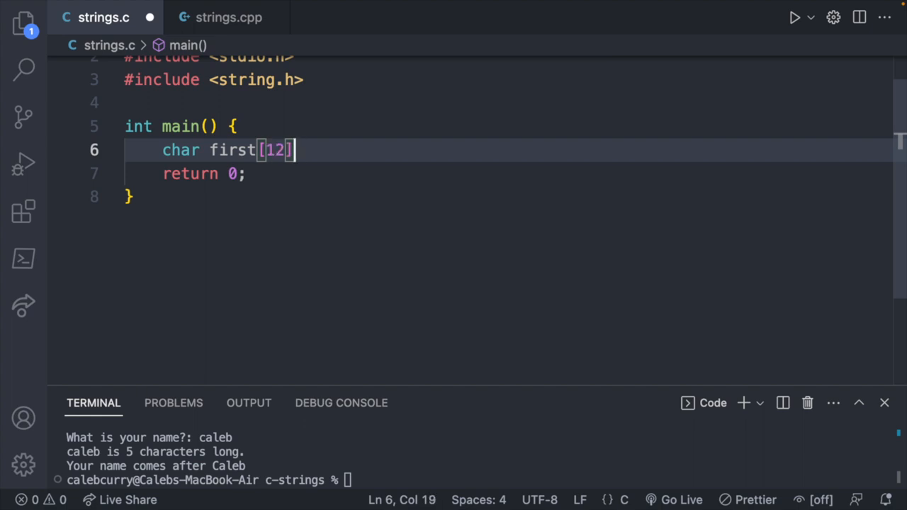
{"action": "type", "text": "= \"Cale\""}
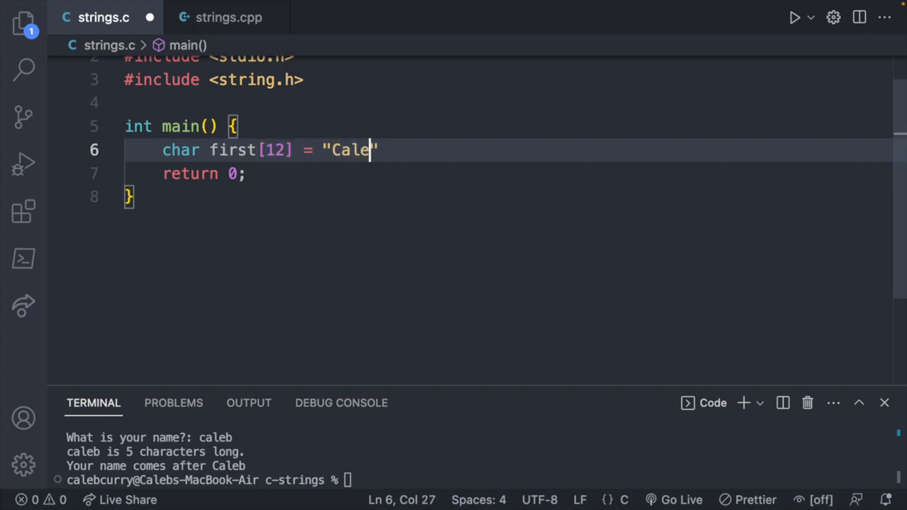
{"action": "type", "text": "b;"}
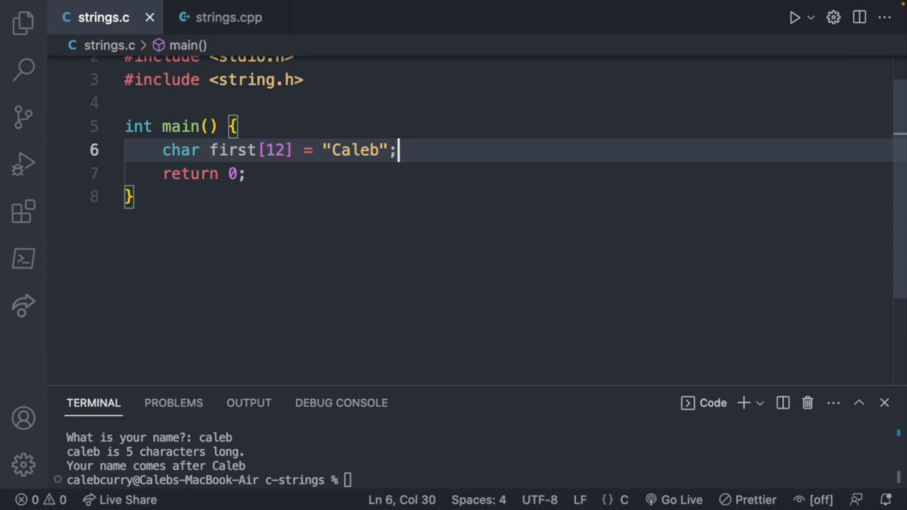
Declare char last[] = " Curry"; and leave blank lines before the return.
{"action": "type", "text": "char"}
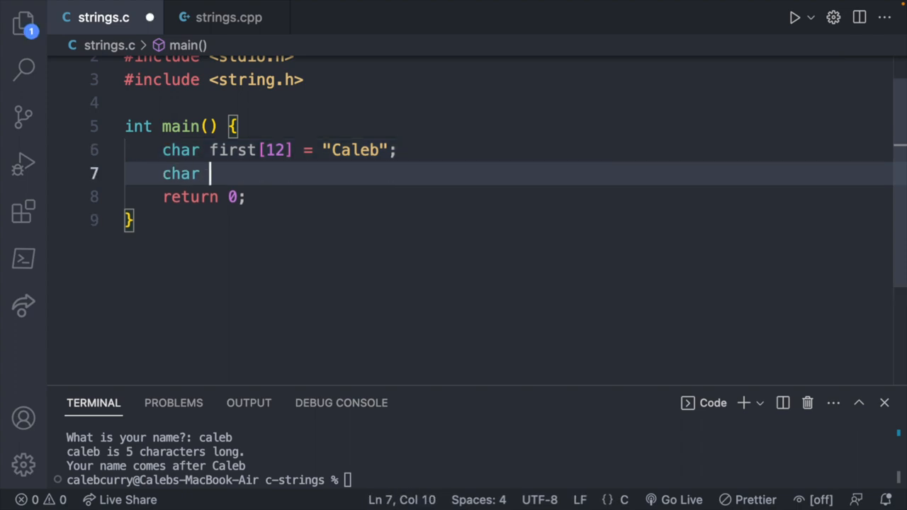
{"action": "type", "text": "last[]"}
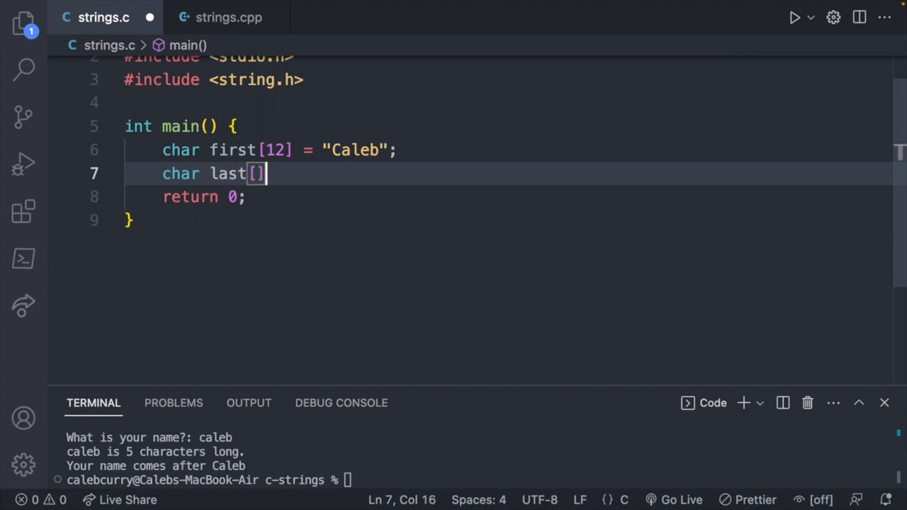
{"action": "type", "text": "="}
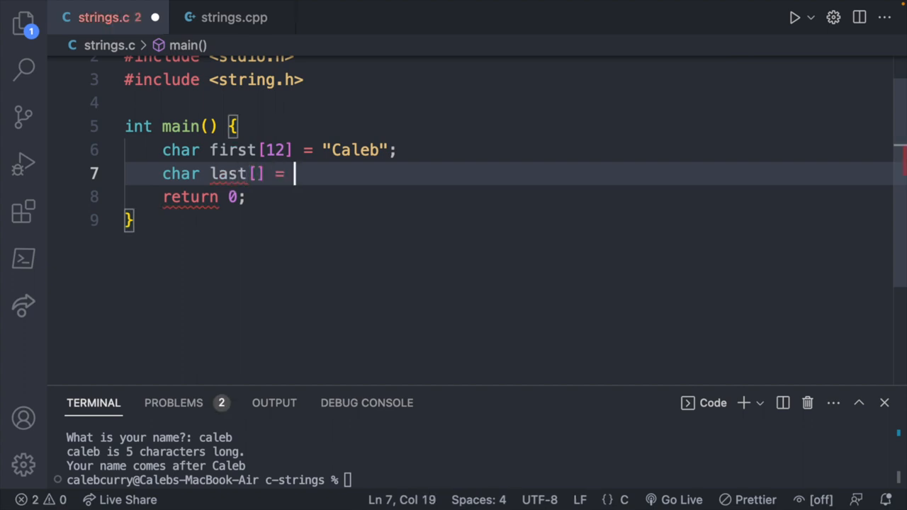
{"action": "type", "text": "\""}
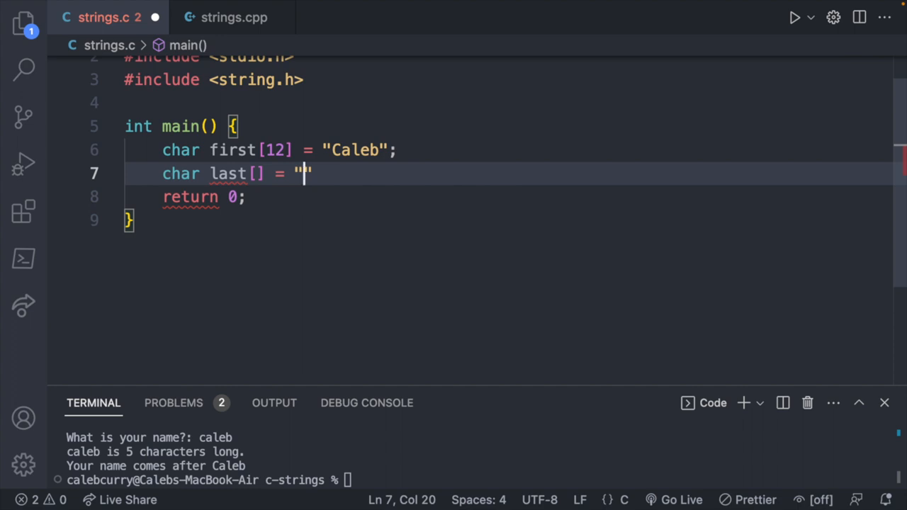
{"action": "type", "text": "Curry"}
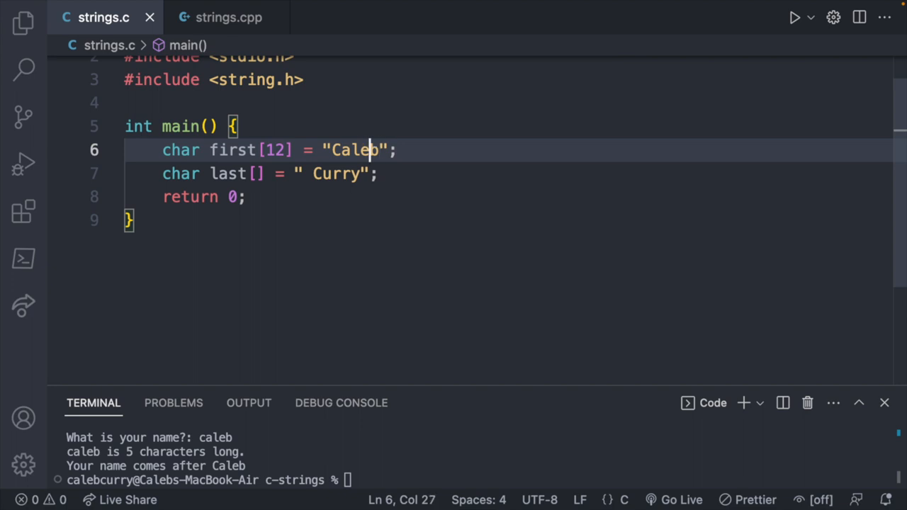
{"action": "left_click", "coordinate": [304, 173]}
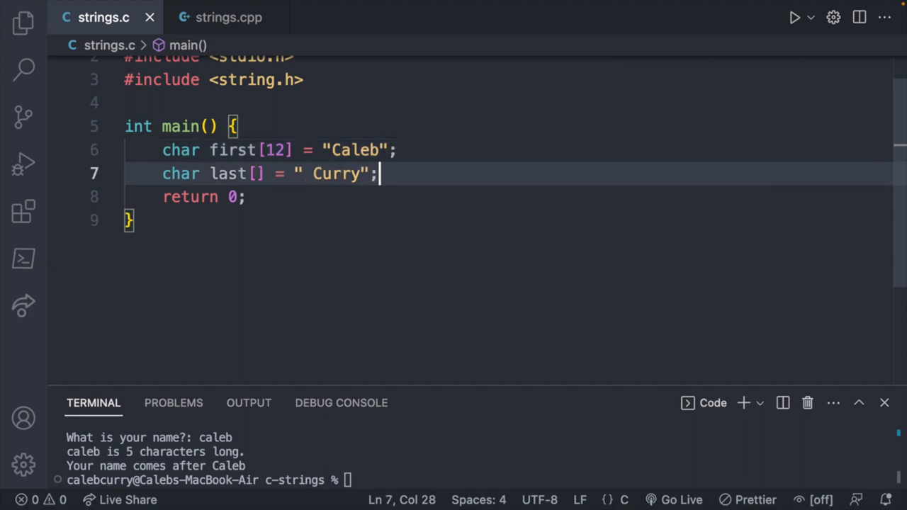
{"action": "key", "text": "Enter"}
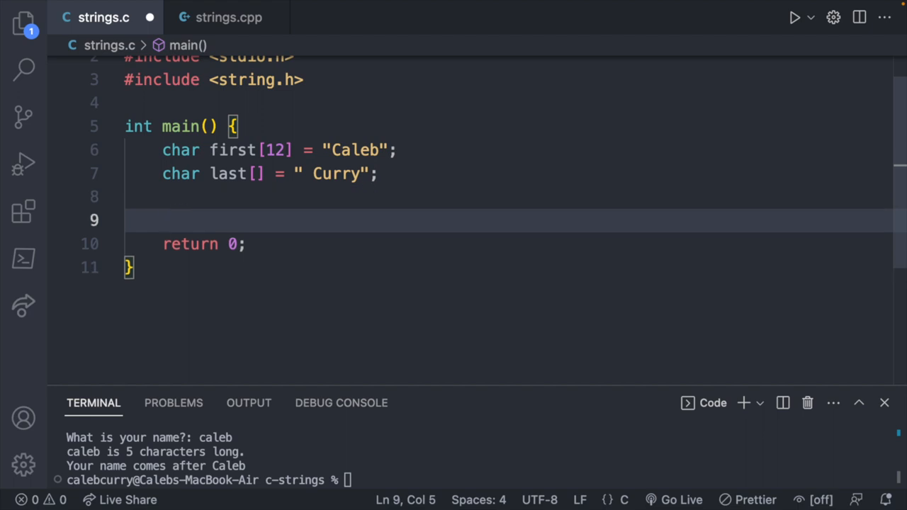
Write strcat(first, last); and size the first array as 12 characters.
{"action": "type", "text": "strc"}
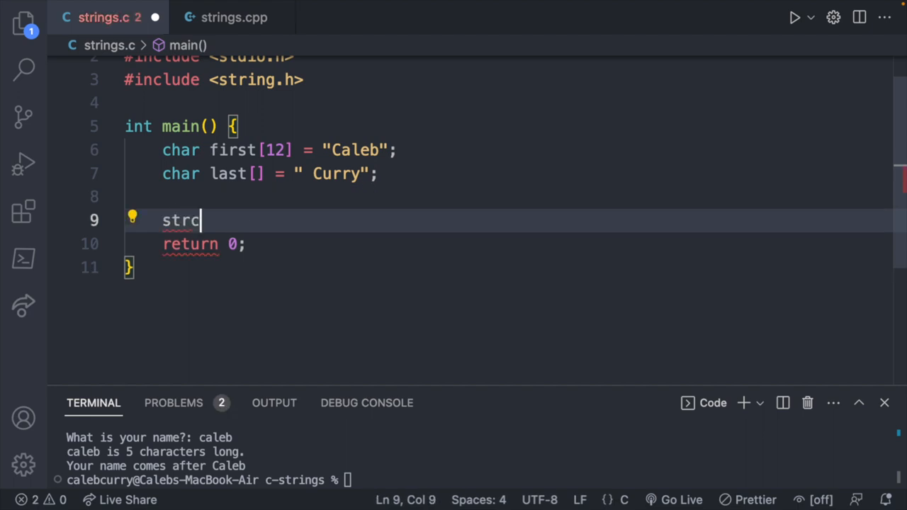
{"action": "type", "text": "at"}
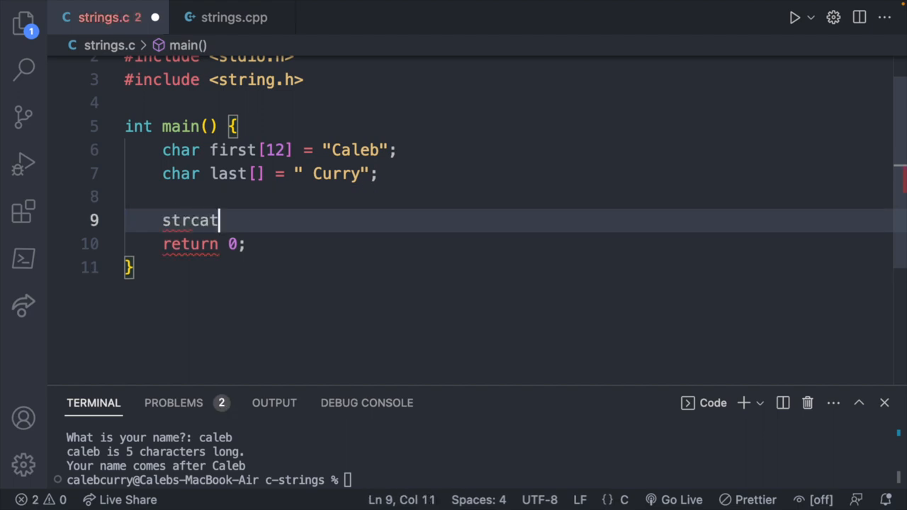
{"action": "type", "text": "();"}
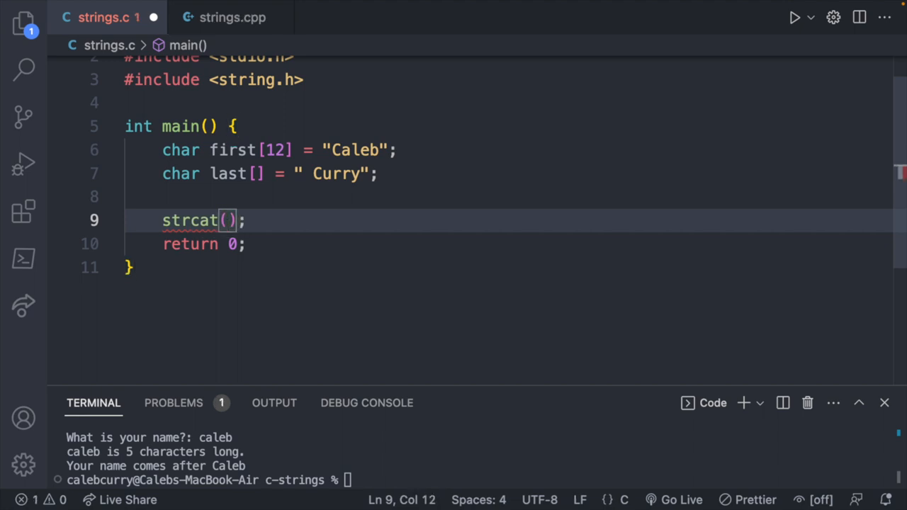
{"action": "type", "text": "first, la"}
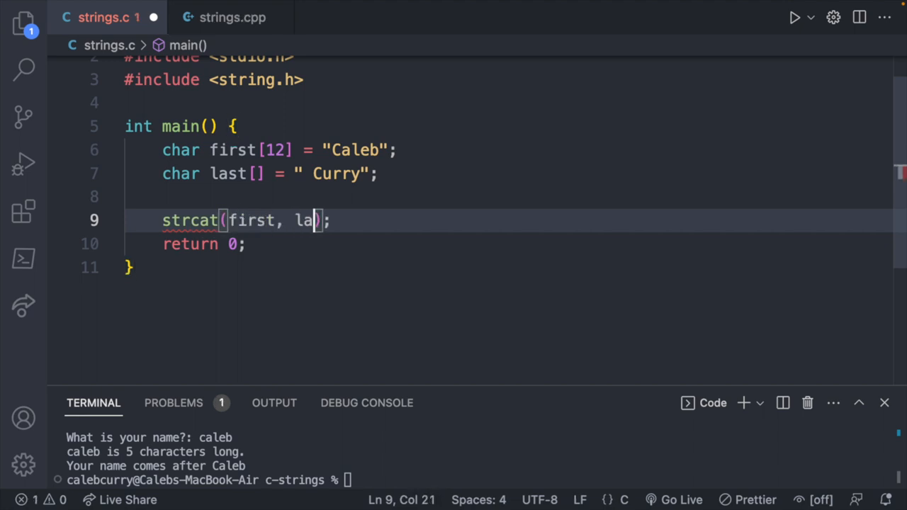
{"action": "type", "text": "st"}
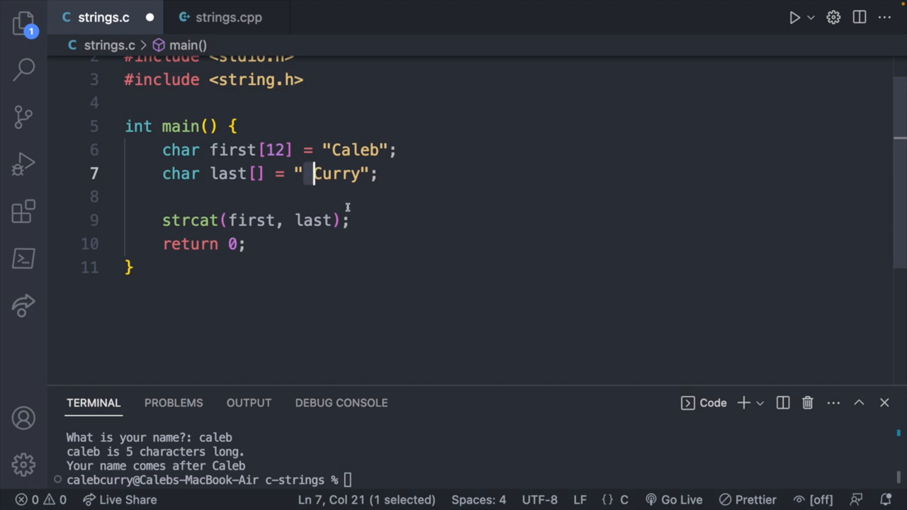
{"action": "left_click", "coordinate": [283, 151]}
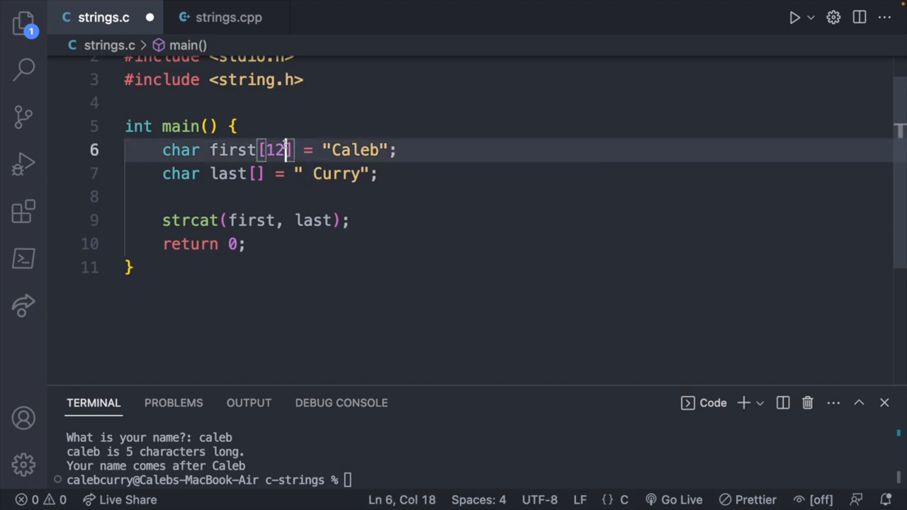
{"action": "key", "text": "Backspace"}
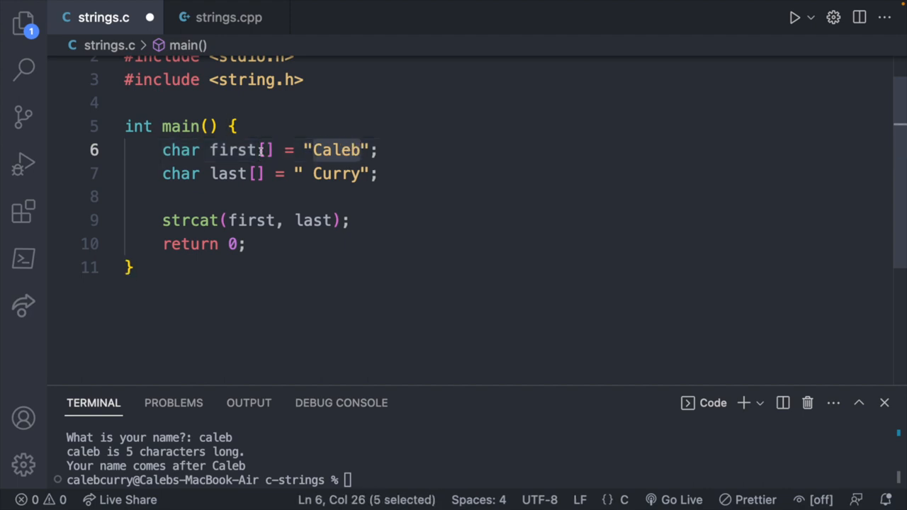
{"action": "type", "text": "12"}
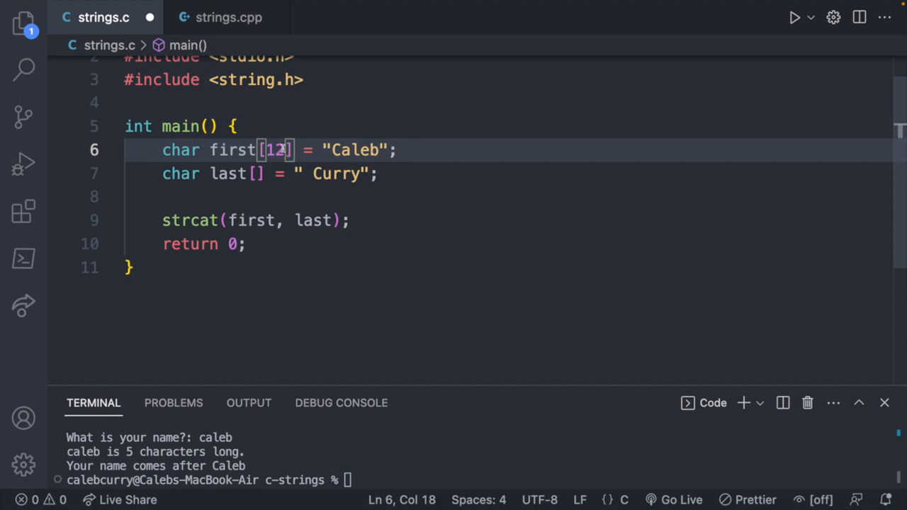
Add puts(first); then rename first to name, the run printing Caleb Curry.
{"action": "left_click", "coordinate": [348, 220]}
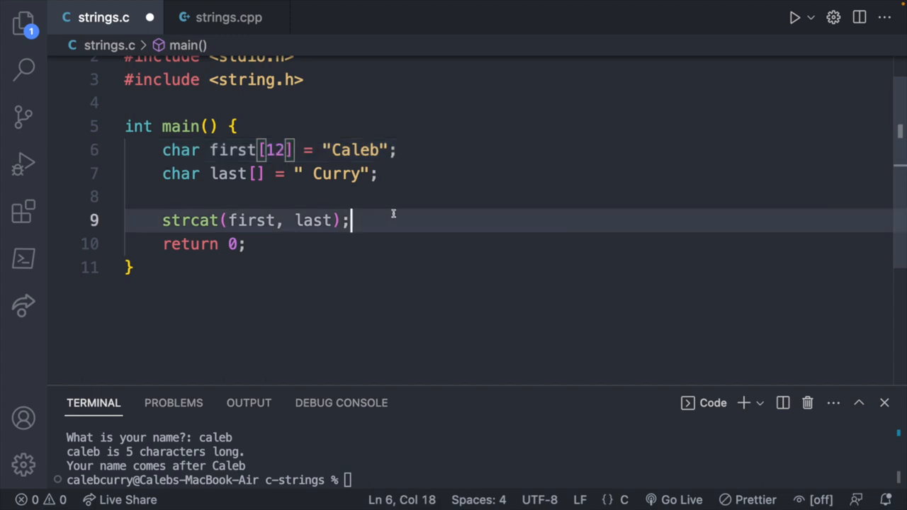
{"action": "key", "text": "Enter"}
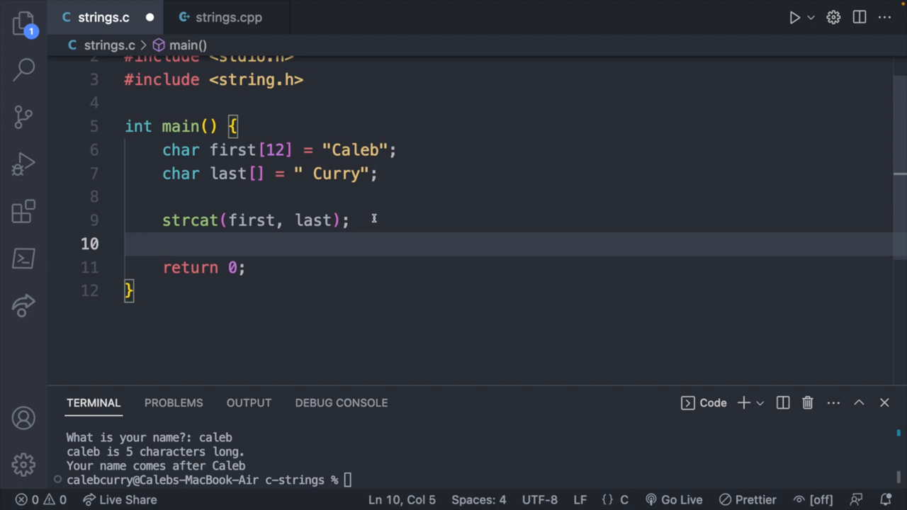
{"action": "type", "text": "puts"}
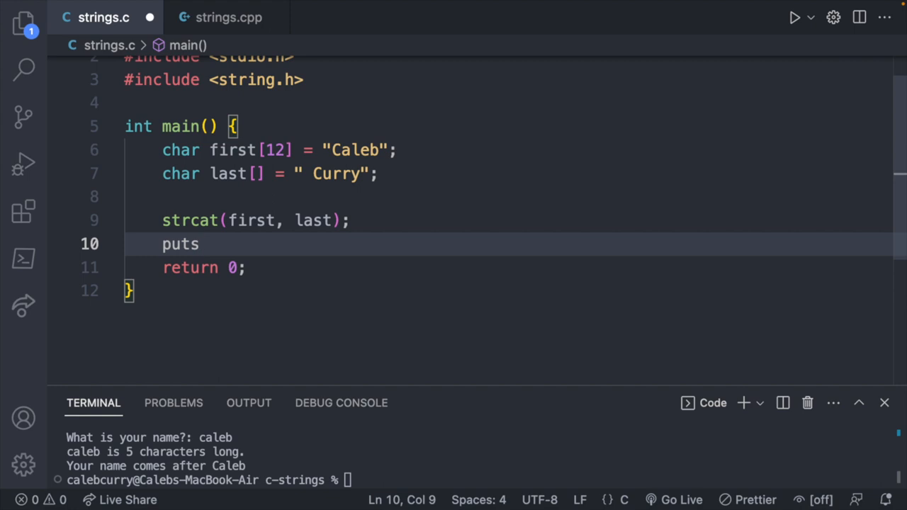
{"action": "type", "text": "(first);"}
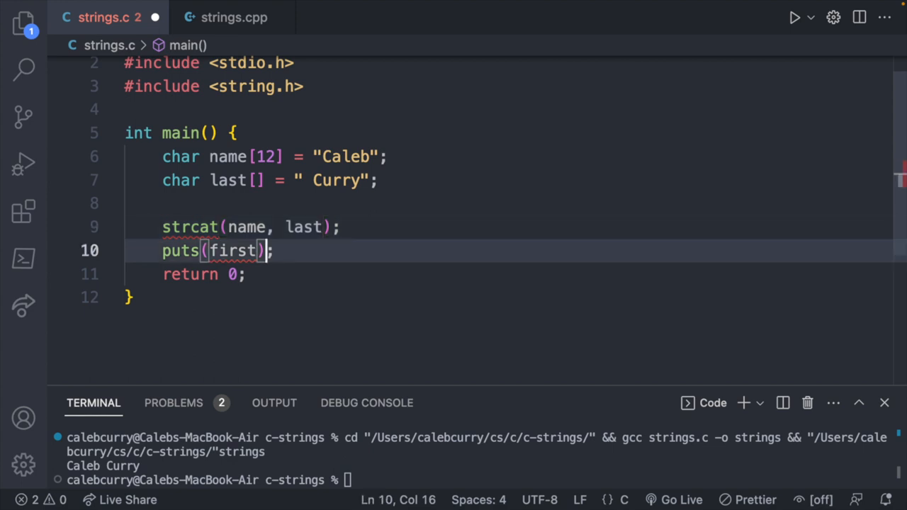
{"action": "type", "text": "na"}
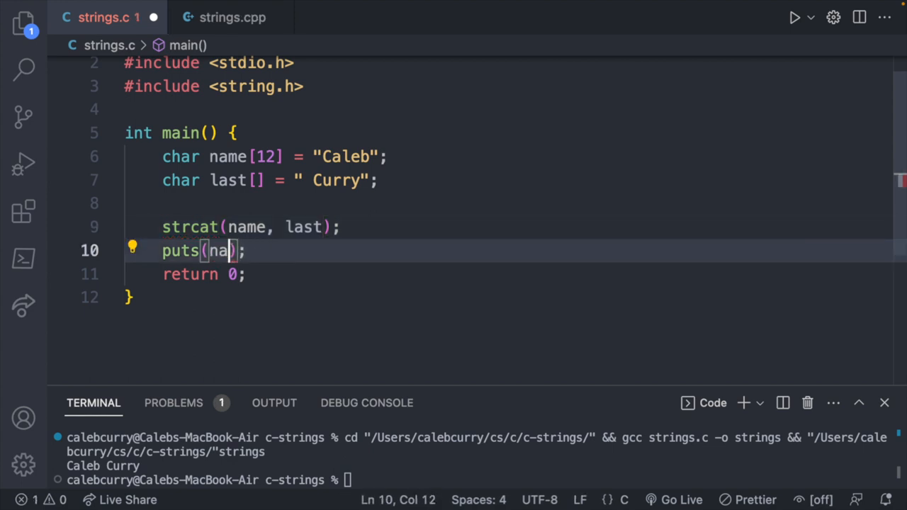
{"action": "type", "text": "me"}
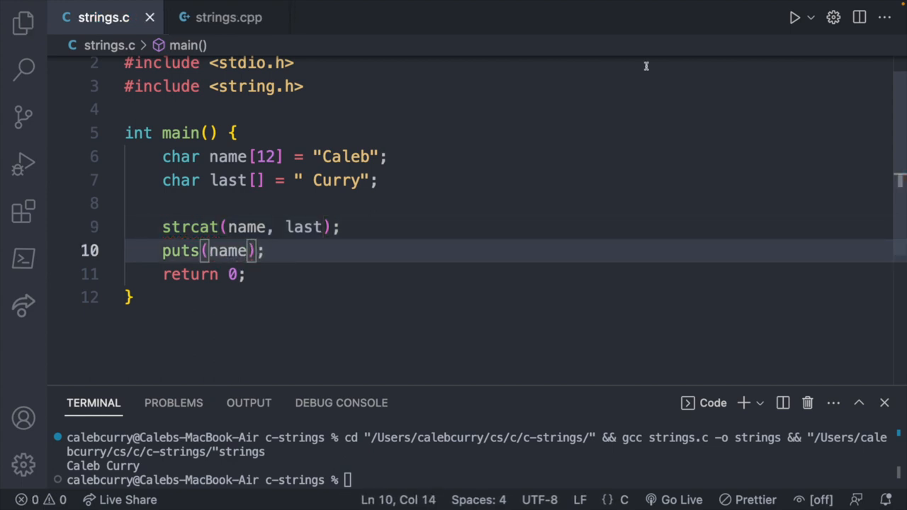
{"action": "mouse_move", "coordinate": [233, 377]}
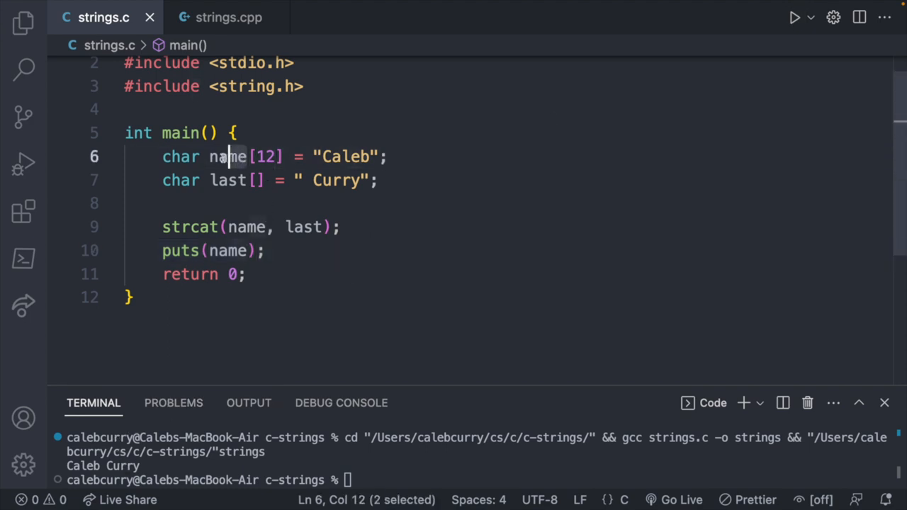
Restore first without a size and declare a separate char name[12] array.
{"action": "type", "text": "first"}
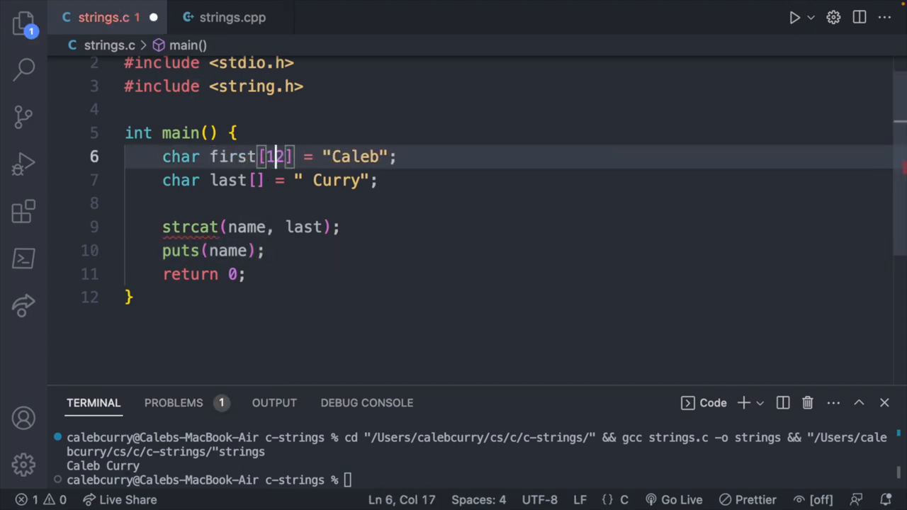
{"action": "key", "text": "Backspace"}
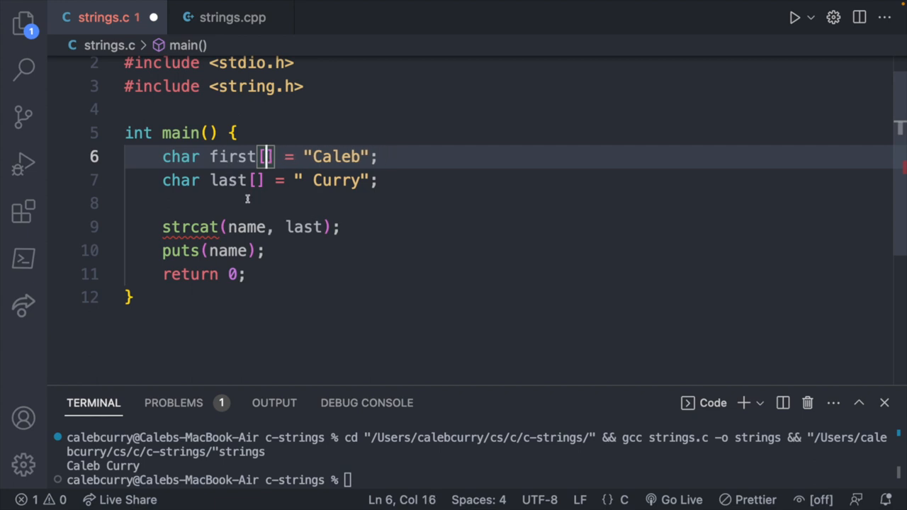
{"action": "mouse_move", "coordinate": [419, 187]}
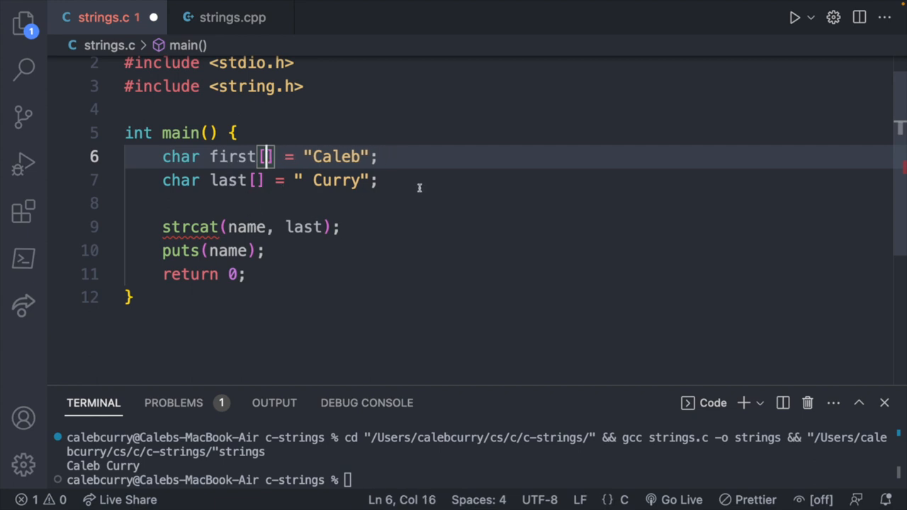
{"action": "type", "text": "char"}
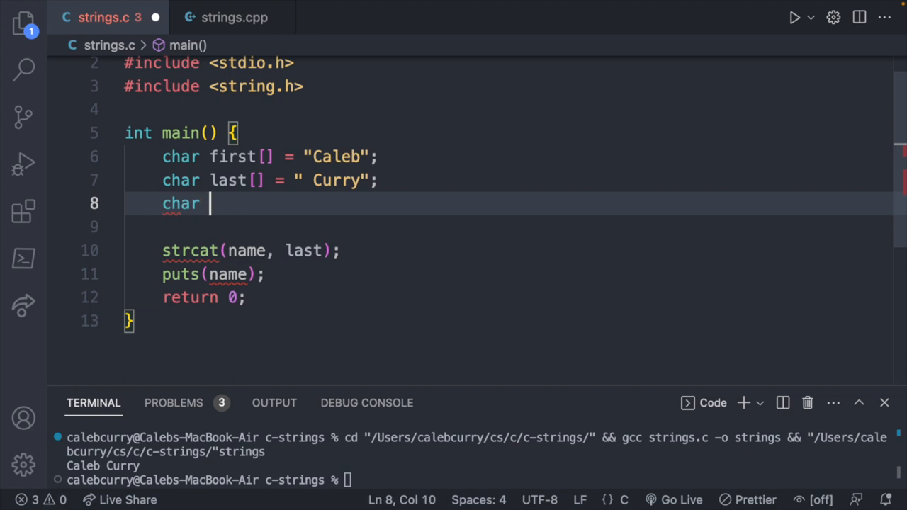
{"action": "type", "text": "name[12];"}
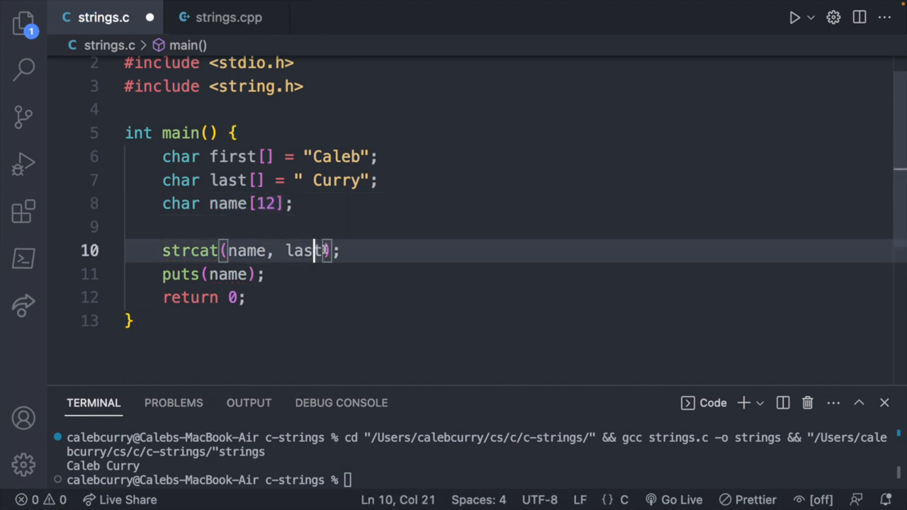
Build name with strcat calls adding first, a " " space, then last.
{"action": "type", "text": "first"}
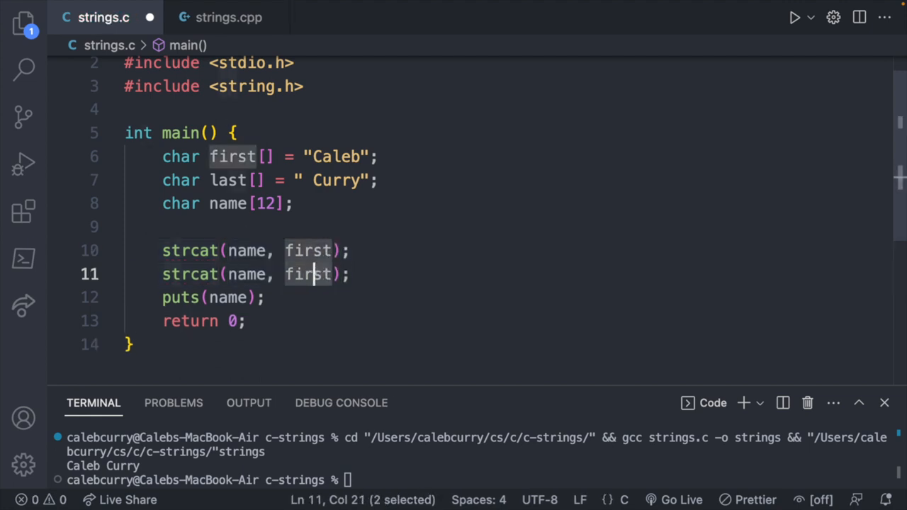
{"action": "type", "text": "\" \""}
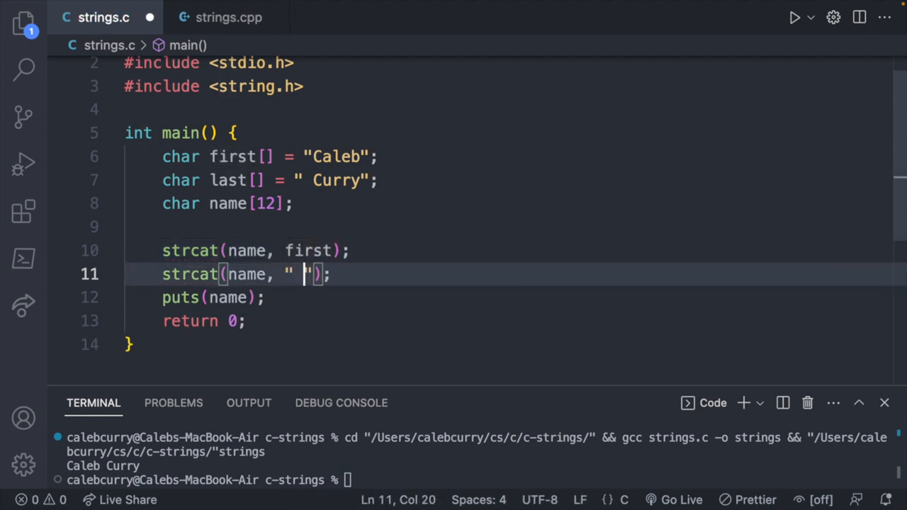
{"action": "type", "text": "strcat(name, first);"}
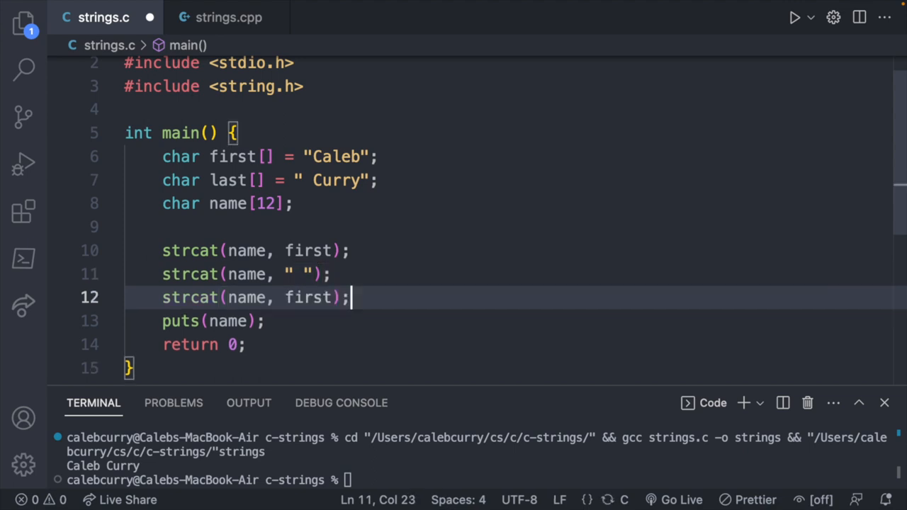
{"action": "double_click", "coordinate": [309, 298]}
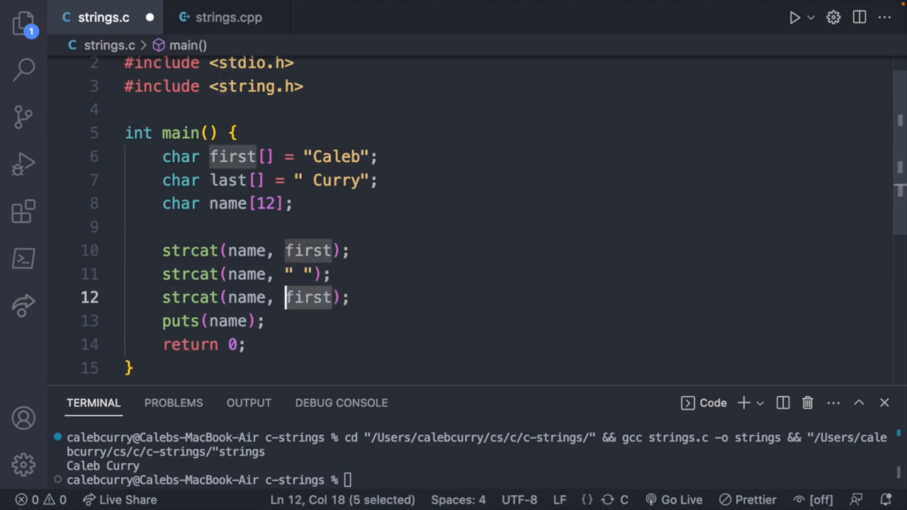
{"action": "type", "text": "last"}
{"action": "left_click", "coordinate": [509, 203]}
{"action": "type", "text": " = \"\""}
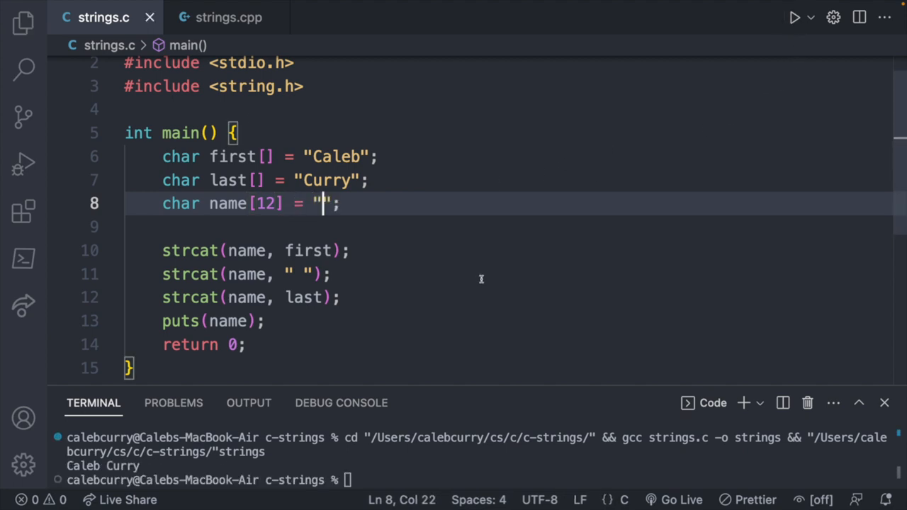
{"action": "mouse_move", "coordinate": [184, 462]}
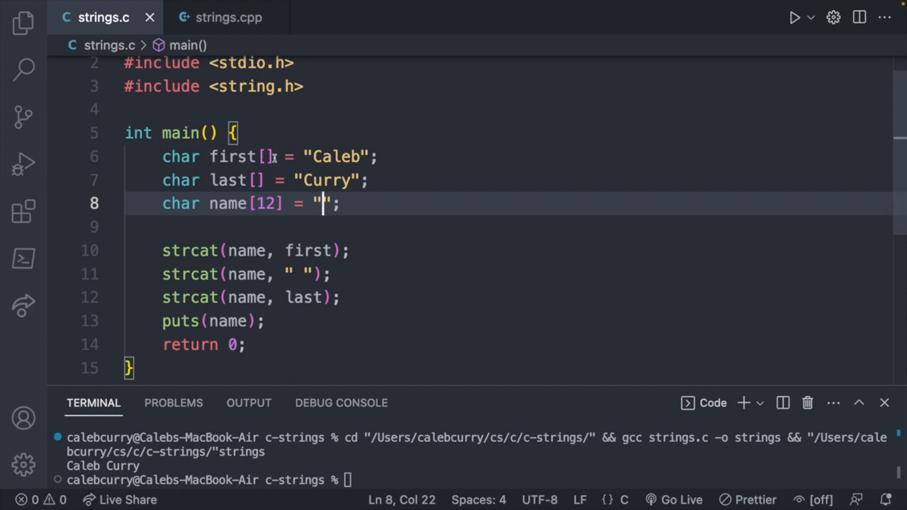
{"action": "mouse_move", "coordinate": [383, 206]}
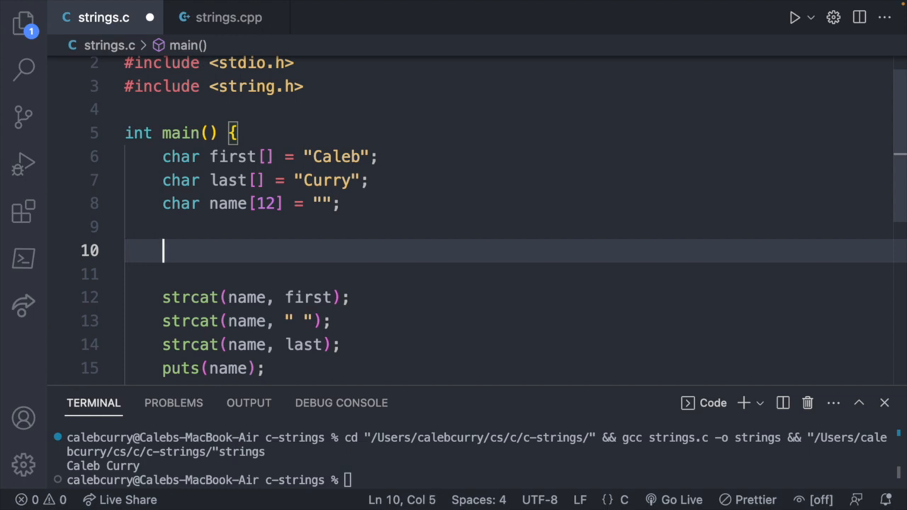
Insert strcpy(last, first); before the strcat calls, so the run prints Caleb Caleb.
{"action": "type", "text": "strcpy"}
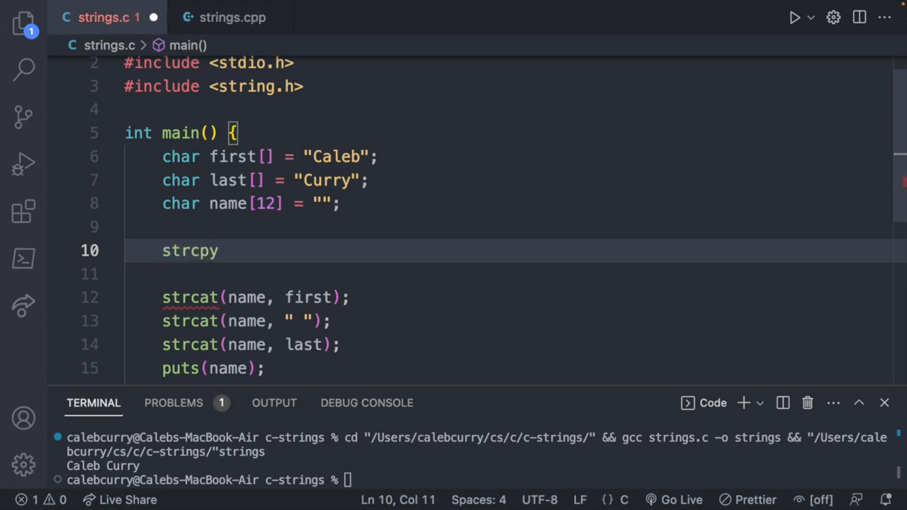
{"action": "type", "text": "();"}
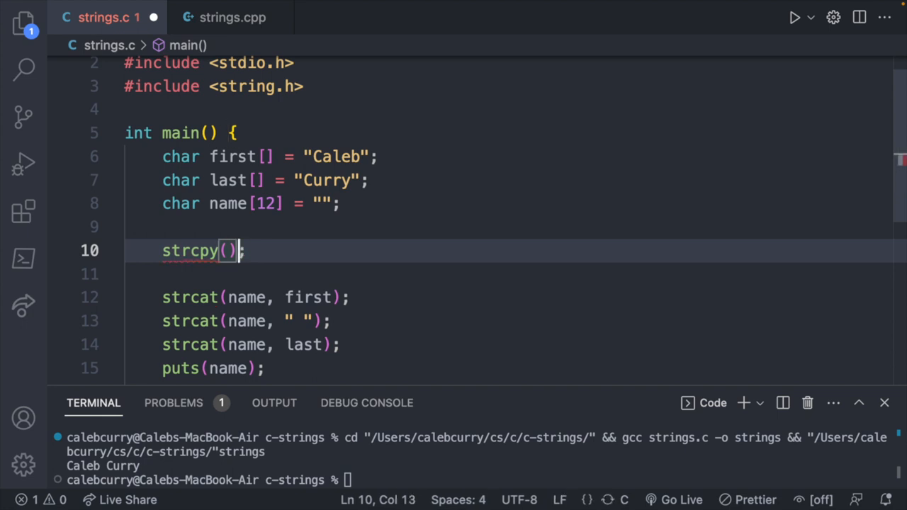
{"action": "type", "text": "last,"}
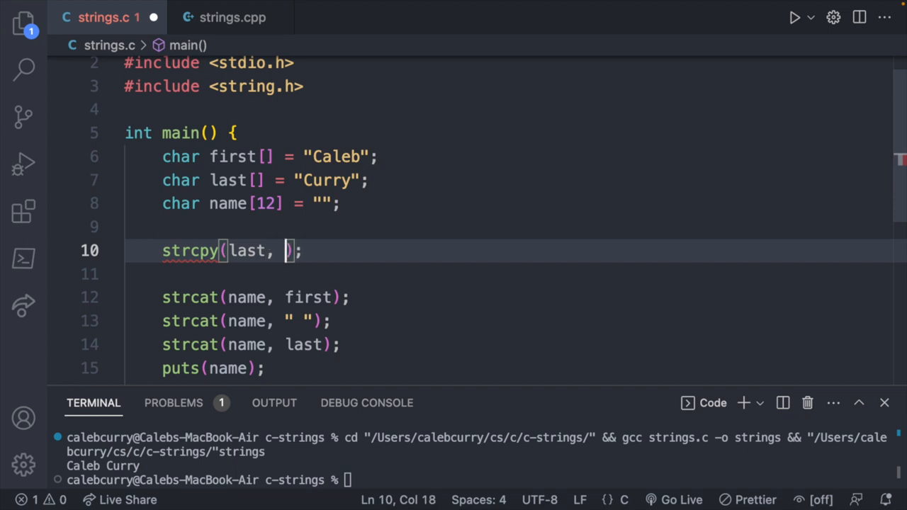
{"action": "type", "text": "first"}
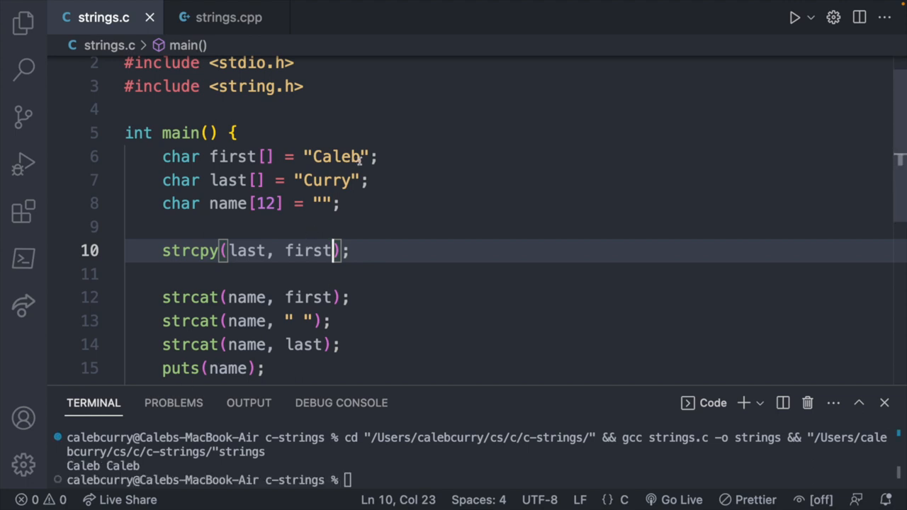
{"action": "double_click", "coordinate": [309, 249]}
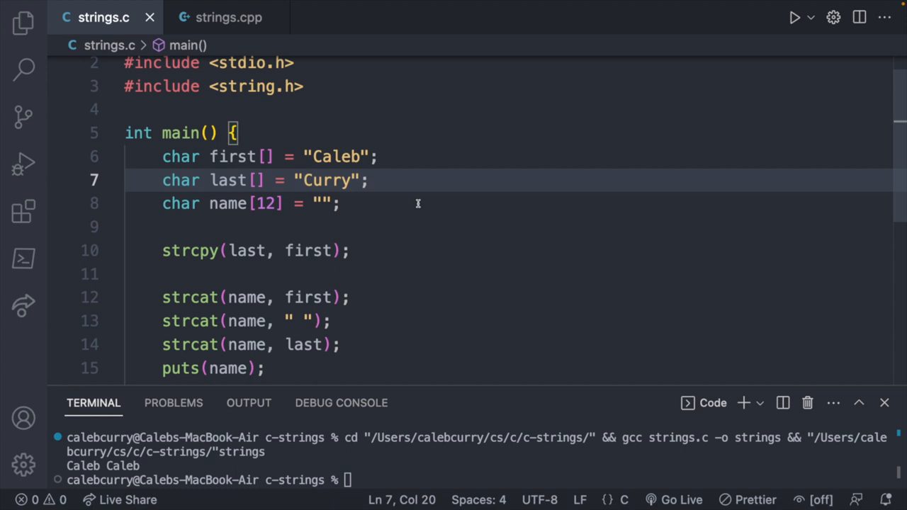
{"action": "mouse_move", "coordinate": [414, 180]}
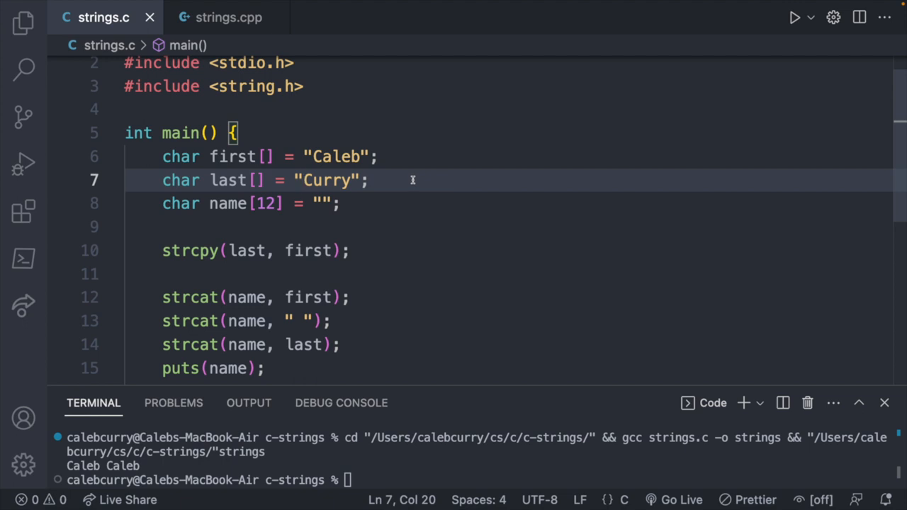
Add last = "Caleb"; above strcpy, flagged as not a modifiable lvalue.
{"action": "left_click", "coordinate": [402, 227]}
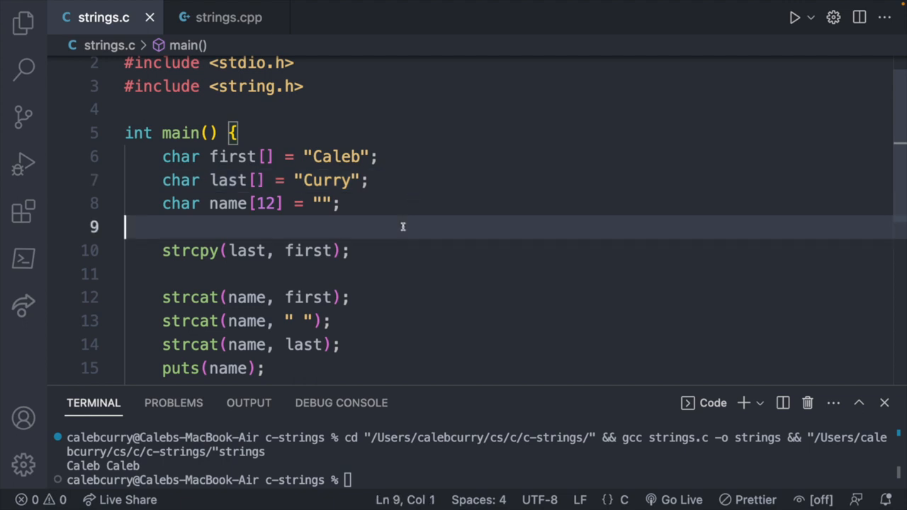
{"action": "key", "text": "Enter"}
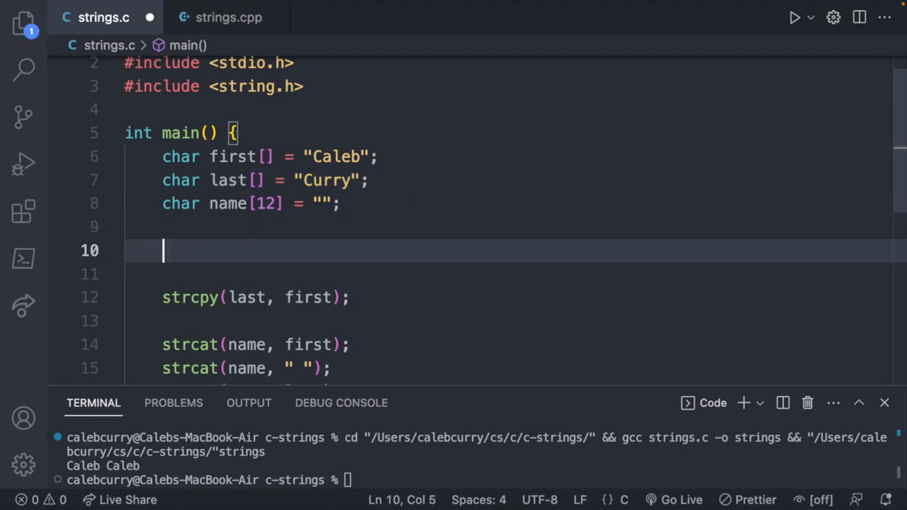
{"action": "type", "text": "last = \"Caleb\";"}
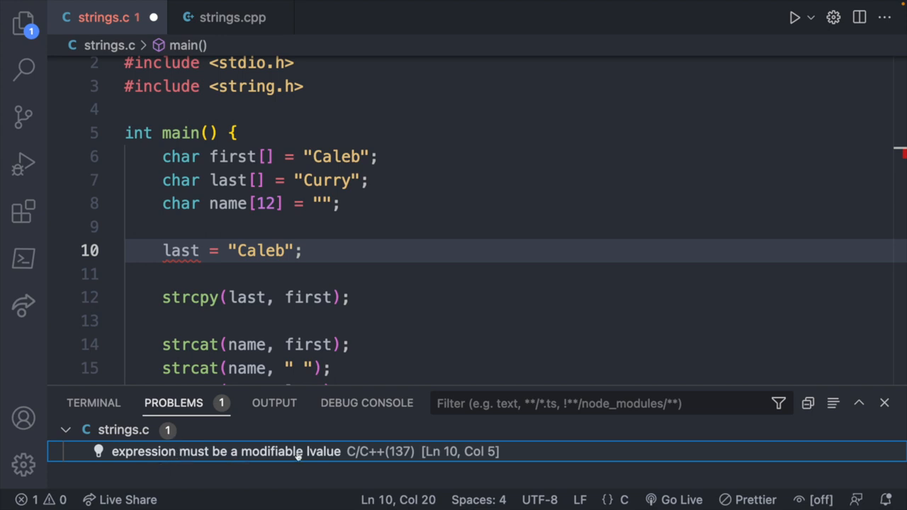
{"action": "mouse_move", "coordinate": [328, 461]}
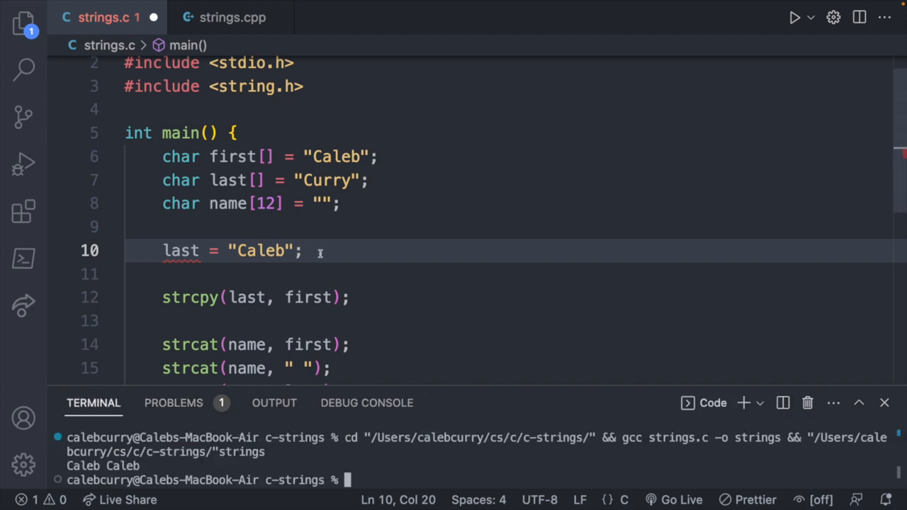
{"action": "mouse_move", "coordinate": [334, 252]}
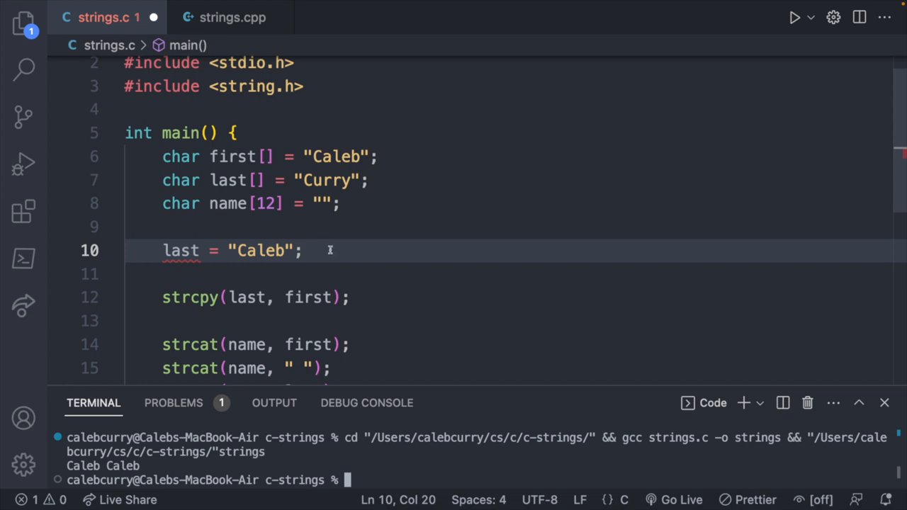
{"action": "mouse_move", "coordinate": [317, 255]}
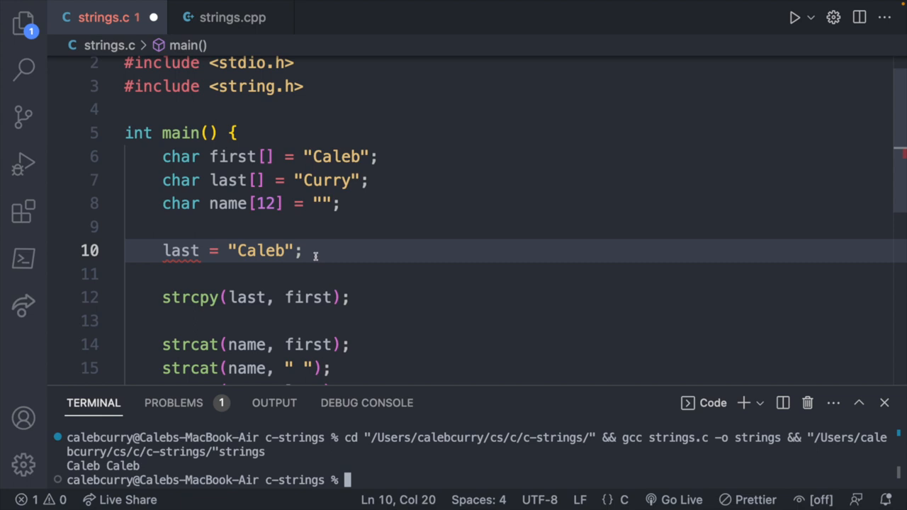
Delete the invalid assignment to last and make strcpy copy the literal "Caleb" into last.
{"action": "key", "text": "Backspace"}
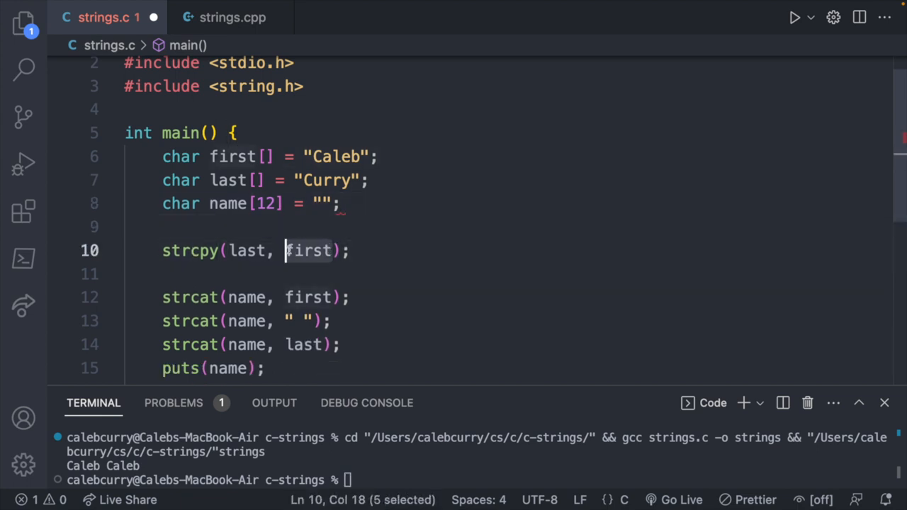
{"action": "type", "text": "\"\""}
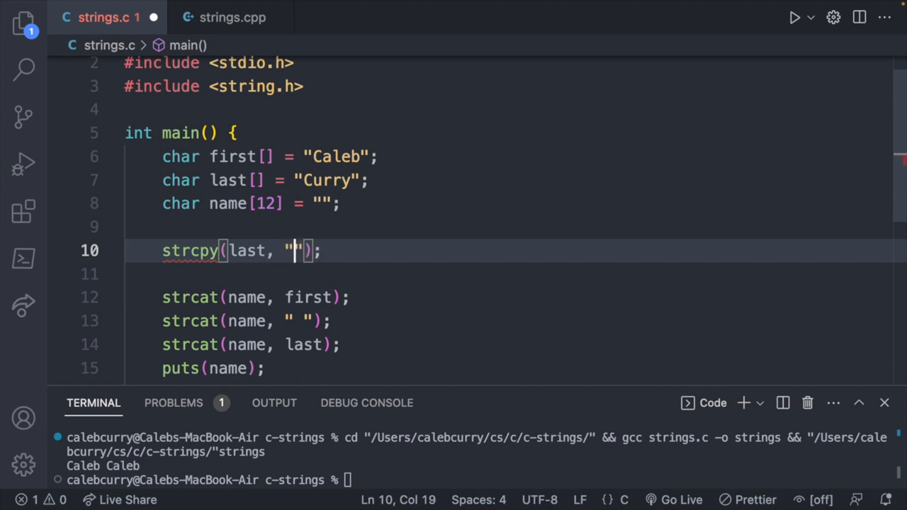
{"action": "type", "text": "Caleb"}
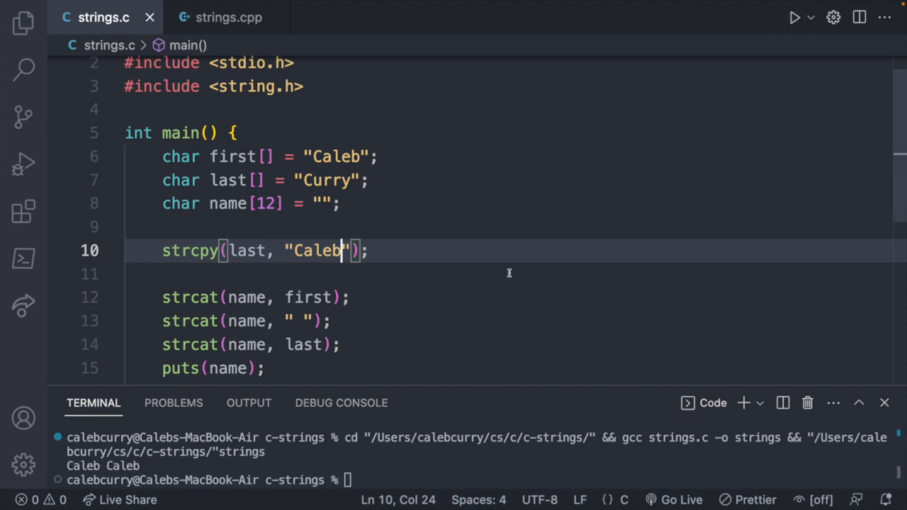
{"action": "mouse_move", "coordinate": [445, 272]}
{"action": "type", "text": ";"}
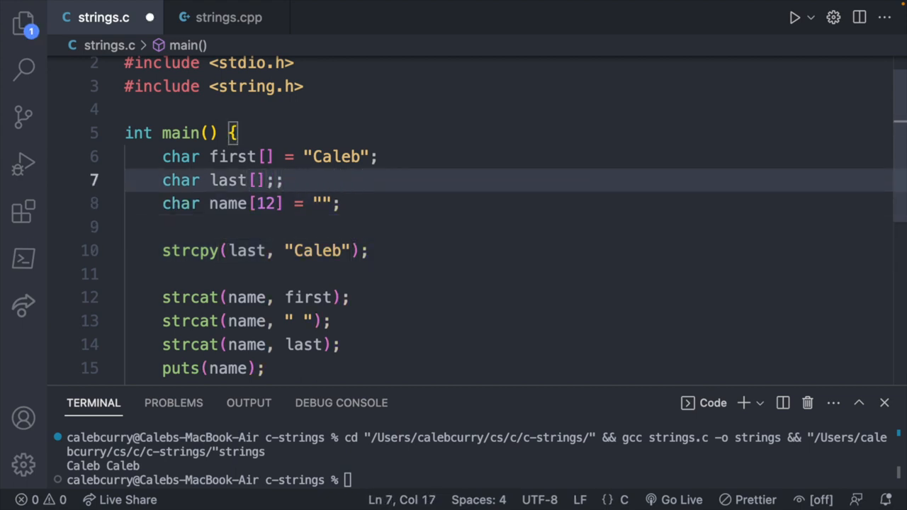
Declare last as char last[6] and change the strcpy literal to "Curry" so it prints Caleb Curry.
{"action": "type", "text": "1"}
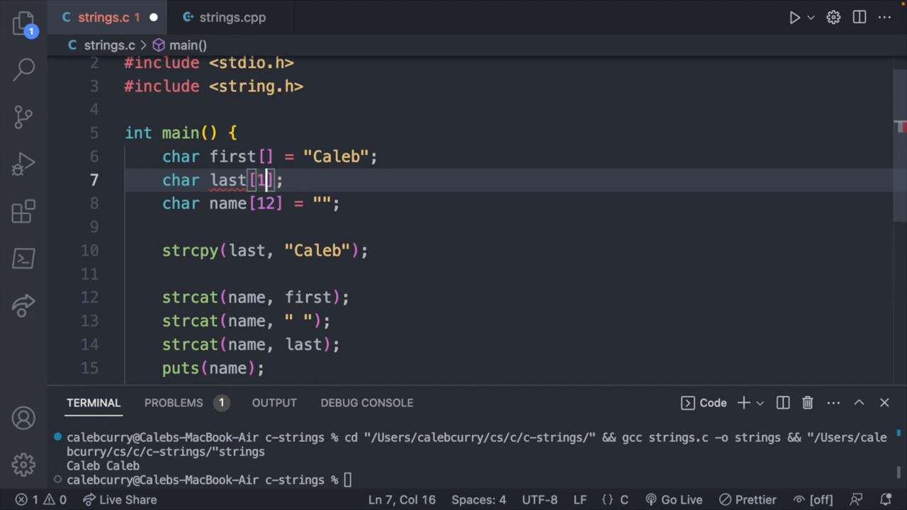
{"action": "key", "text": "Backspace"}
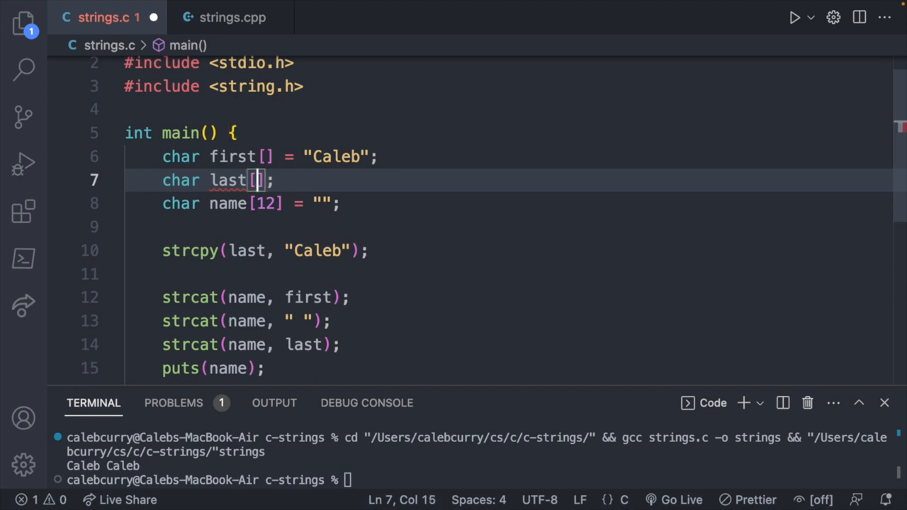
{"action": "type", "text": "6"}
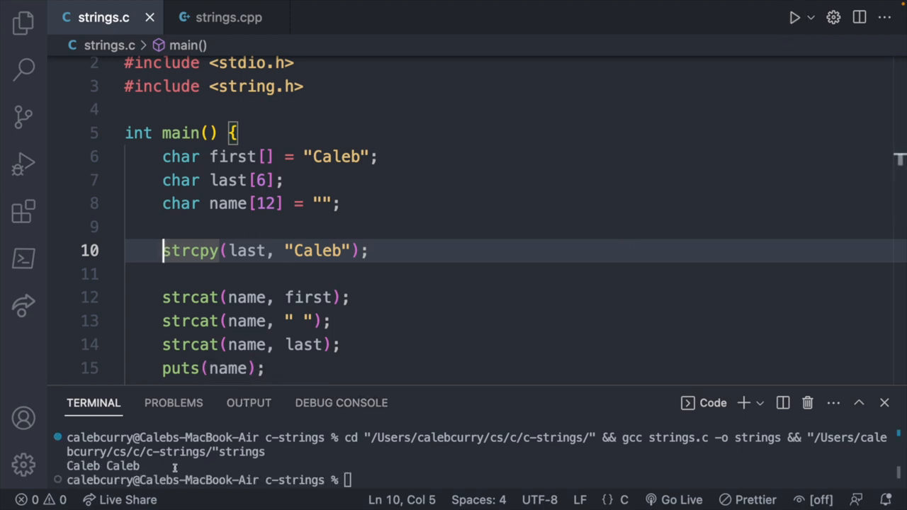
{"action": "left_click", "coordinate": [343, 249]}
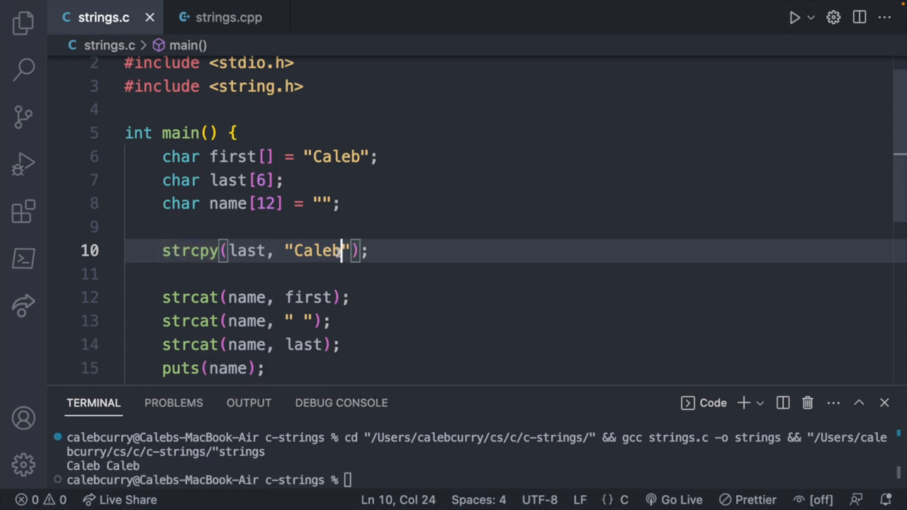
{"action": "type", "text": "Curry"}
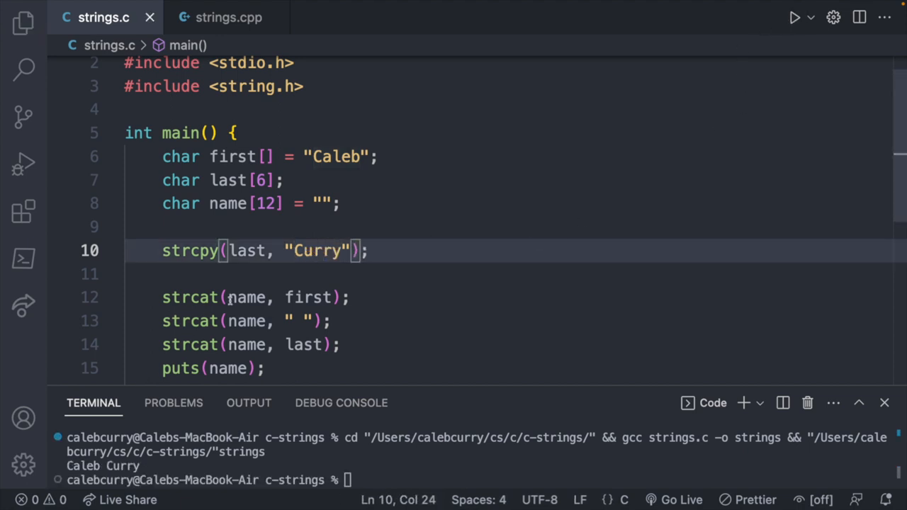
{"action": "mouse_move", "coordinate": [737, 289]}
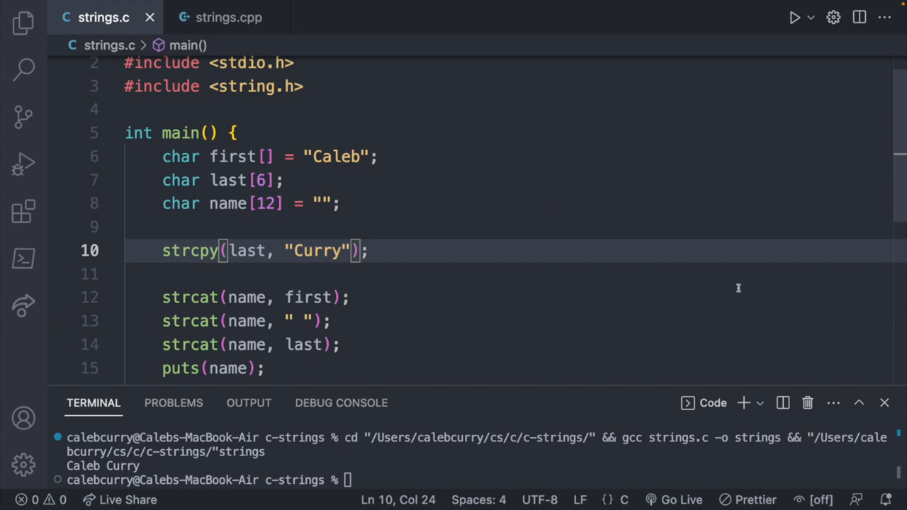